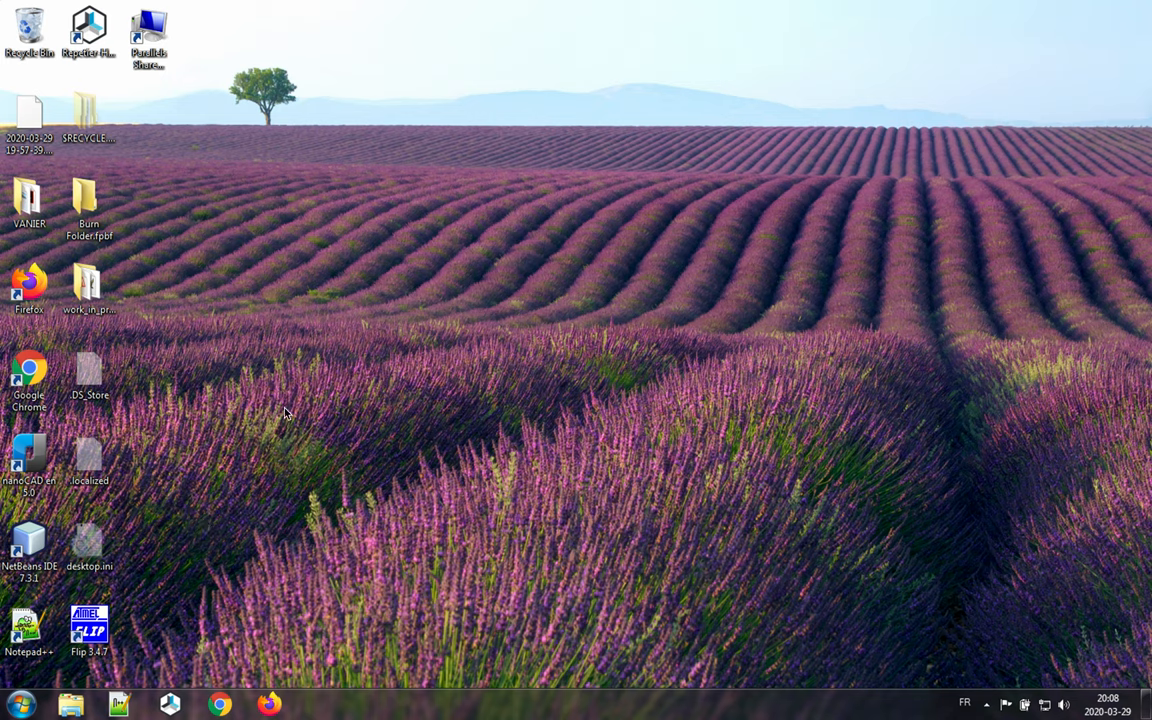
pyautogui.moveTo(320, 515)
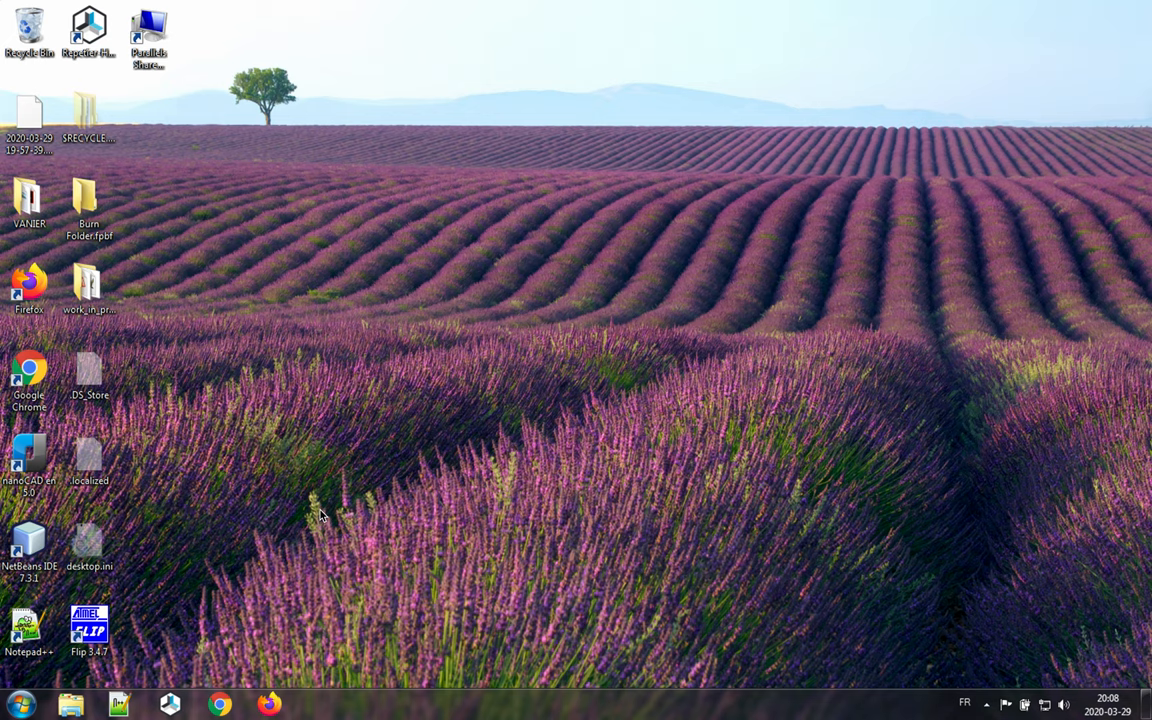
pyautogui.moveTo(90, 672)
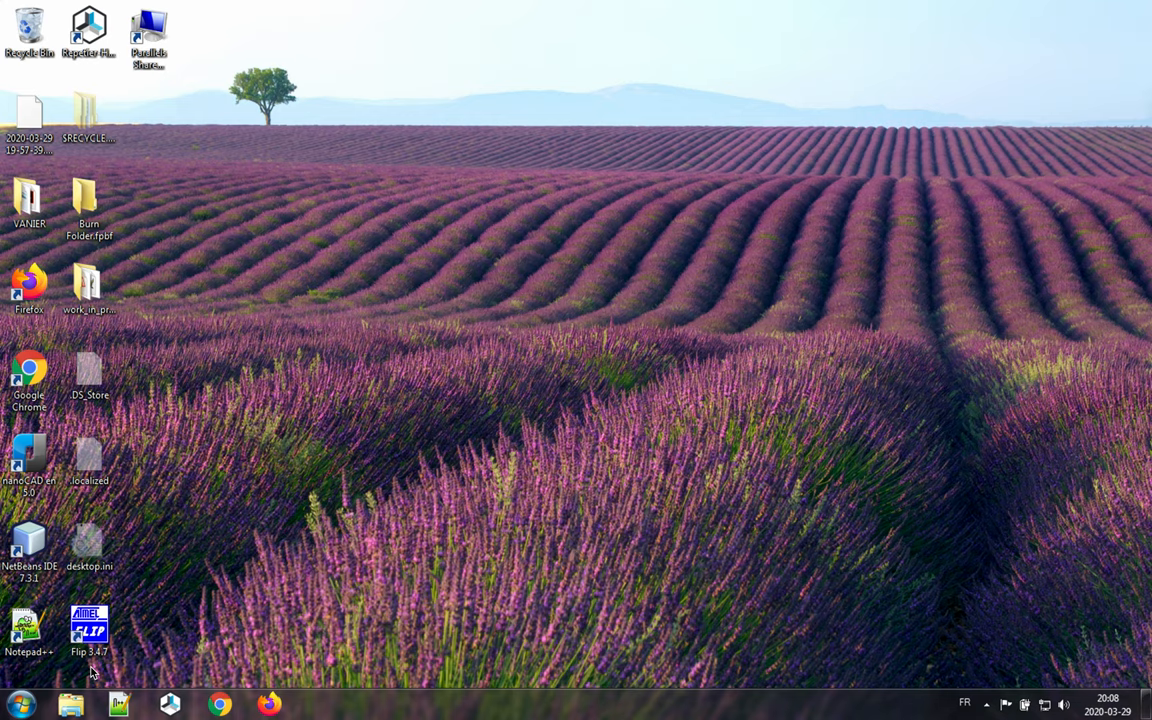
pyautogui.moveTo(175, 635)
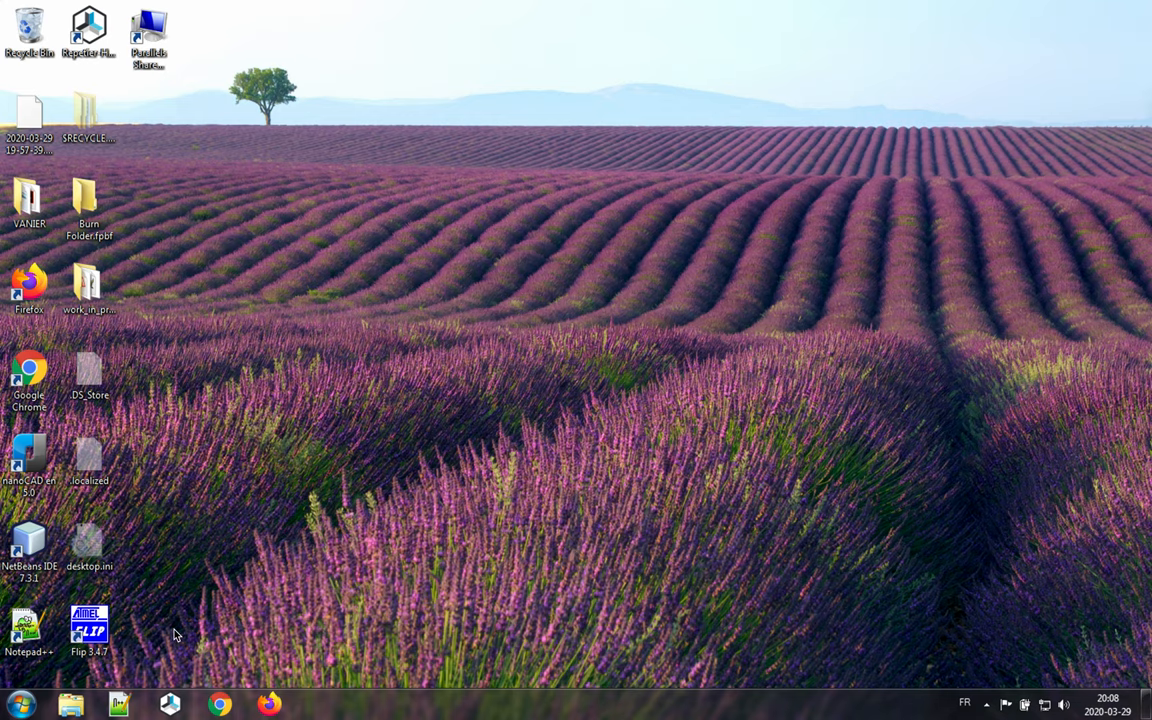
# Step: Open the Sublime Text download page in Chrome, then minimize the browser
pyautogui.click(219, 705)
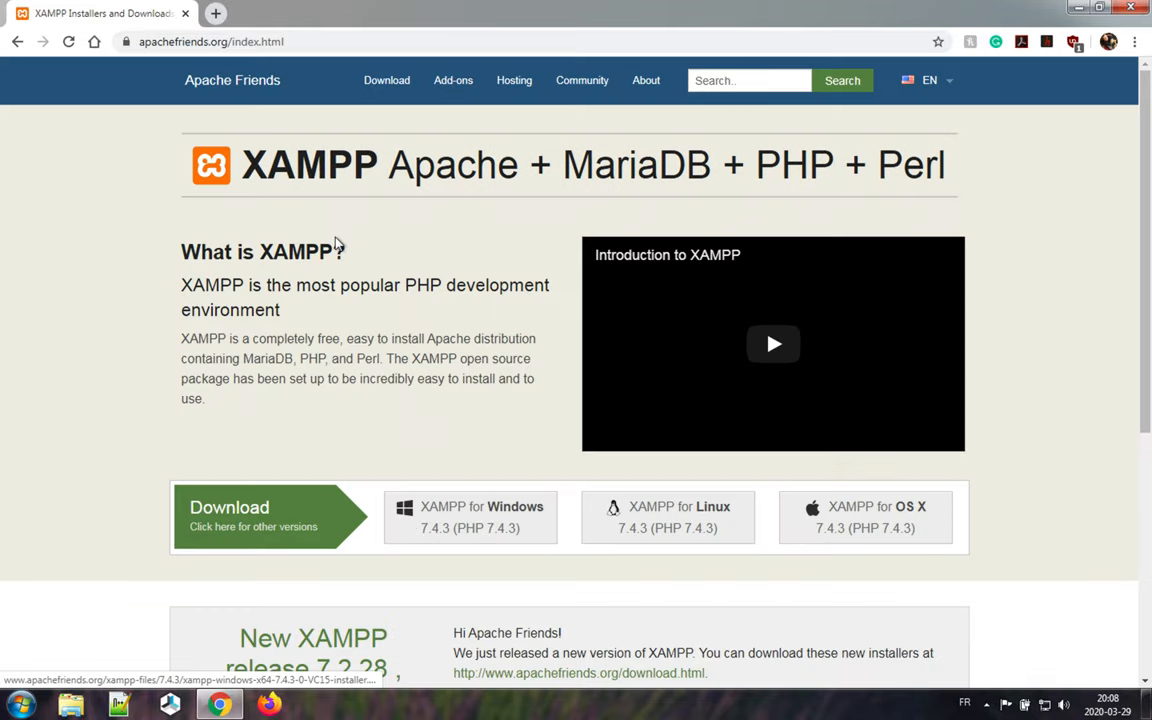
pyautogui.moveTo(215, 13)
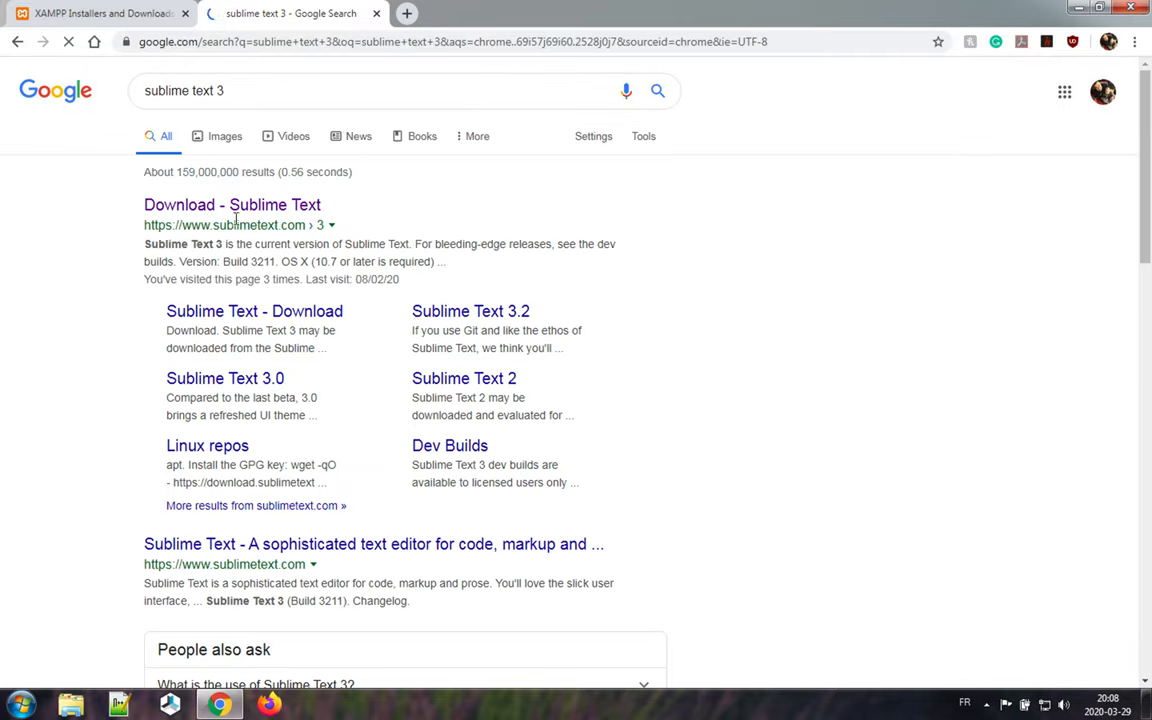
pyautogui.click(231, 204)
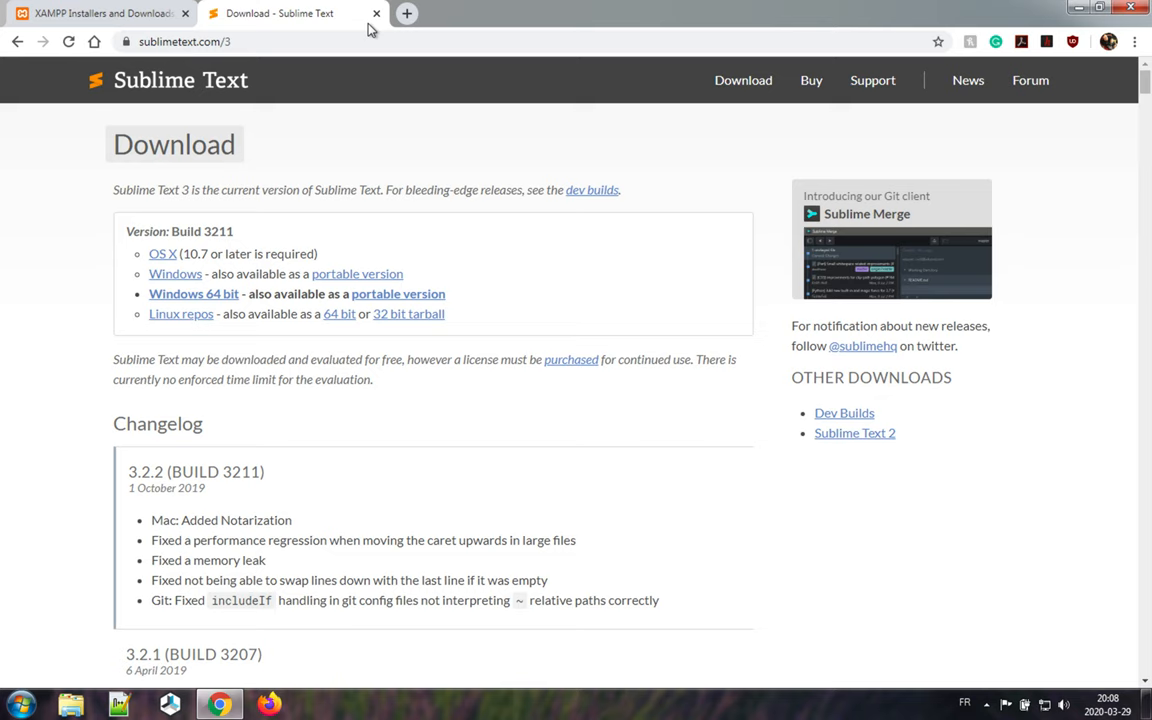
pyautogui.click(100, 13)
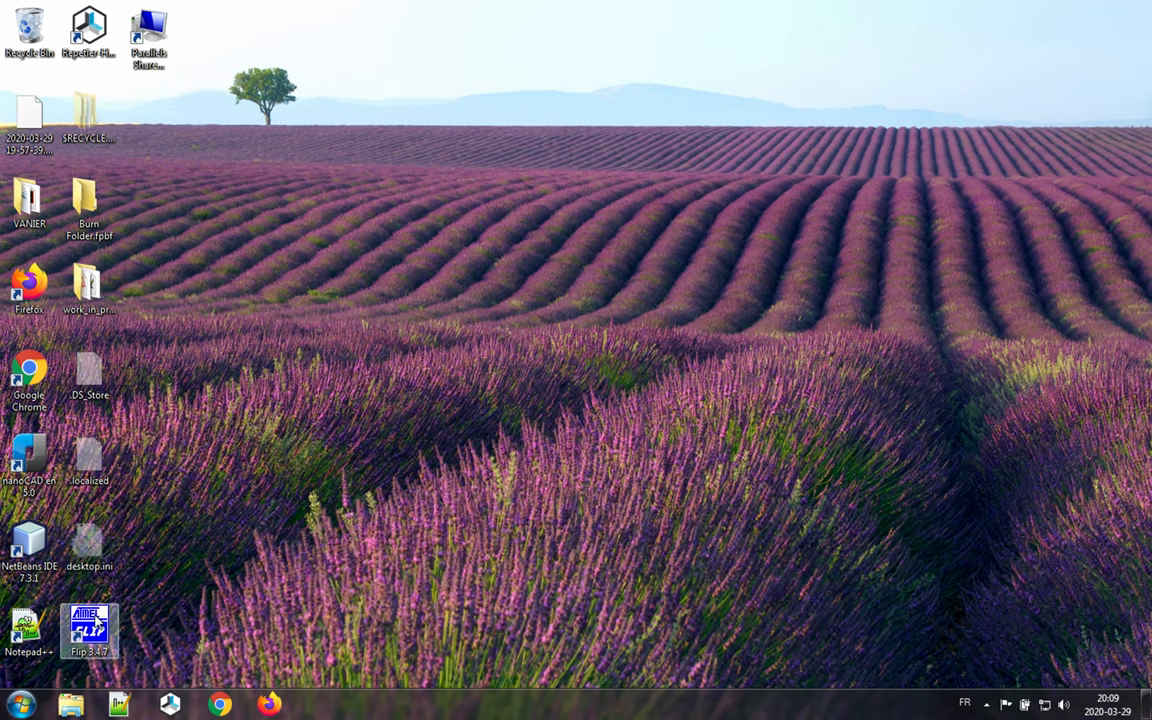
# Step: Search 'subl' in the Start menu and launch Sublime Text 3
pyautogui.write('subli')
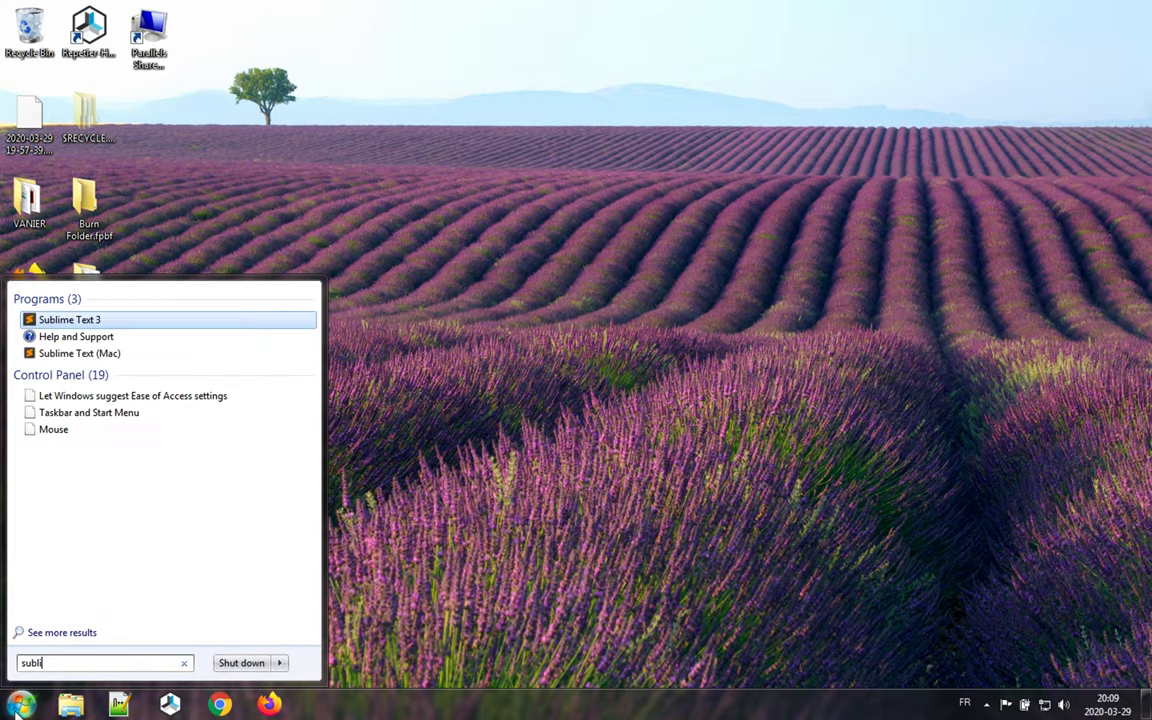
pyautogui.click(69, 319)
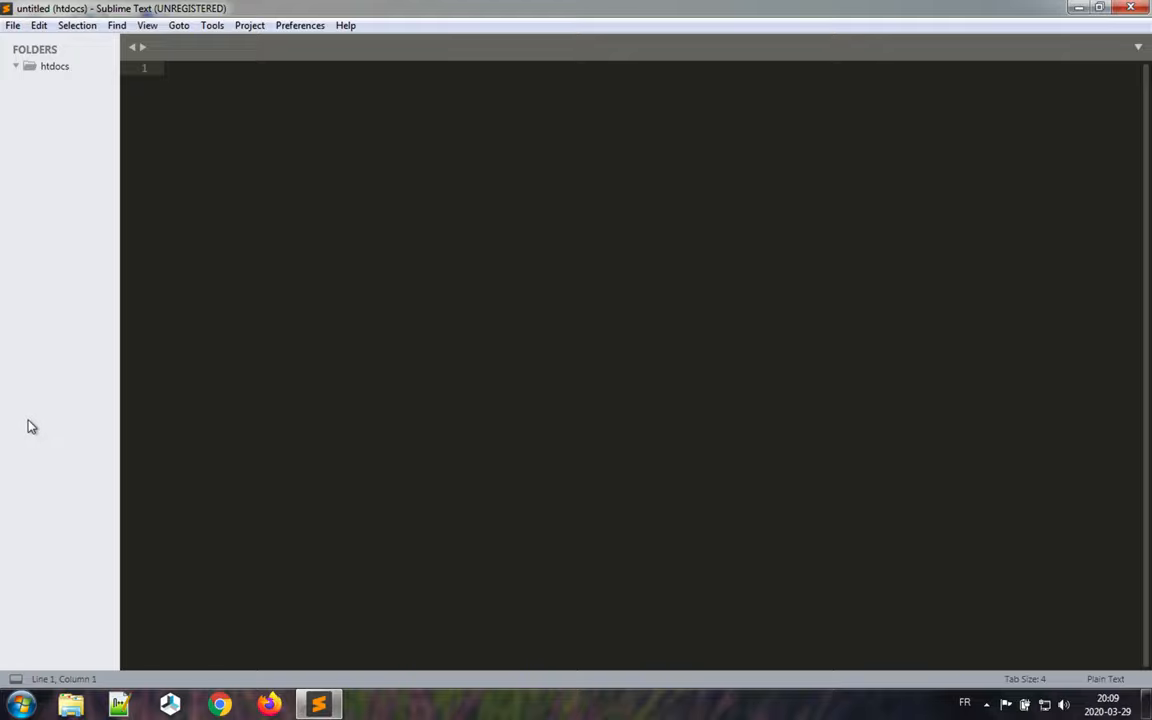
pyautogui.click(13, 25)
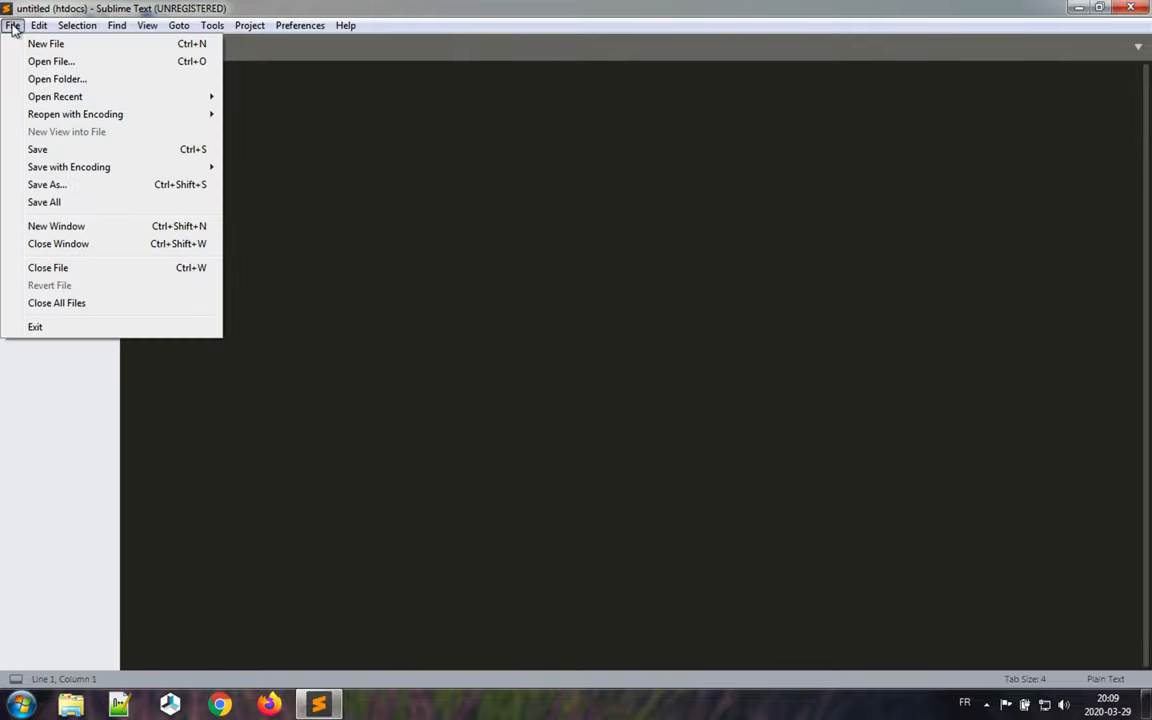
pyautogui.click(57, 79)
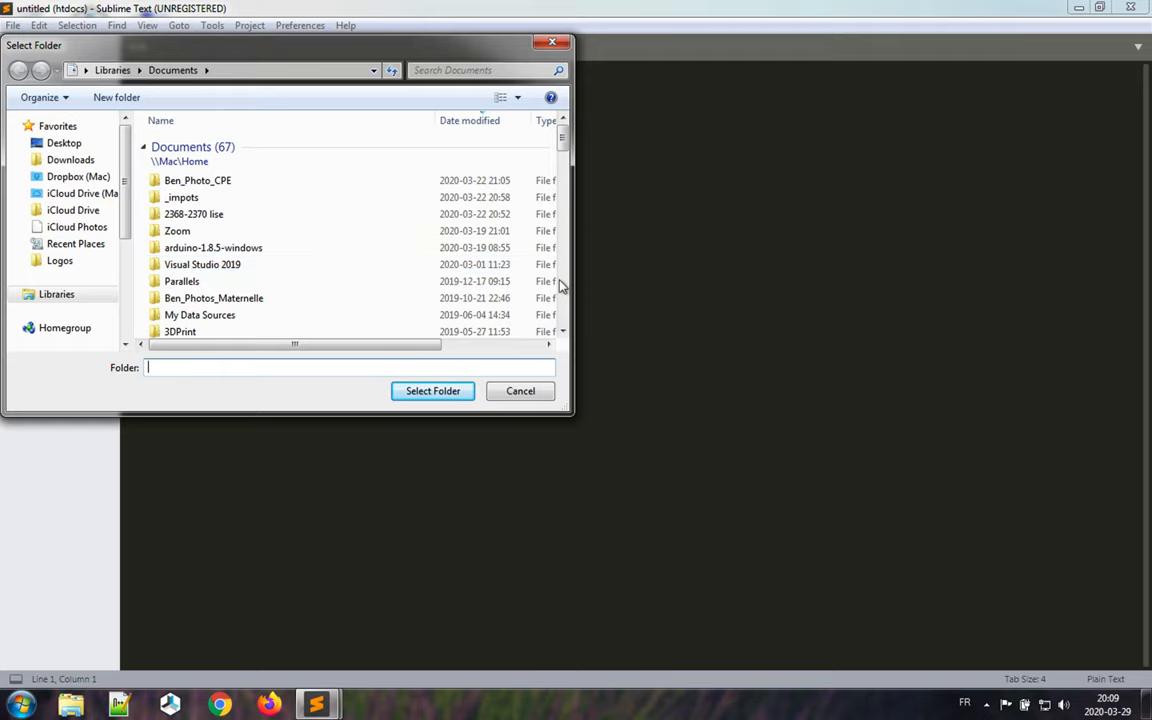
pyautogui.scroll(-3)
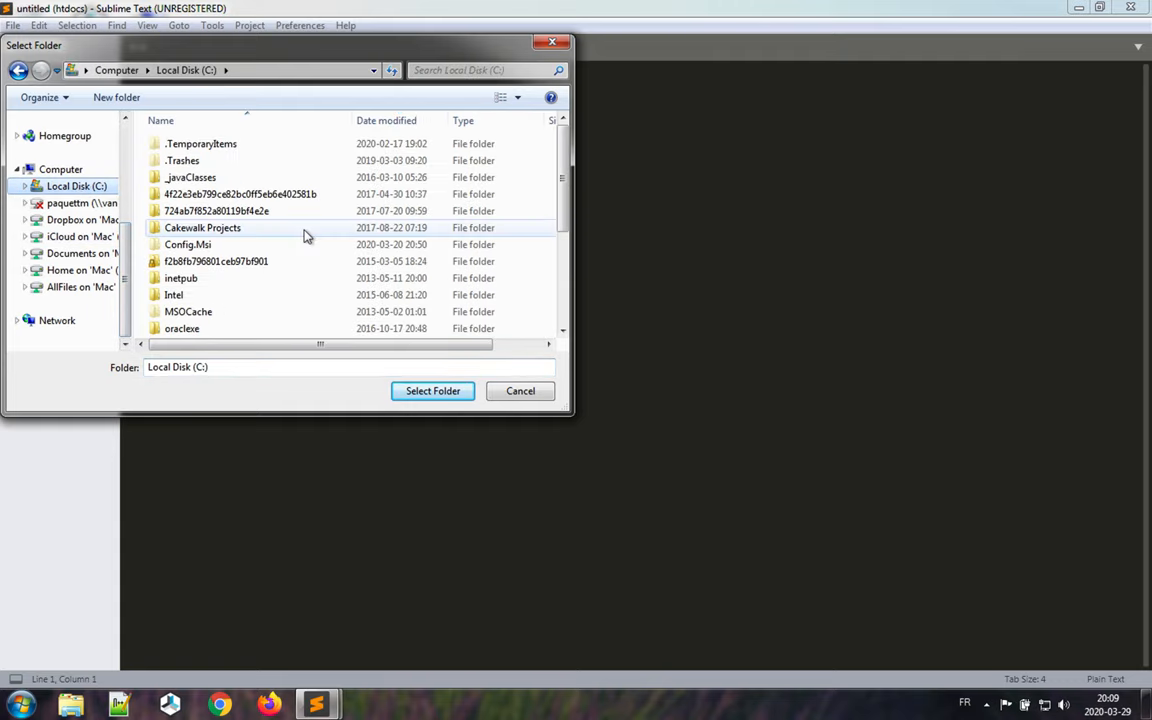
pyautogui.scroll(-3)
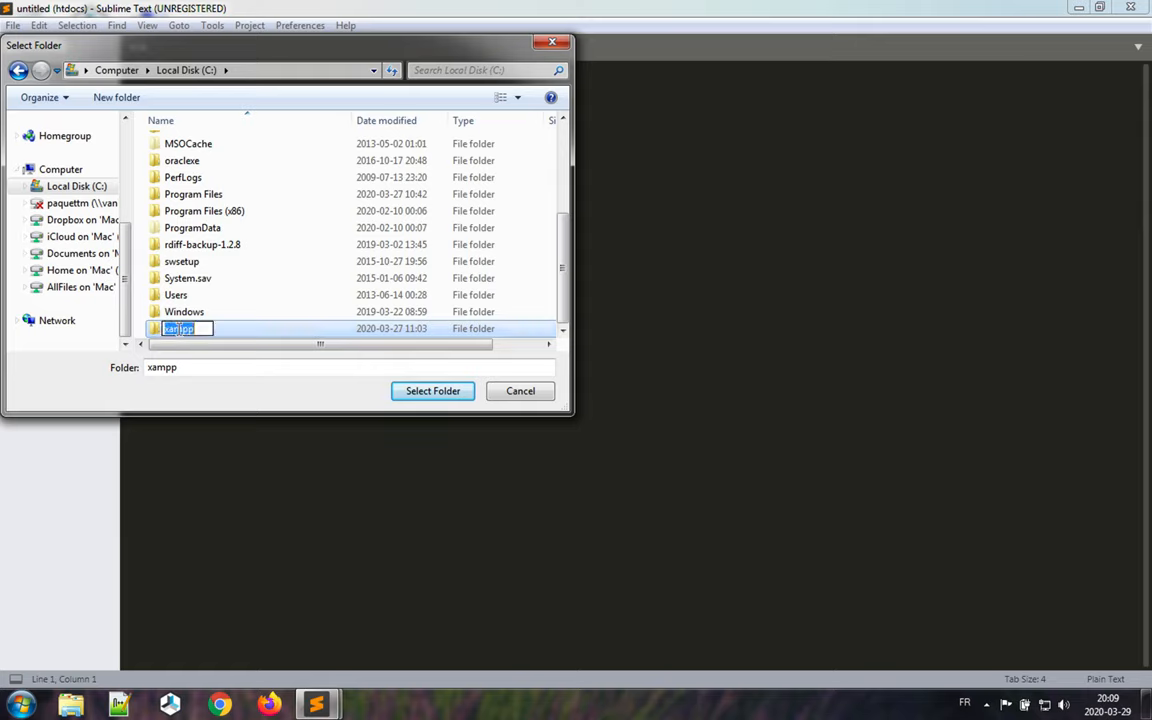
pyautogui.click(184, 311)
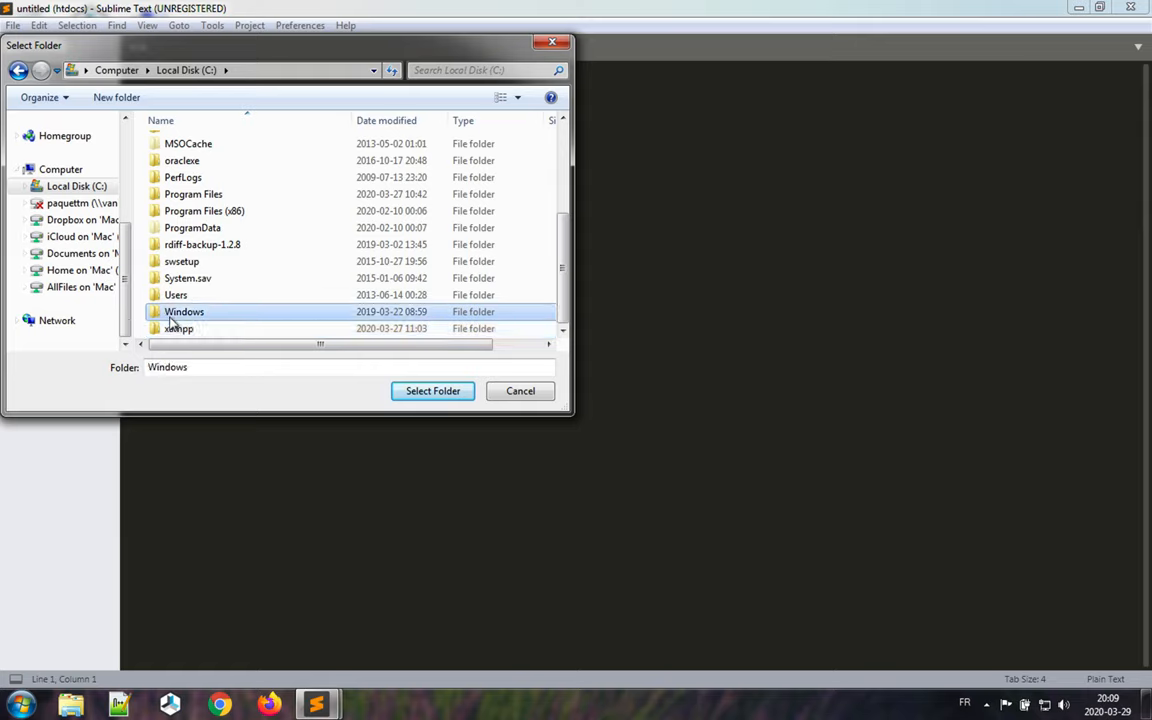
pyautogui.doubleClick(178, 328)
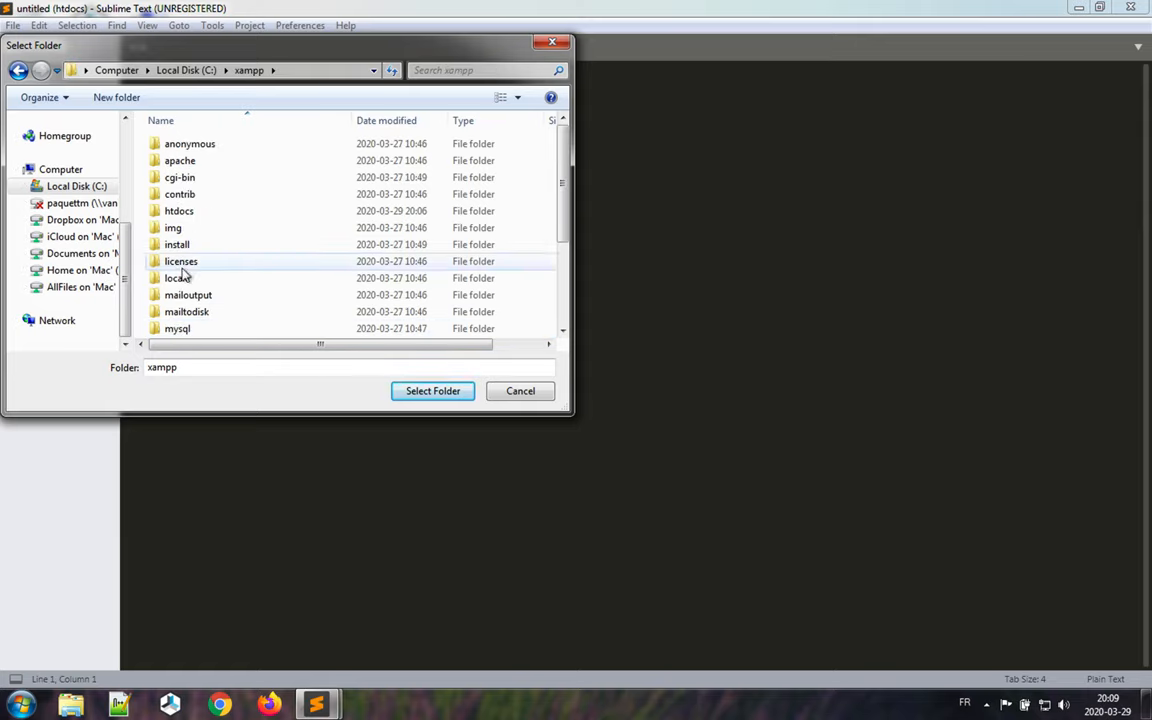
pyautogui.click(178, 210)
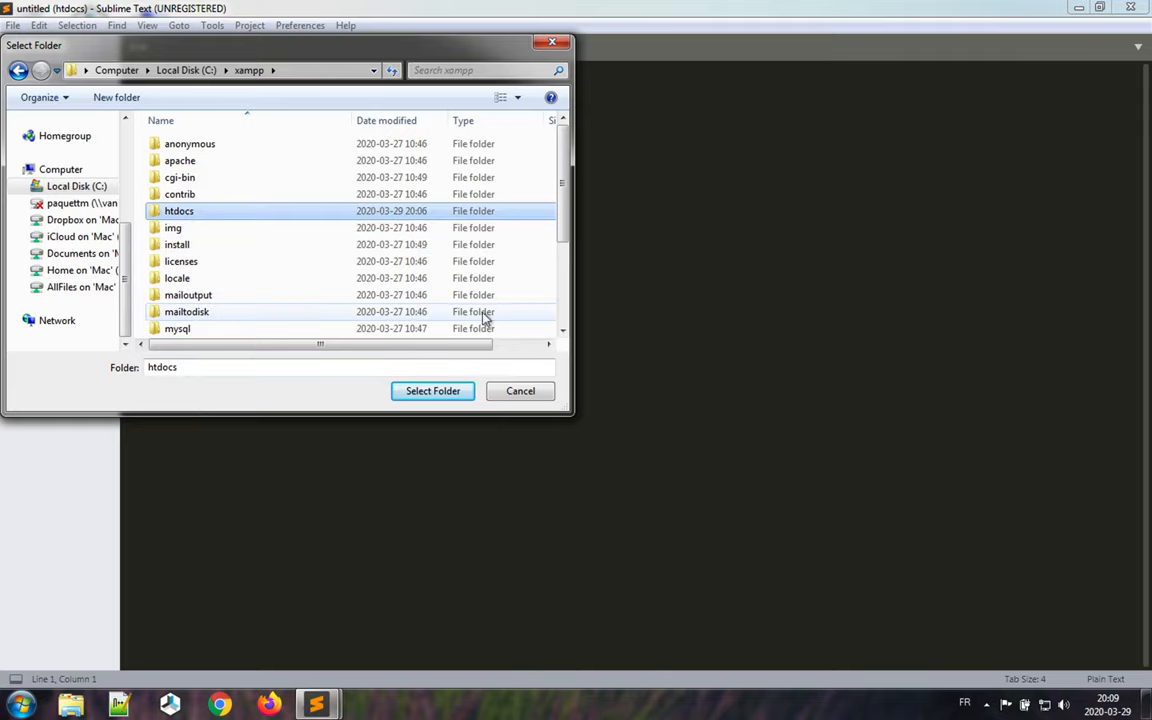
pyautogui.click(432, 390)
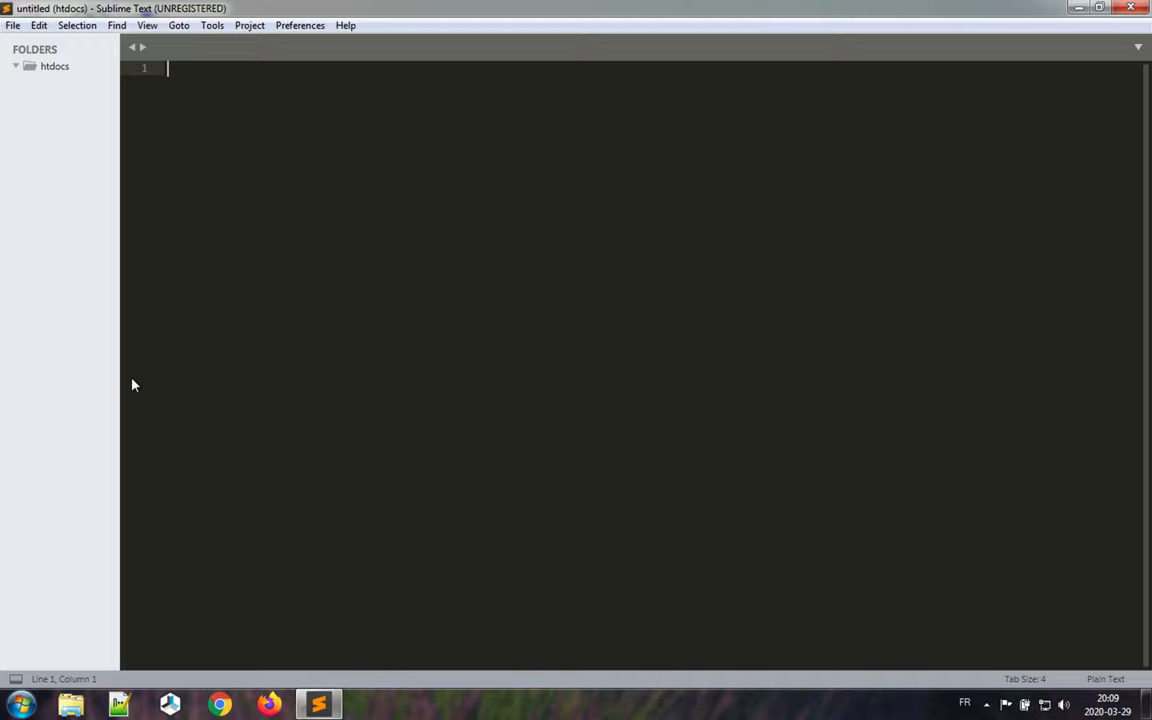
# Step: Launch xampp-control.exe from the C:\xampp folder in Windows Explorer
pyautogui.click(70, 704)
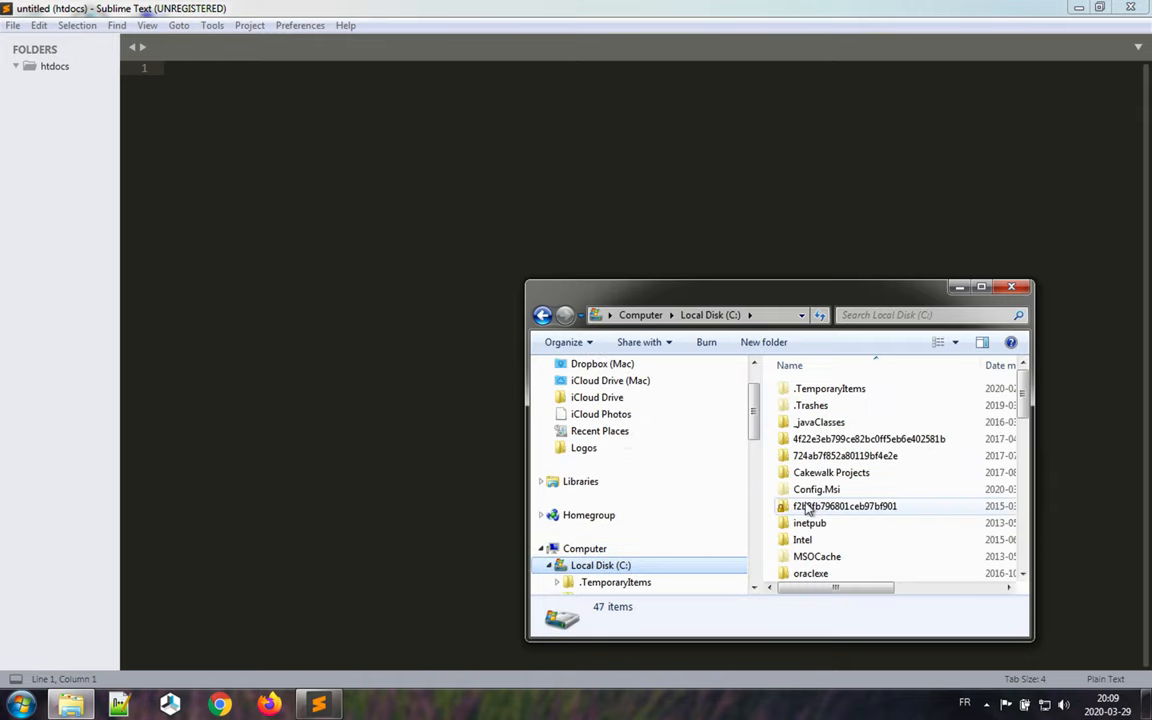
pyautogui.scroll(-3)
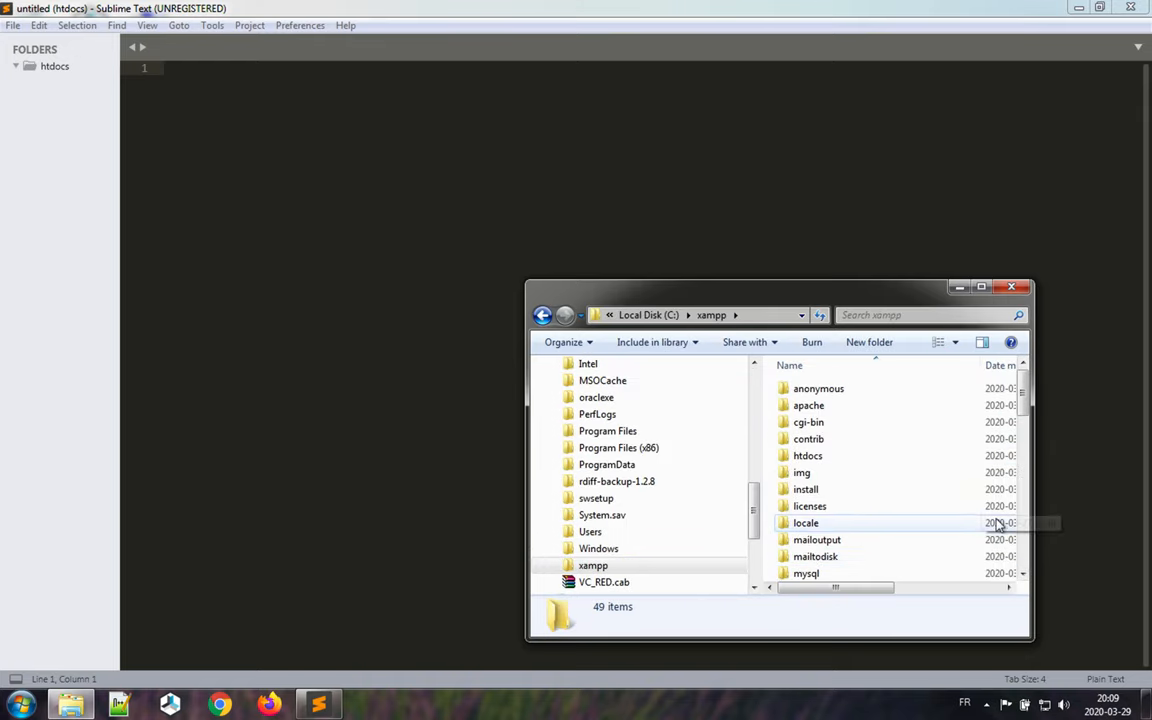
pyautogui.scroll(-3)
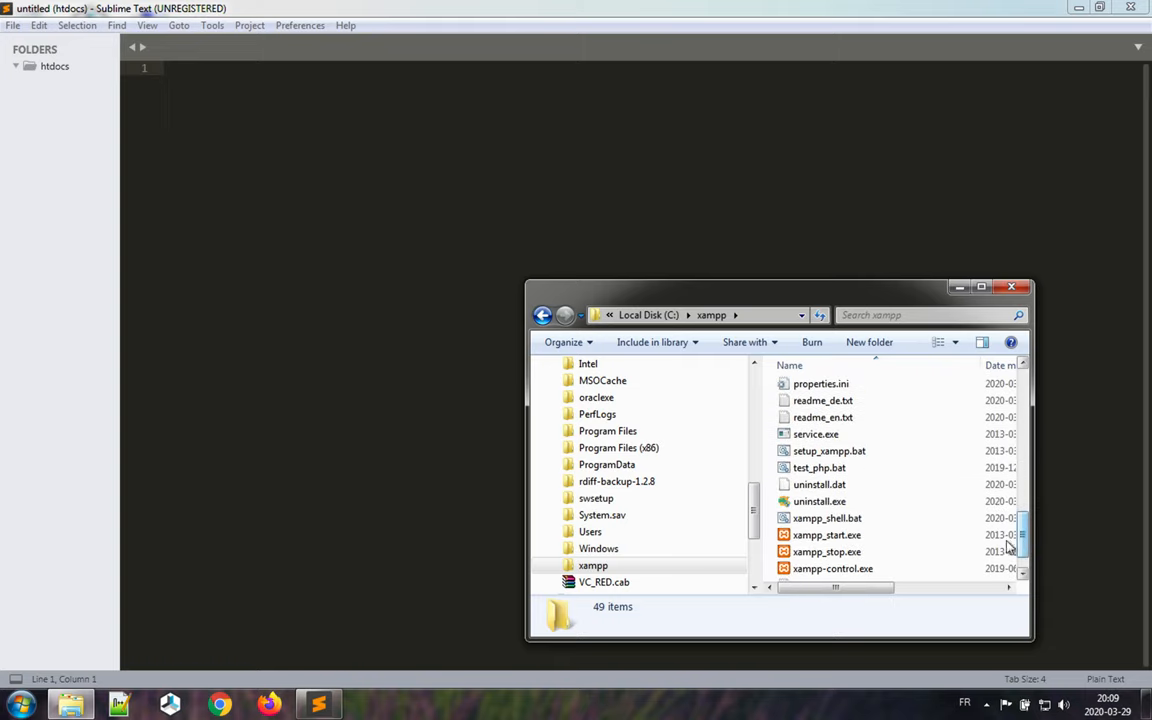
pyautogui.click(833, 568)
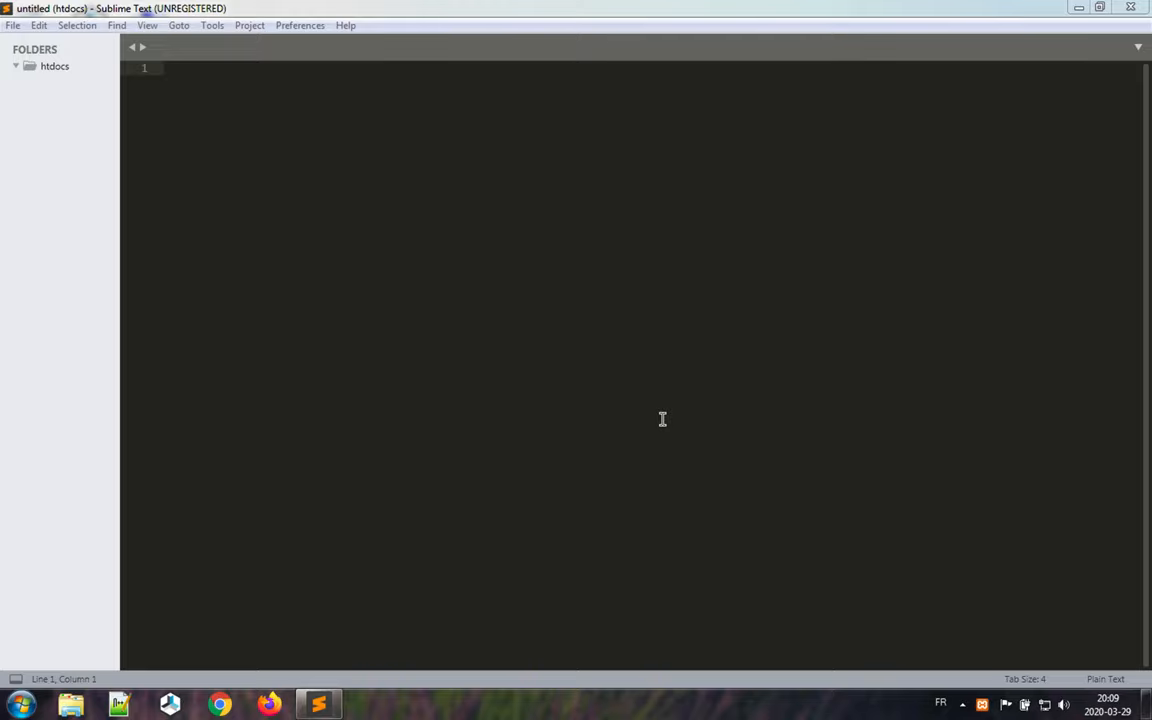
# Step: Start the Apache module in XAMPP Control Panel on ports 80 and 443
pyautogui.click(368, 703)
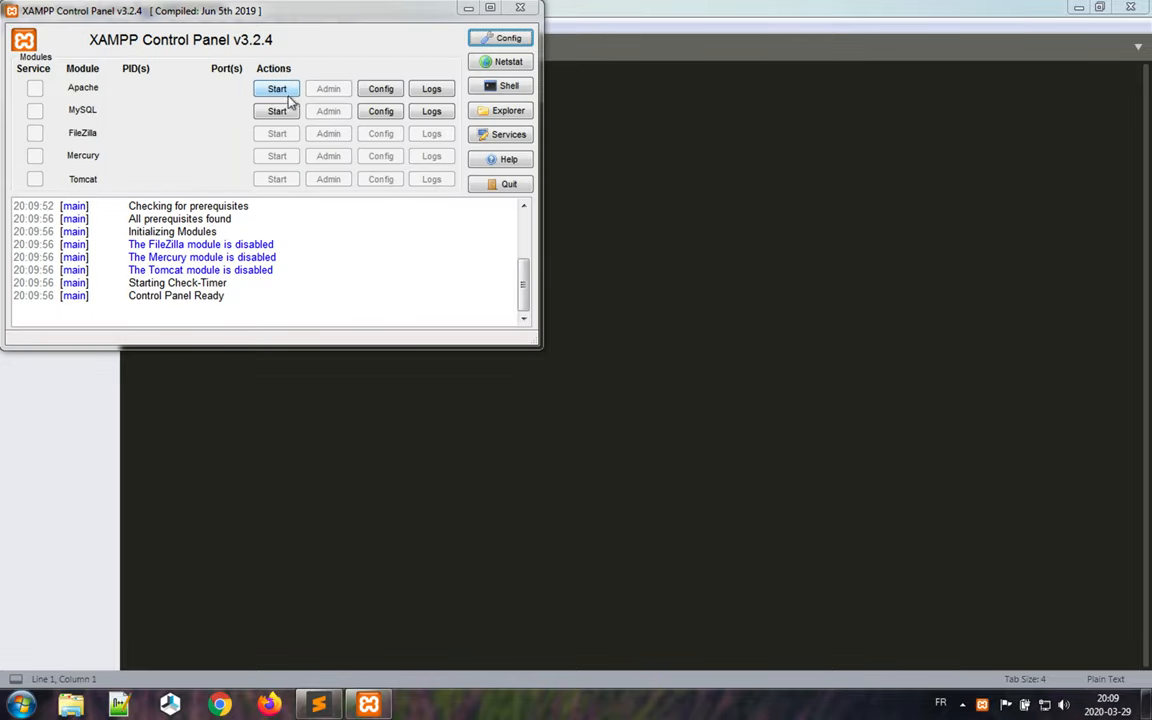
pyautogui.click(277, 88)
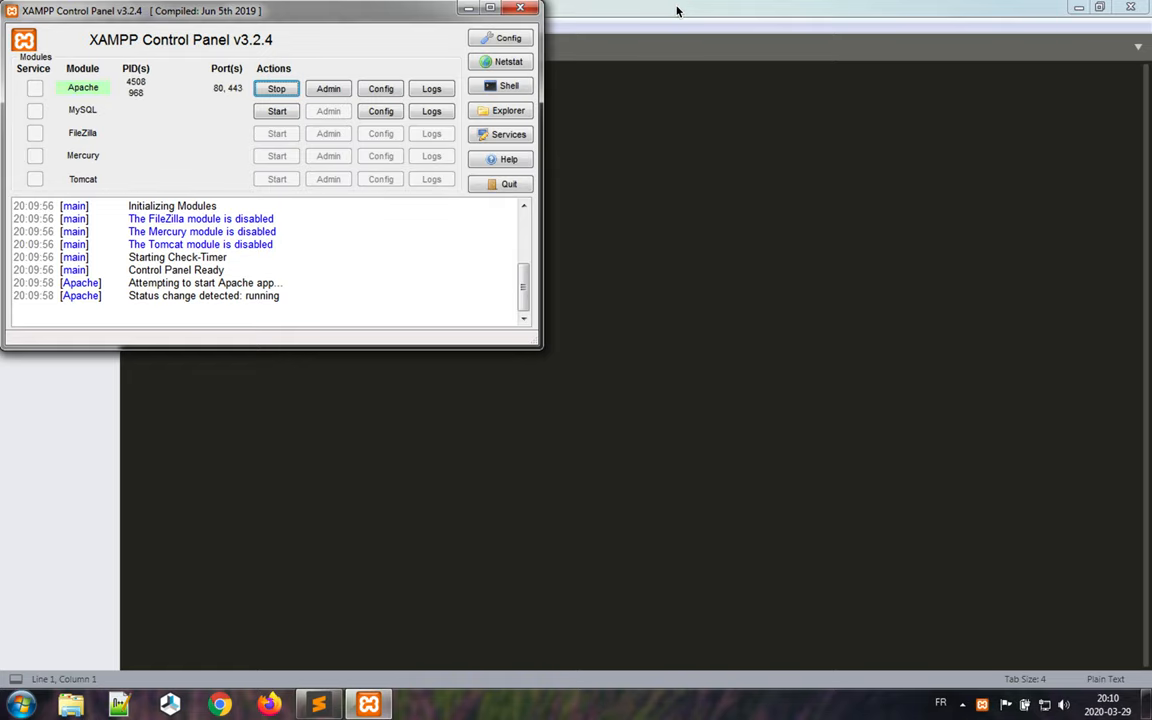
pyautogui.moveTo(205, 610)
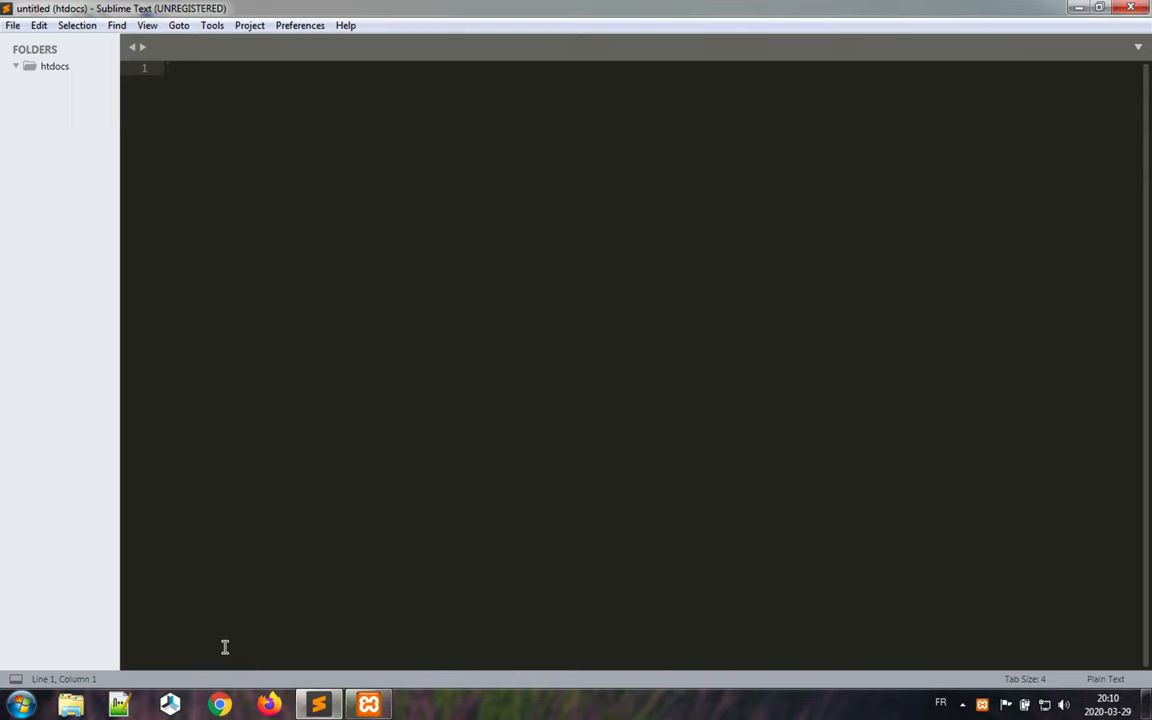
pyautogui.moveTo(220, 705)
pyautogui.write('lo')
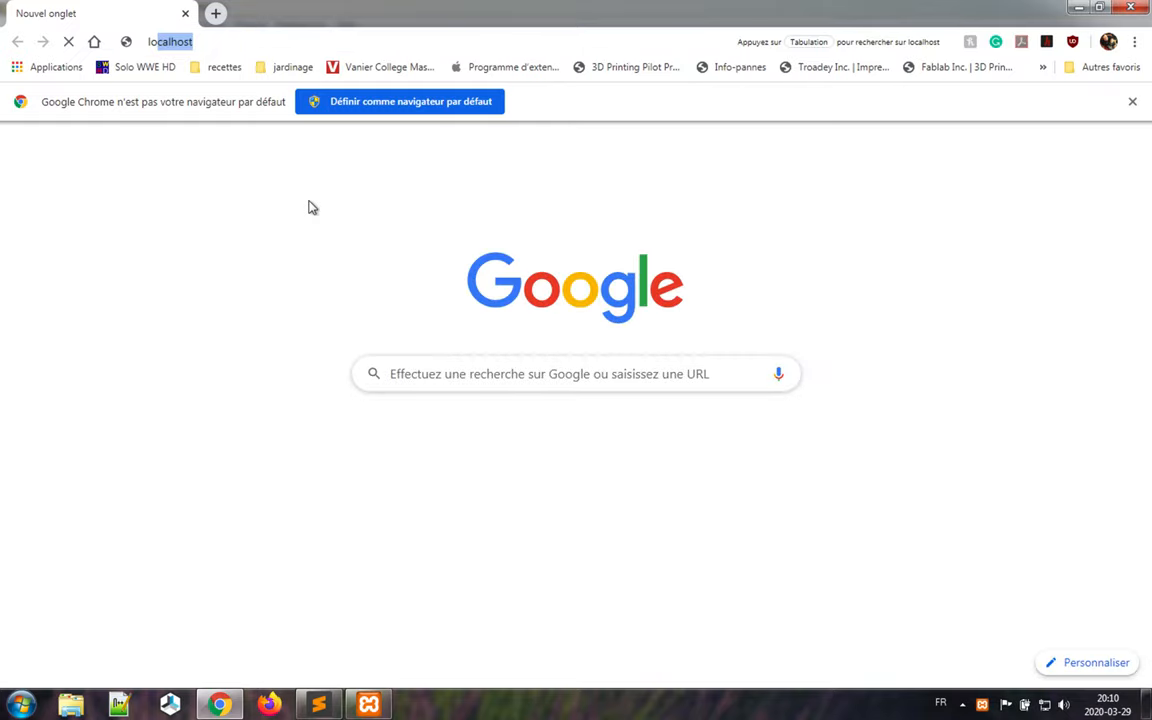
# Step: Load localhost in Chrome to see the empty Index of / page, then return to Sublime Text
pyautogui.click(170, 41)
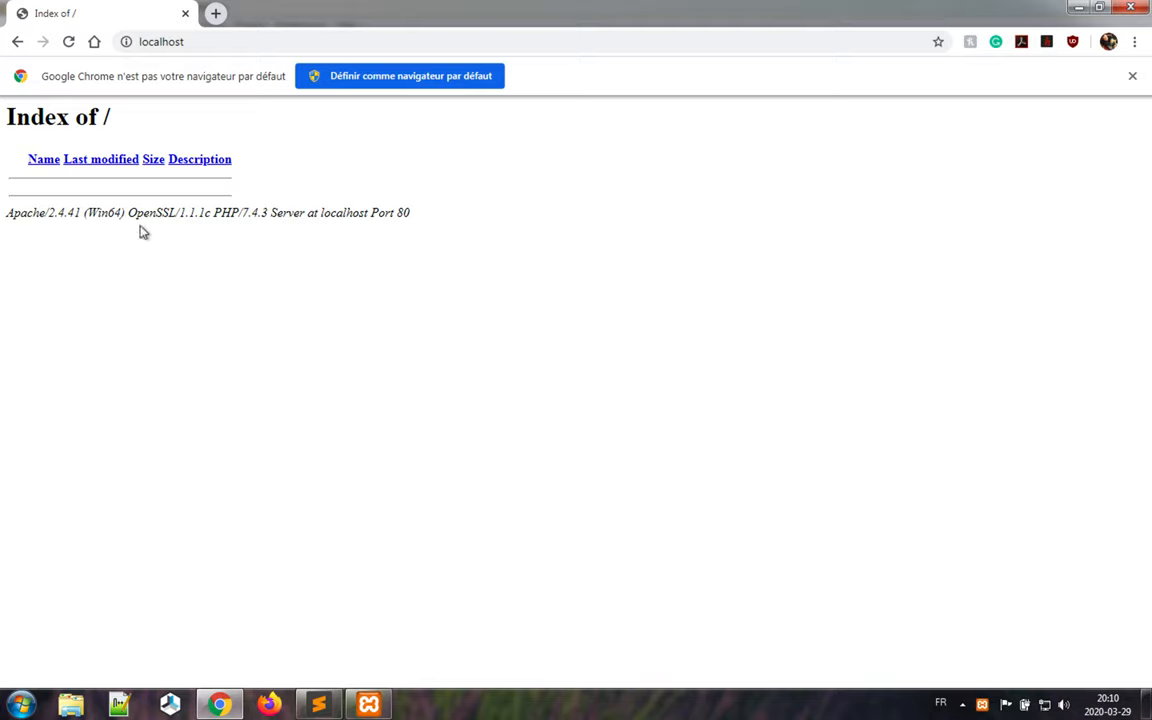
pyautogui.moveTo(337, 309)
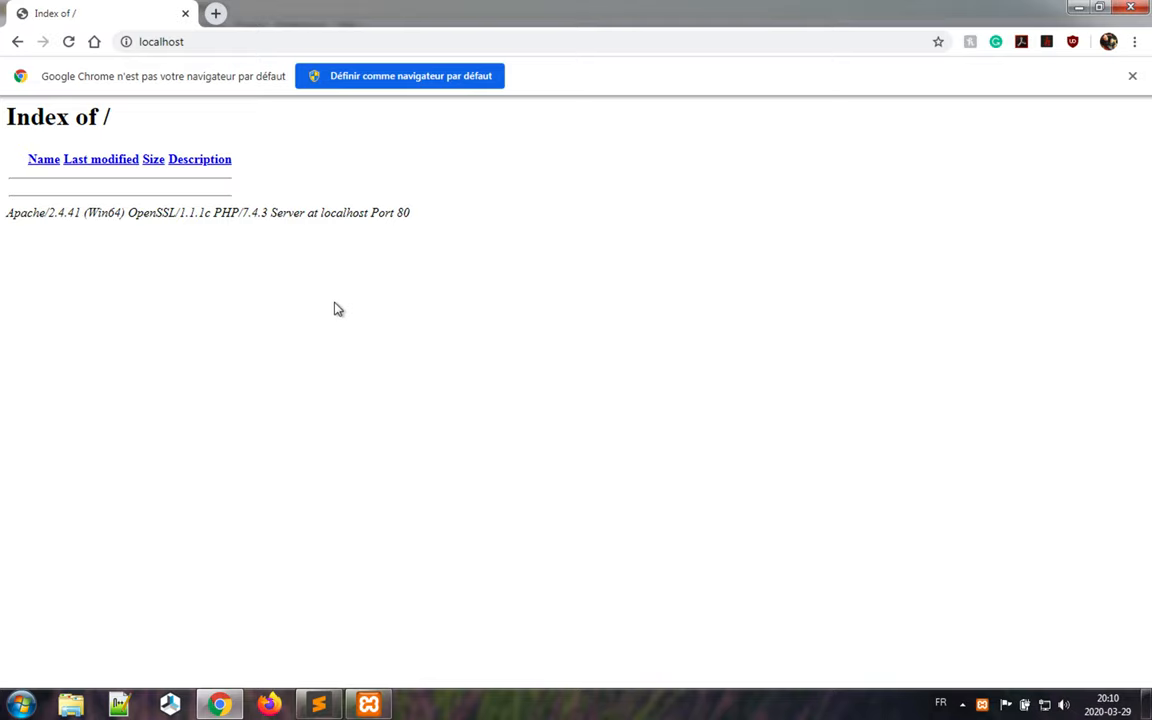
pyautogui.click(318, 704)
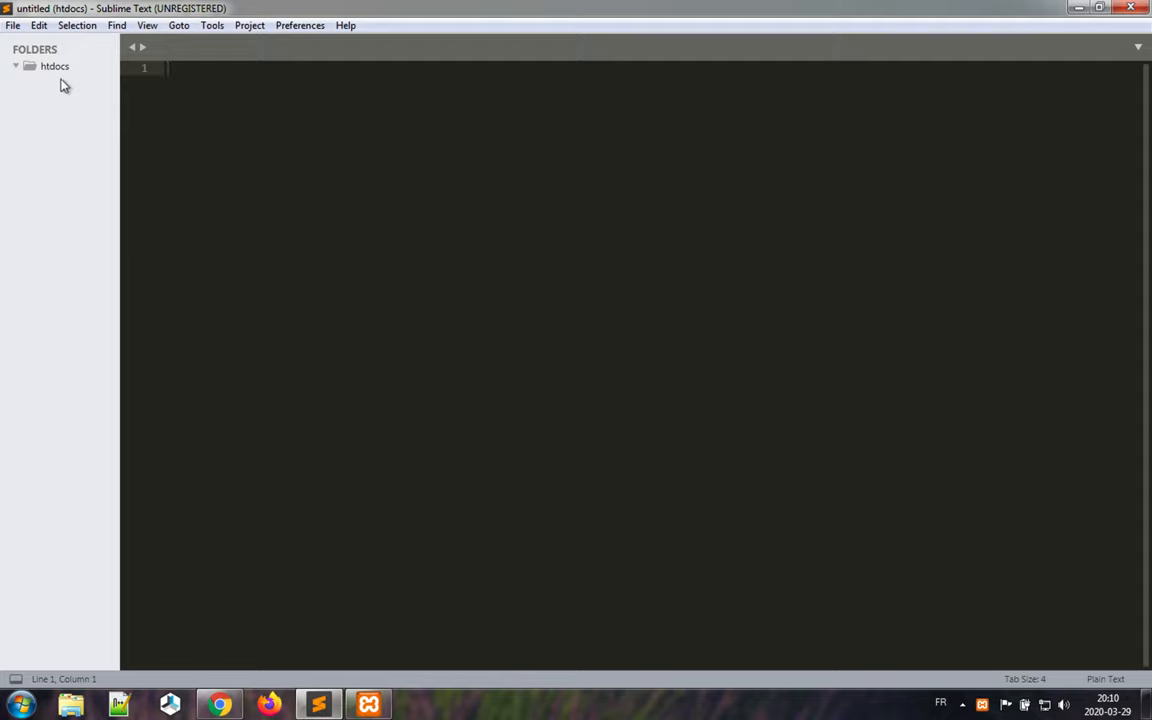
# Step: Save the empty untitled file as .htaccess in C:\xampp\htdocs
pyautogui.click(54, 66)
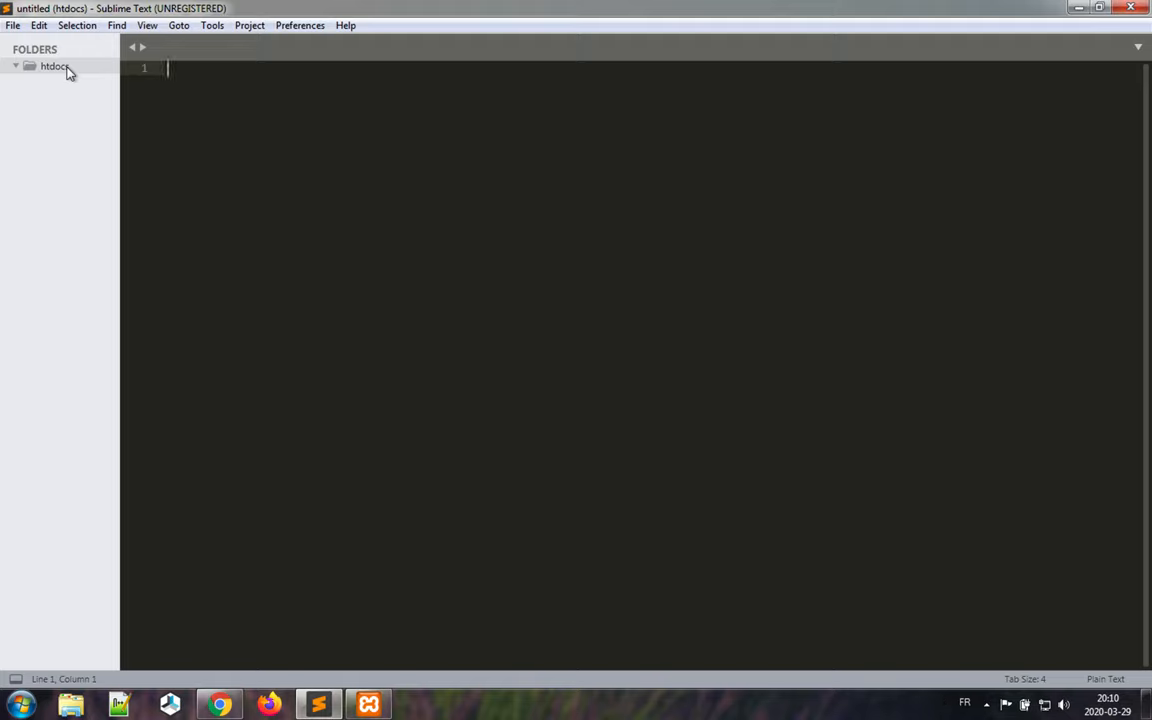
pyautogui.rightClick(54, 66)
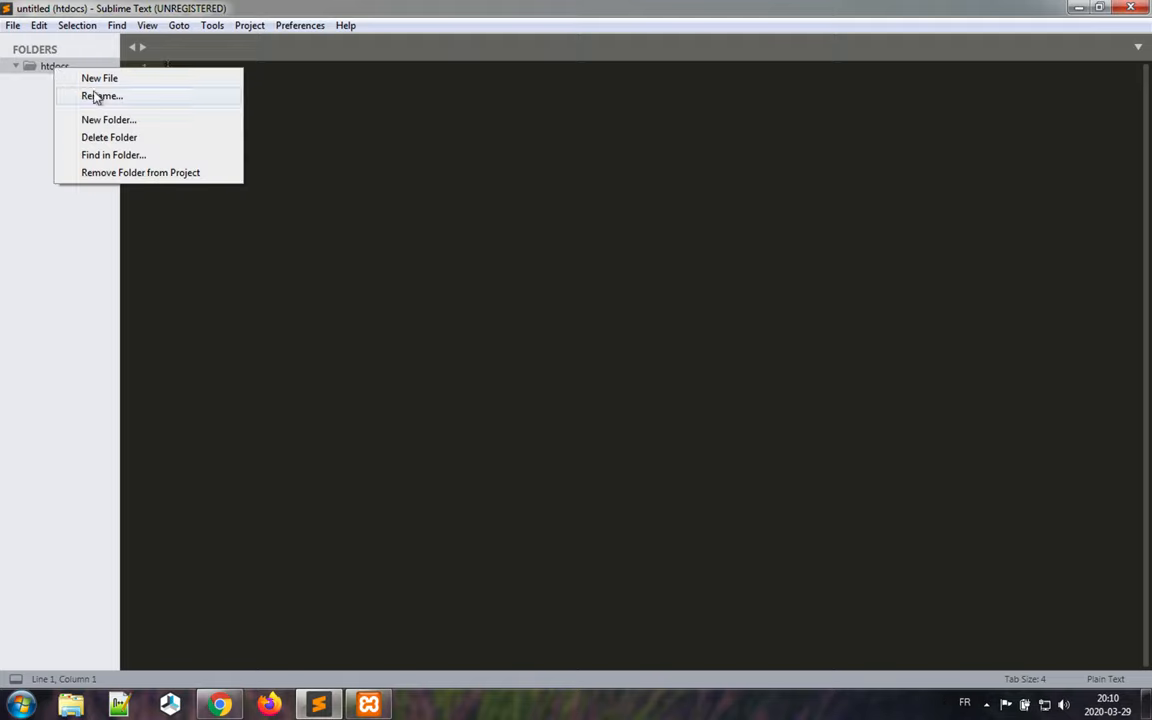
pyautogui.moveTo(108, 137)
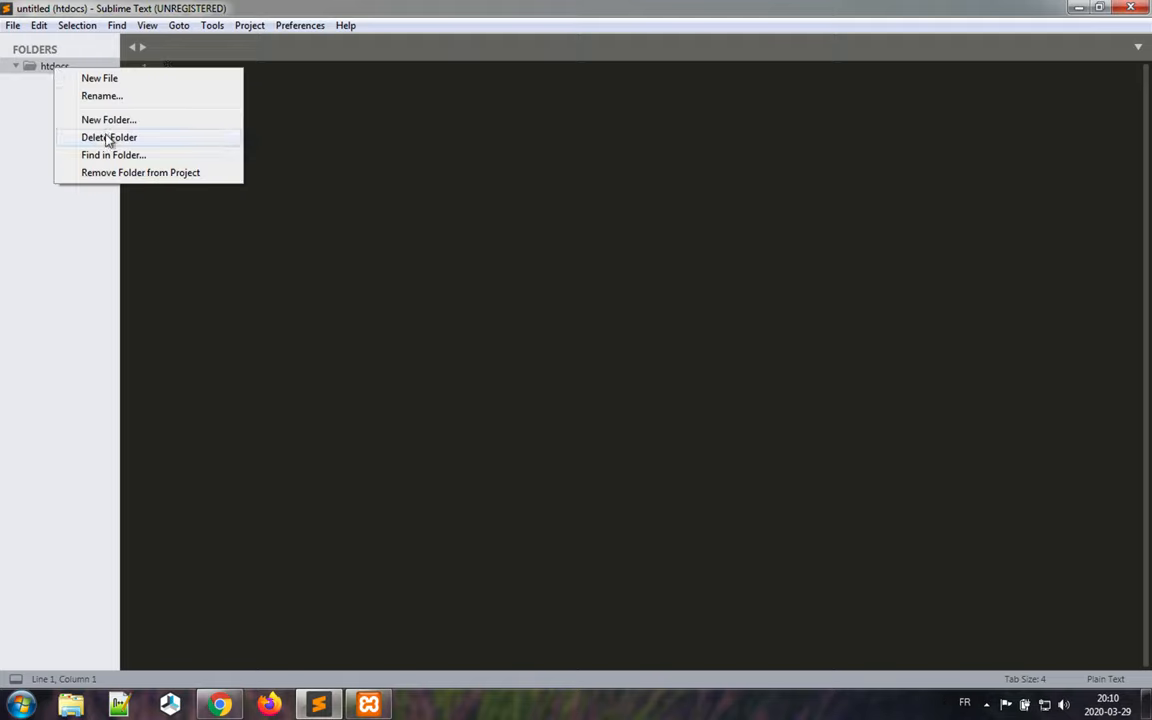
pyautogui.click(99, 78)
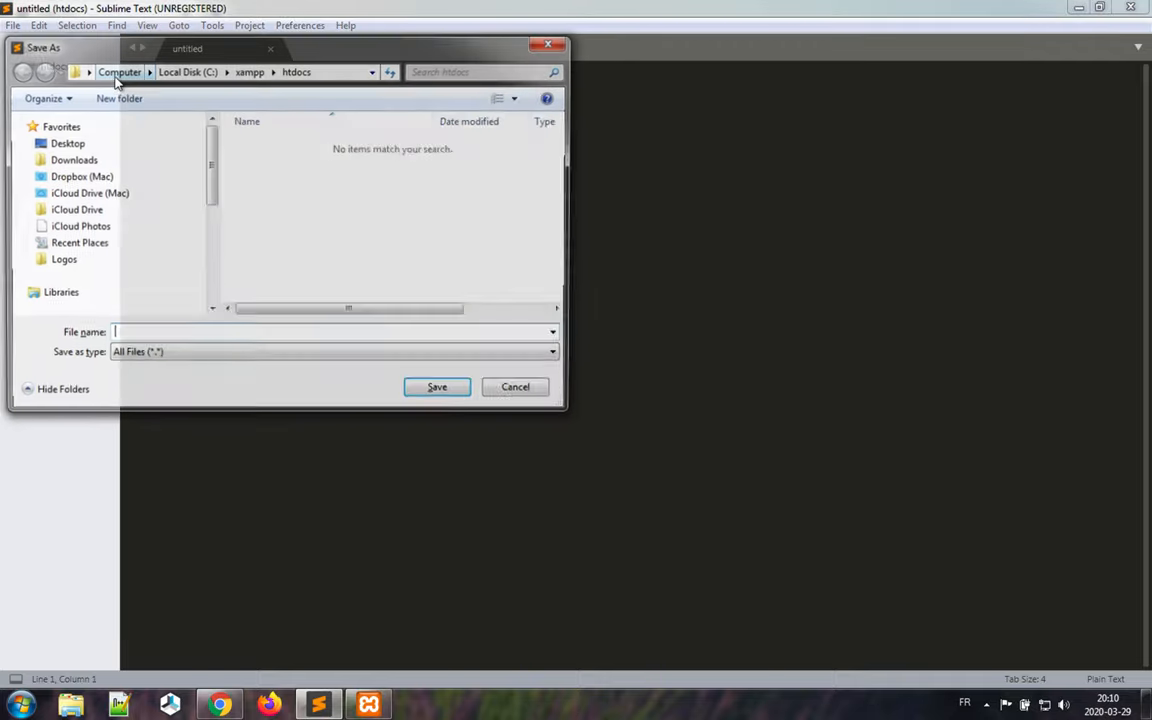
pyautogui.write('.ht')
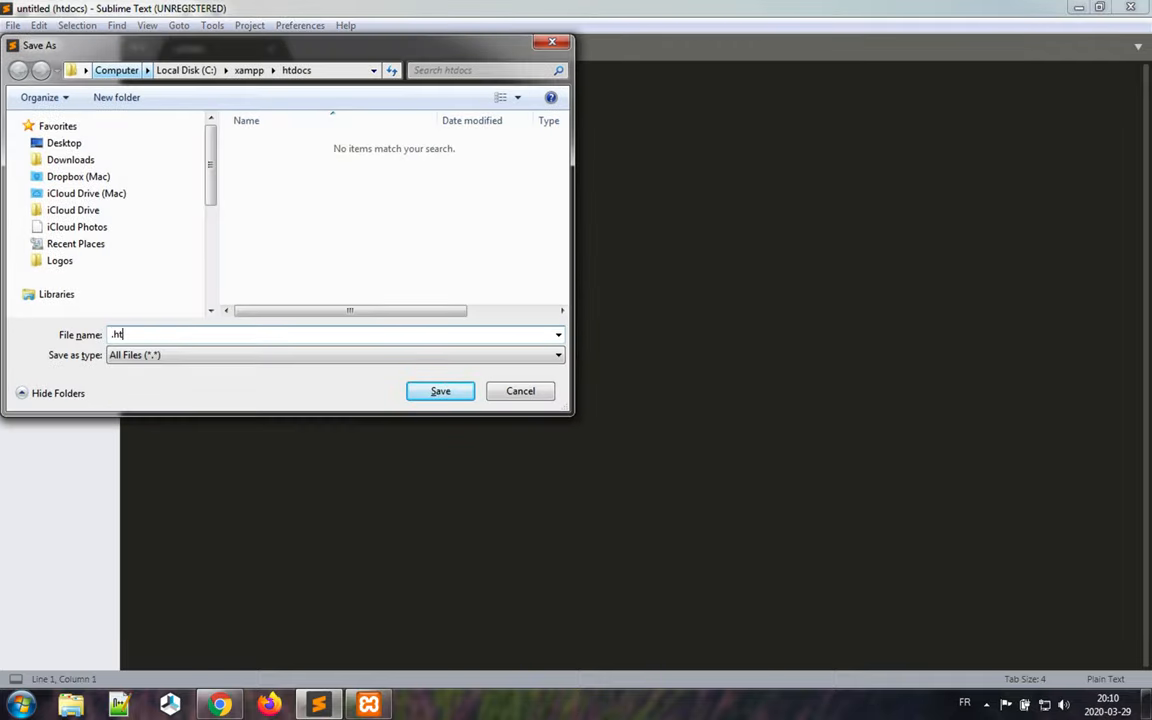
pyautogui.click(440, 391)
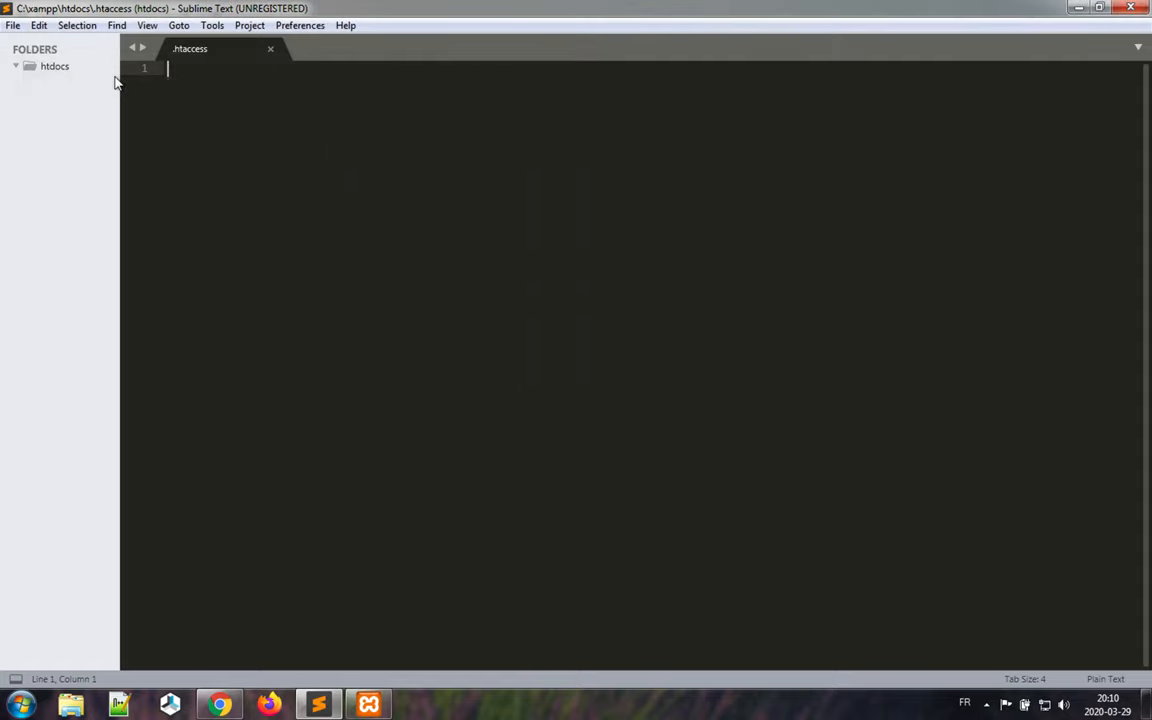
pyautogui.click(54, 66)
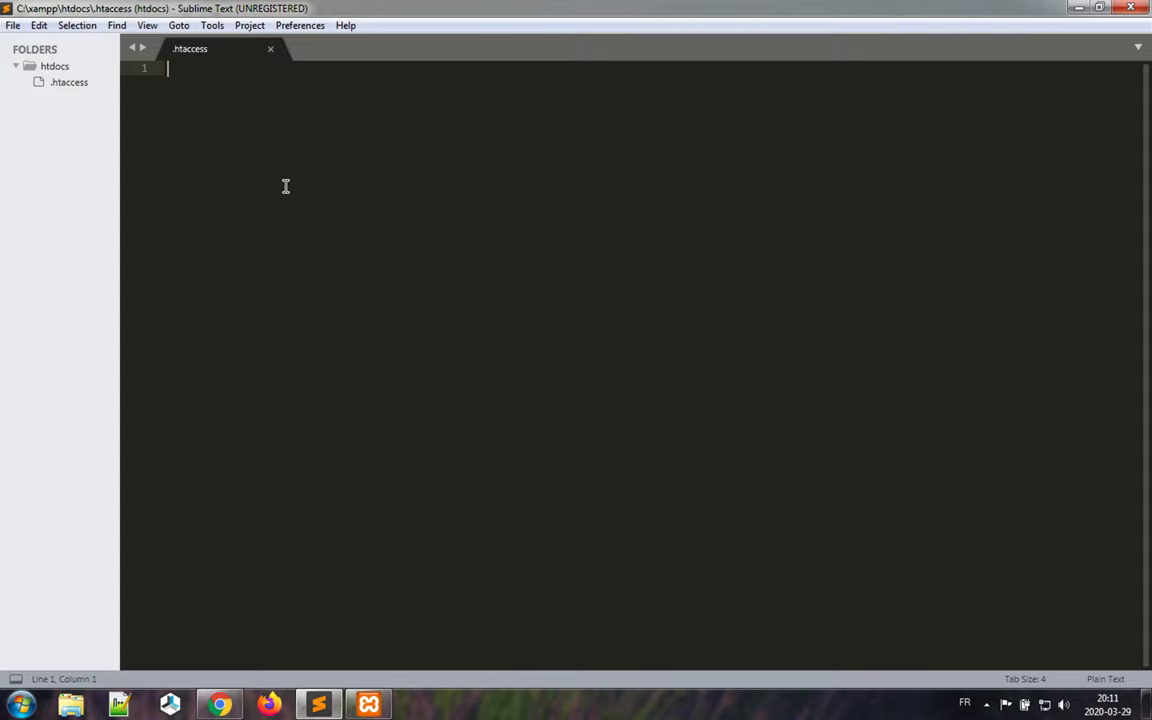
# Step: Write Options -MultiViews, RewriteEngine On and RewriteBase / into .htaccess
pyautogui.write('Options -')
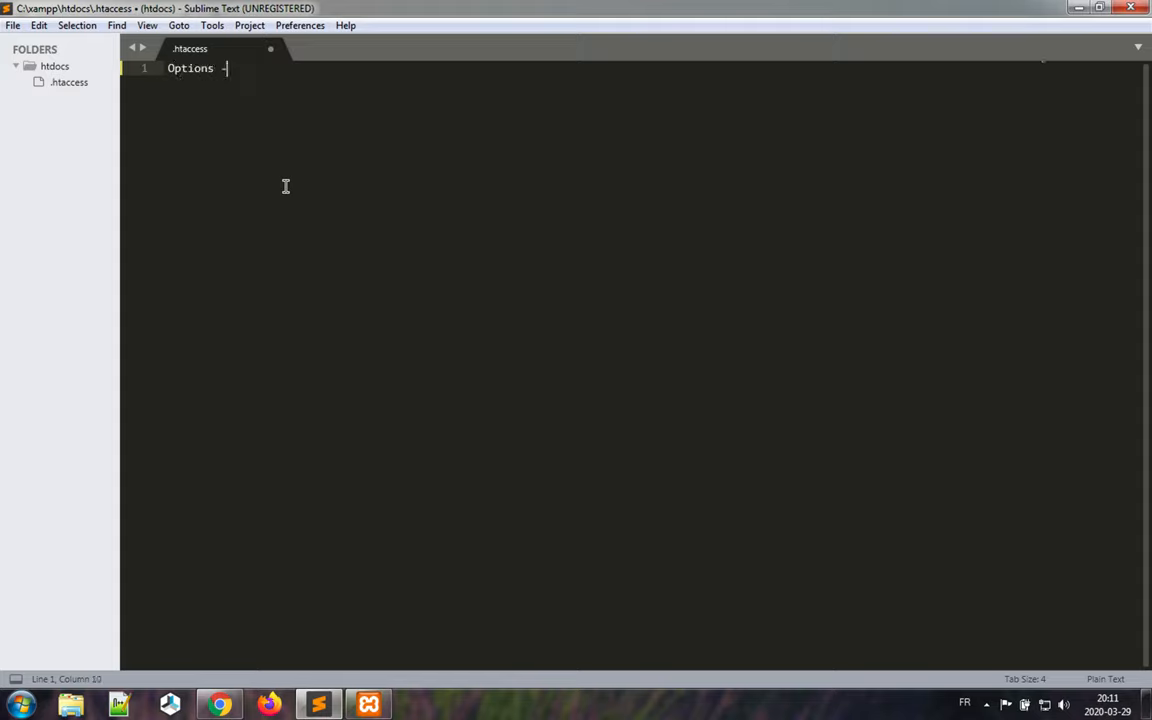
pyautogui.write('MultiViews')
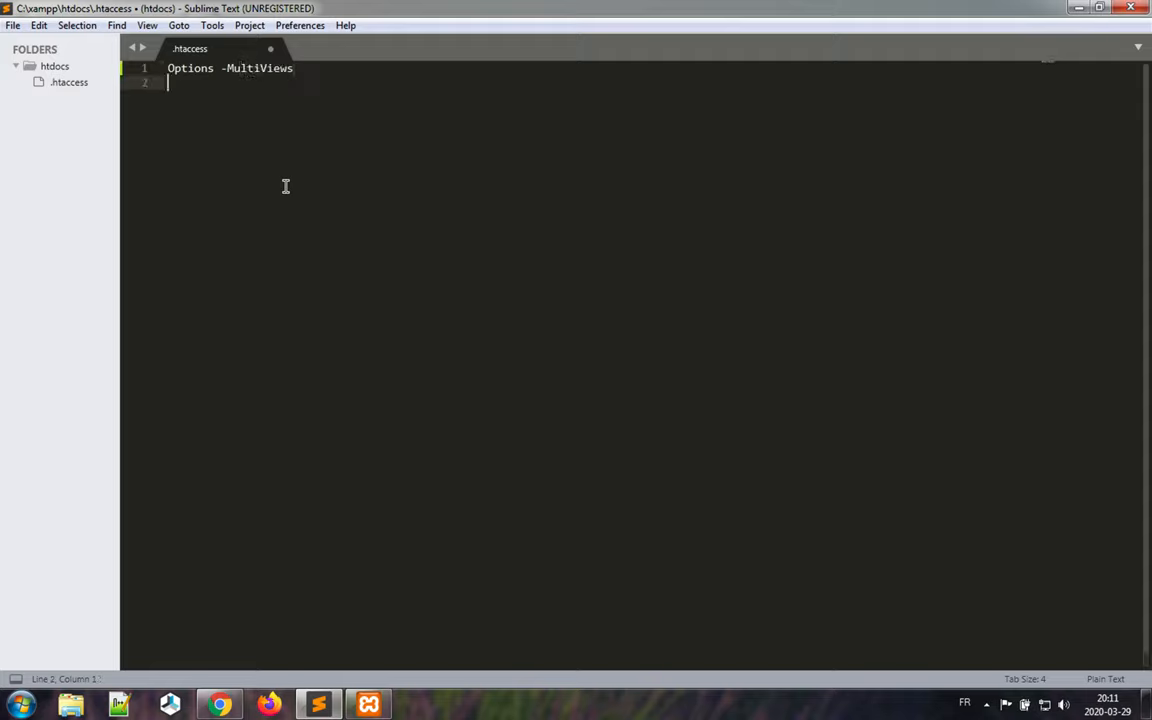
pyautogui.press('enter')
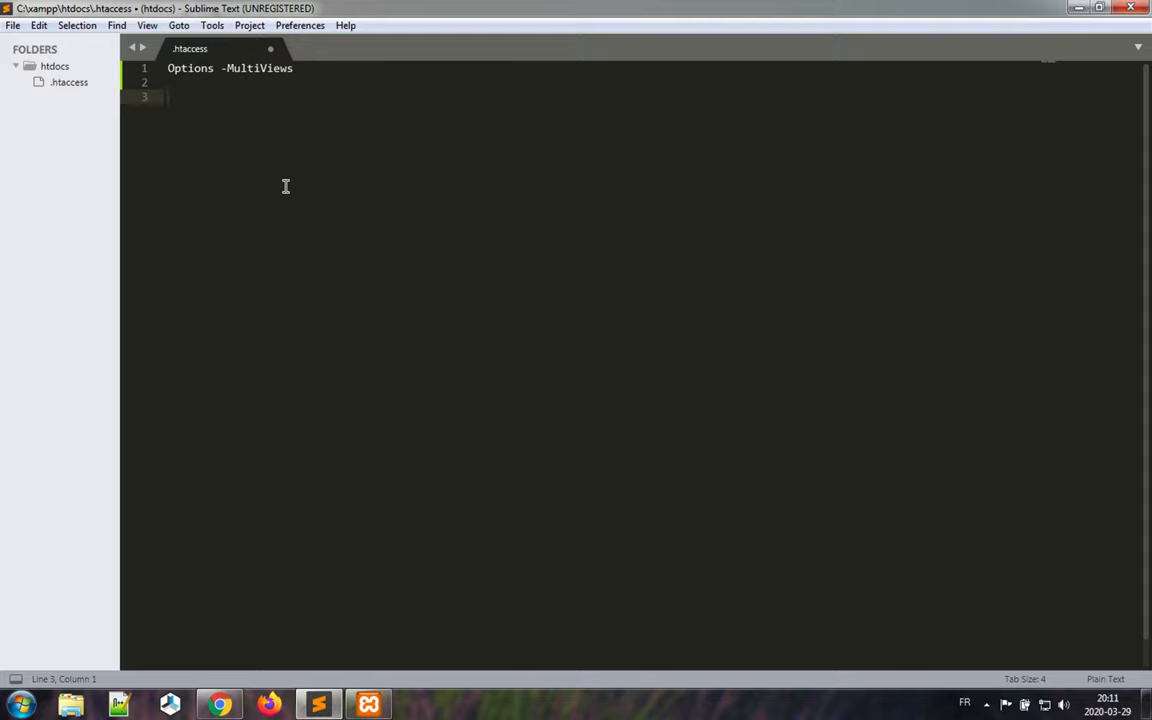
pyautogui.write('Rewi')
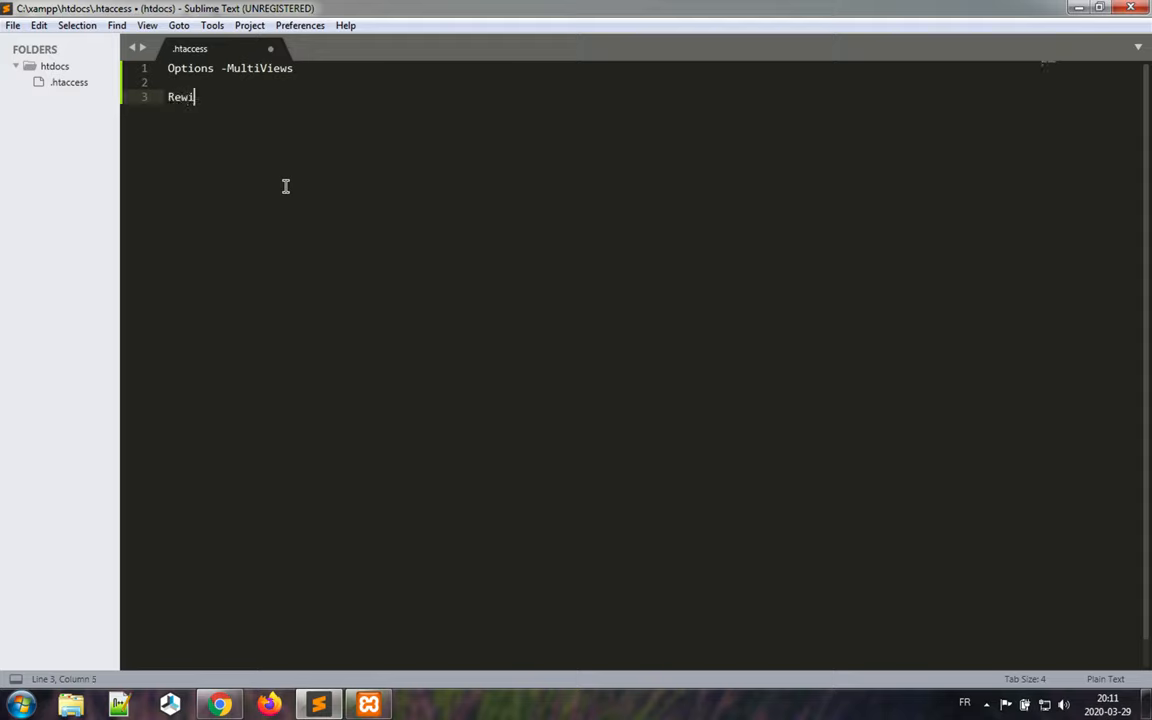
pyautogui.write('teEngine')
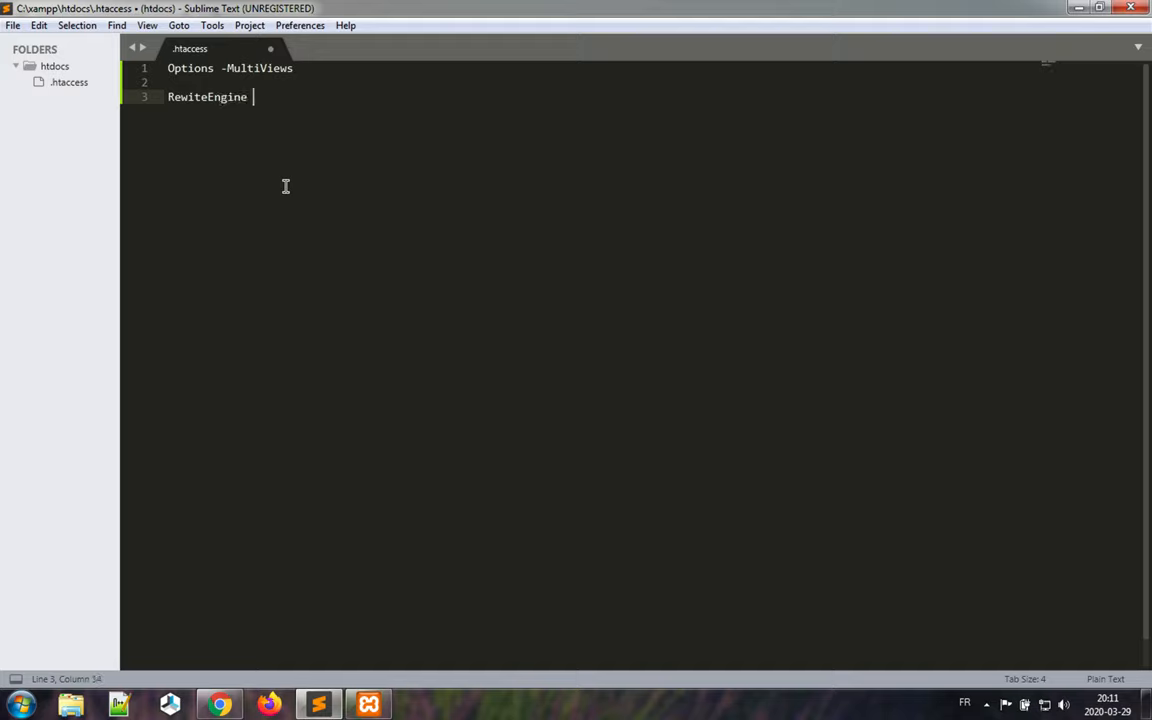
pyautogui.write('On')
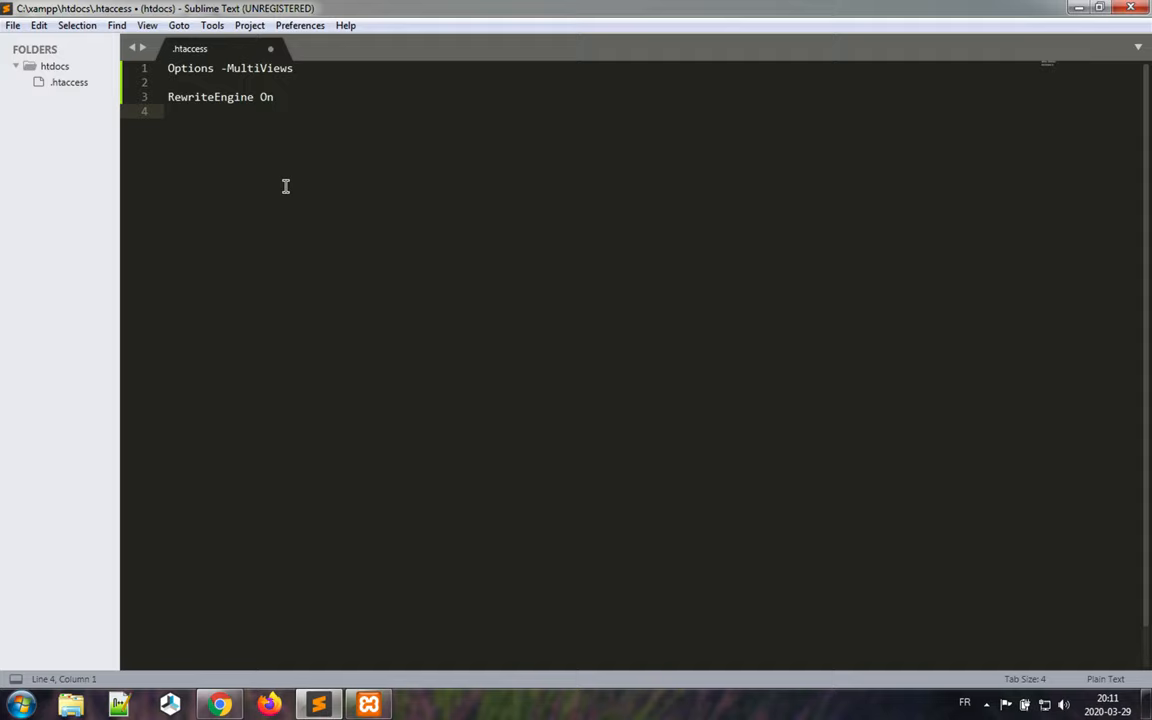
pyautogui.write('Re')
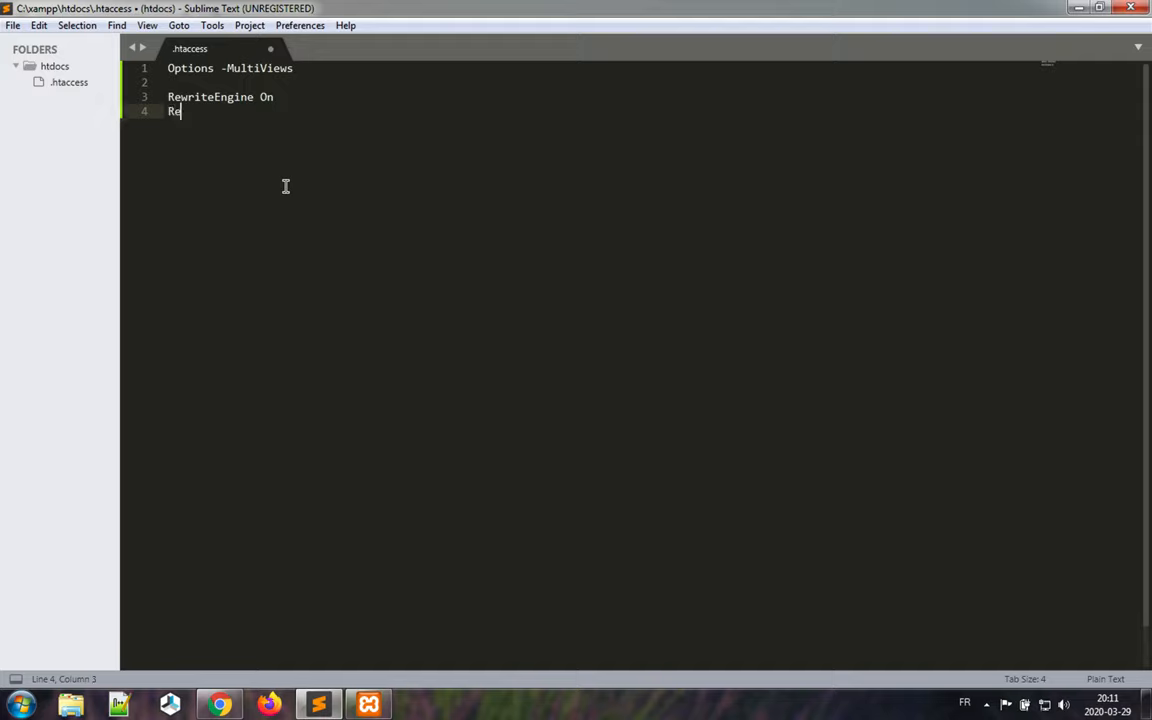
pyautogui.write('writeB')
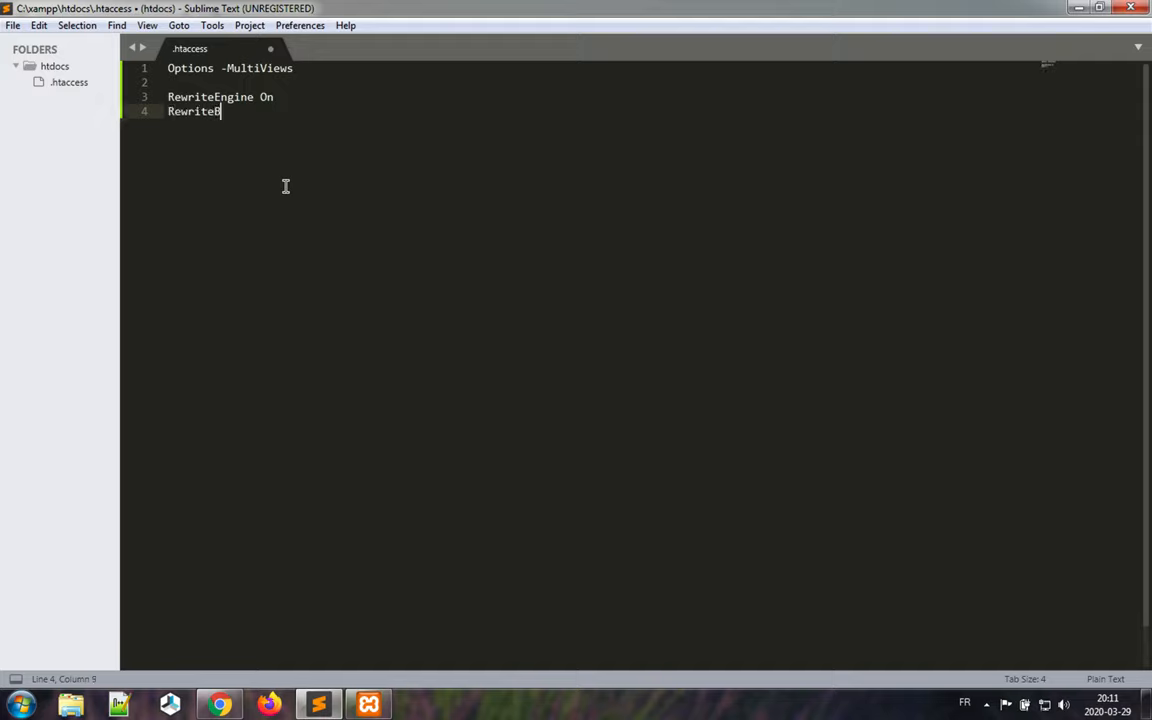
pyautogui.write('ase /')
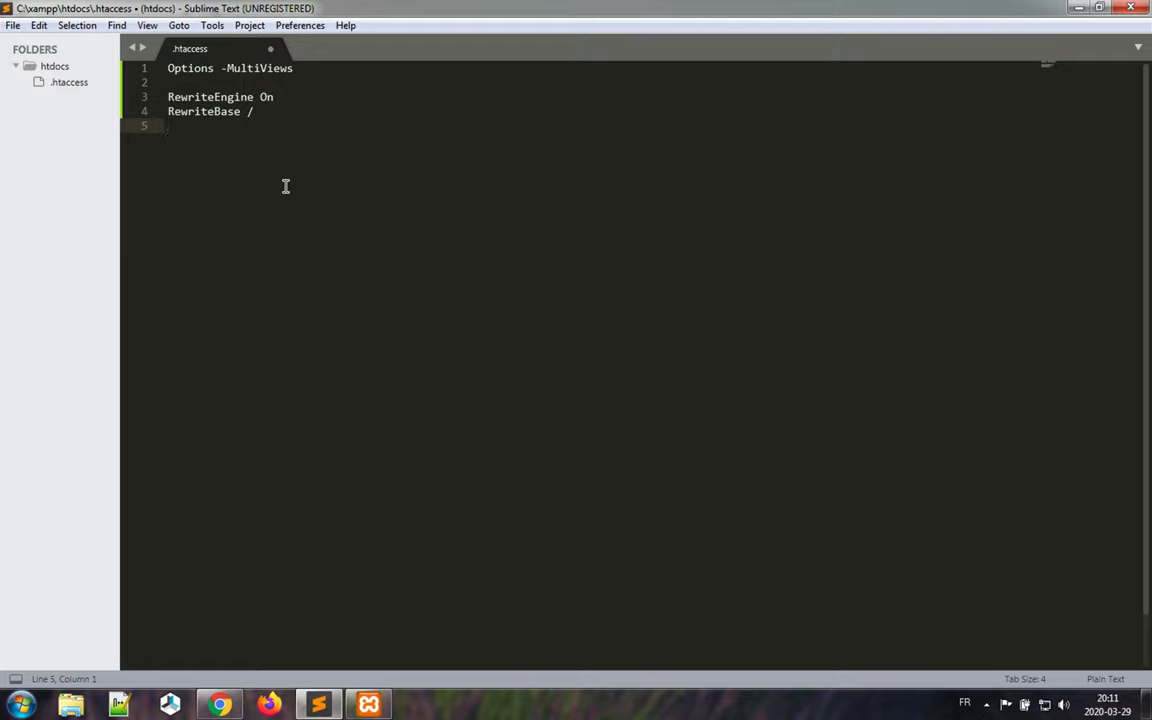
# Step: Add RewriteCond %{REQUEST_FILENAME} lines with !-d and !-f, then begin the RewriteRule line
pyautogui.write('Rewrite')
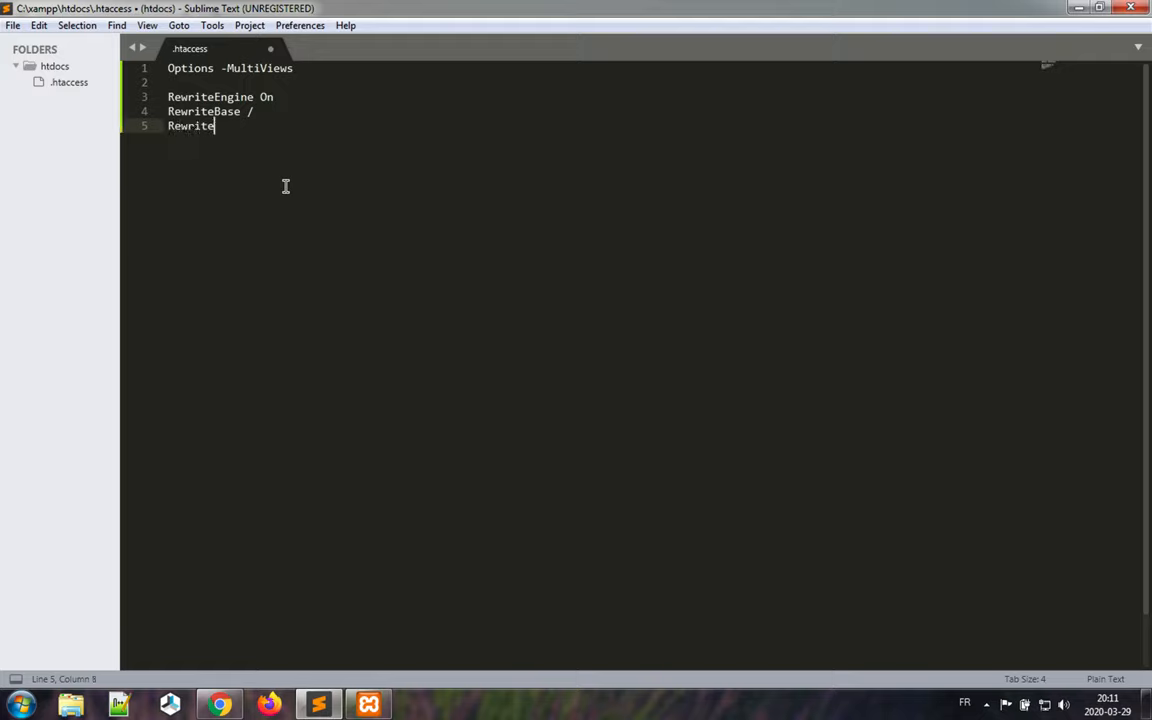
pyautogui.write('Cond')
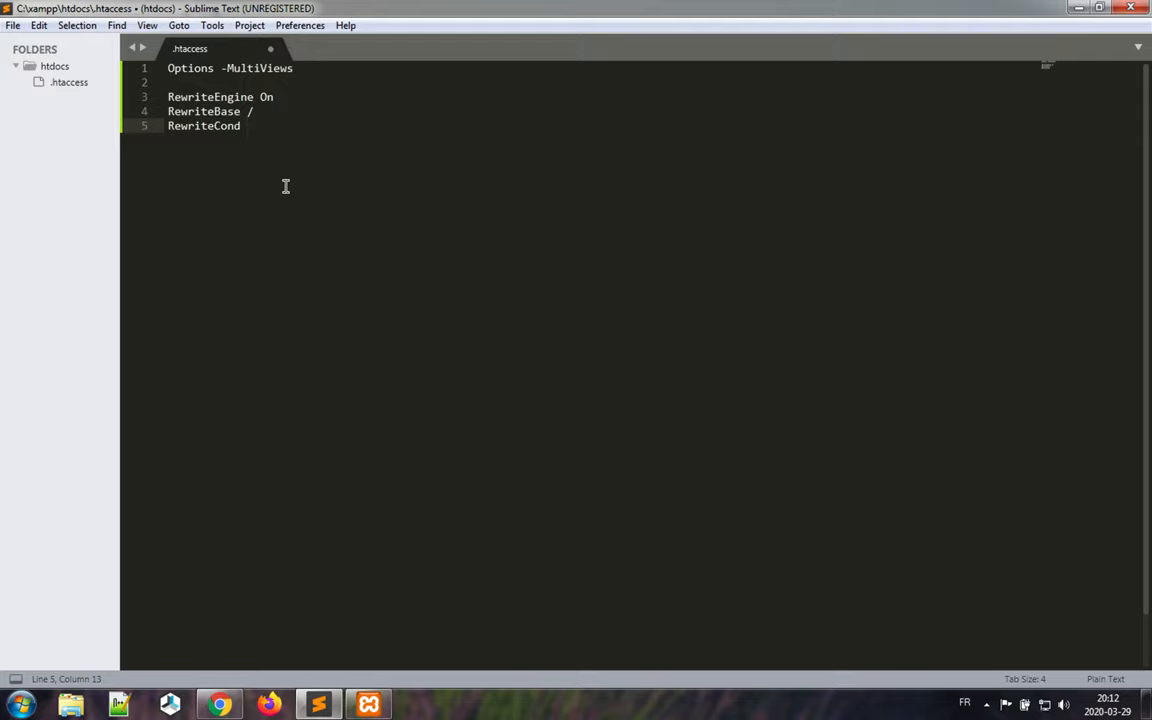
pyautogui.write('%{}')
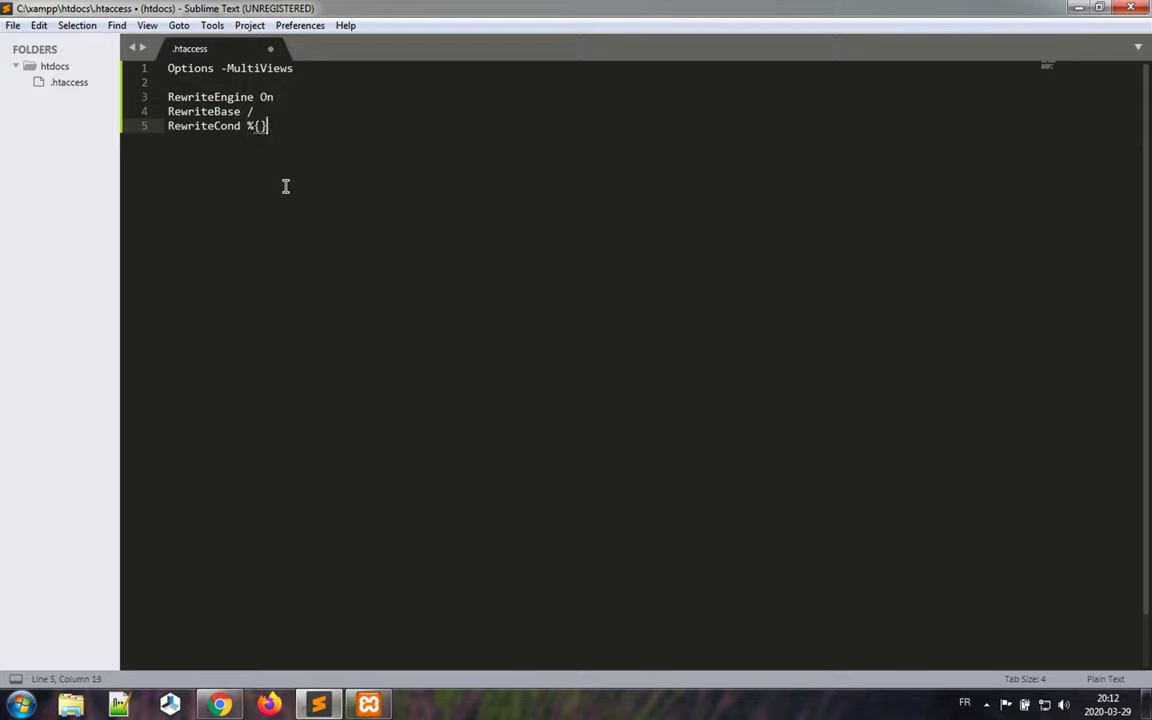
pyautogui.write('RE')
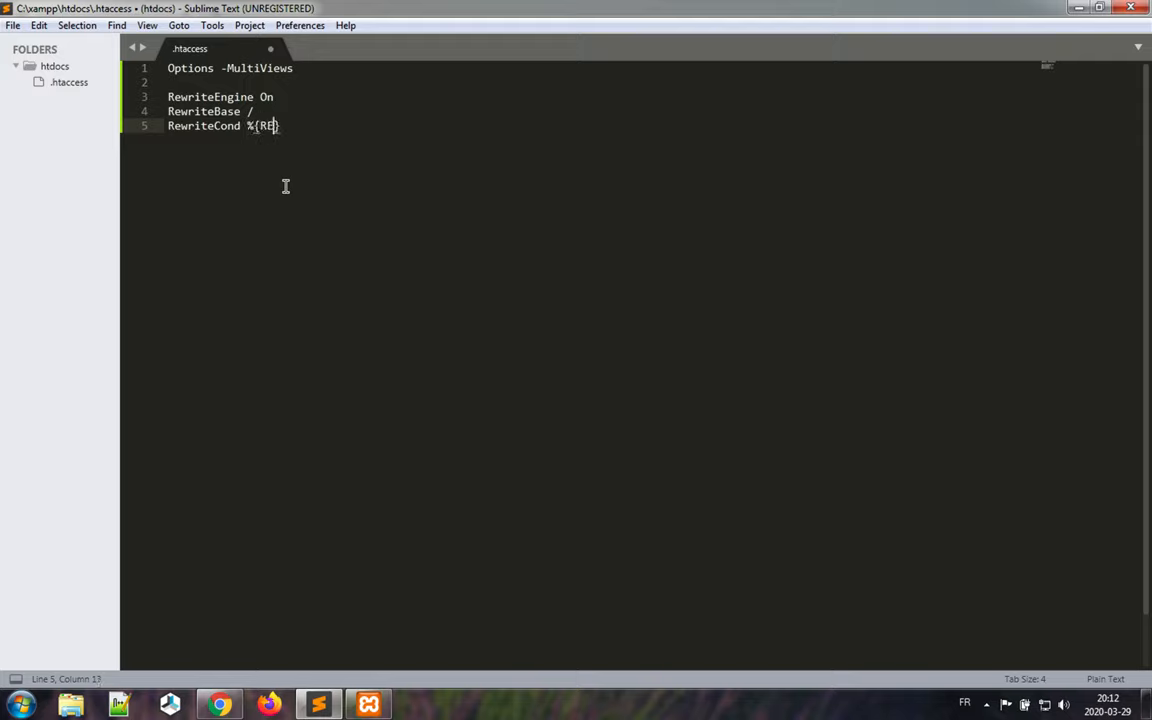
pyautogui.write('QUEST')
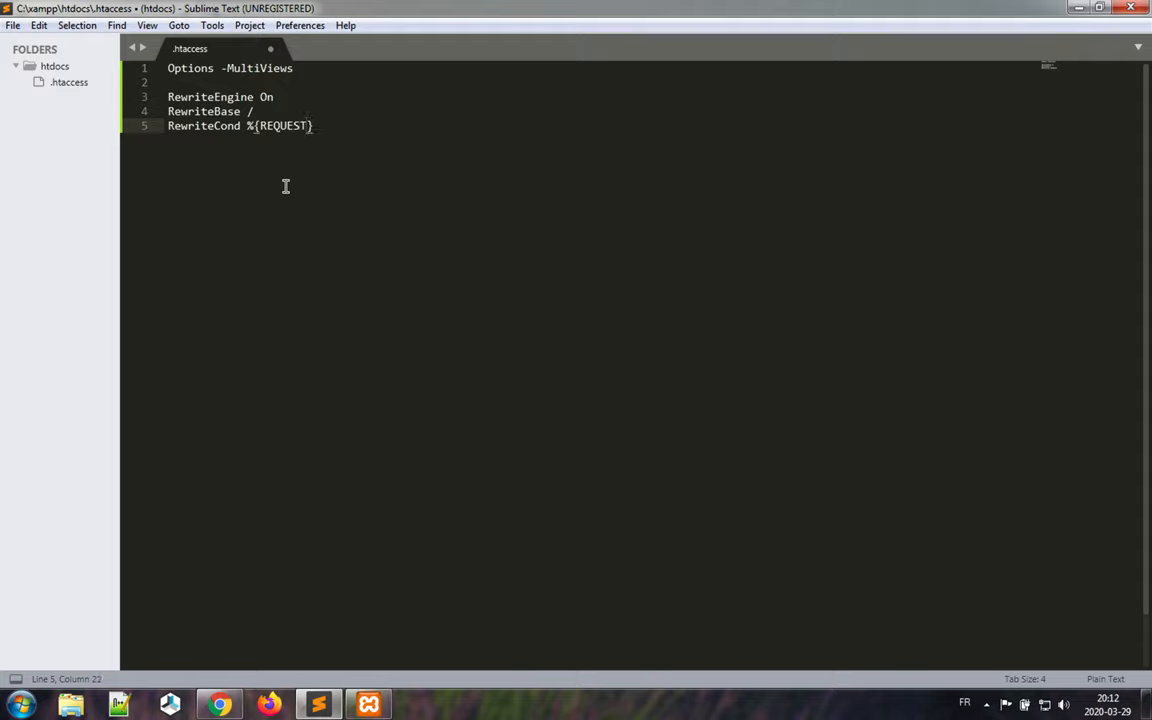
pyautogui.write('_FILENAME')
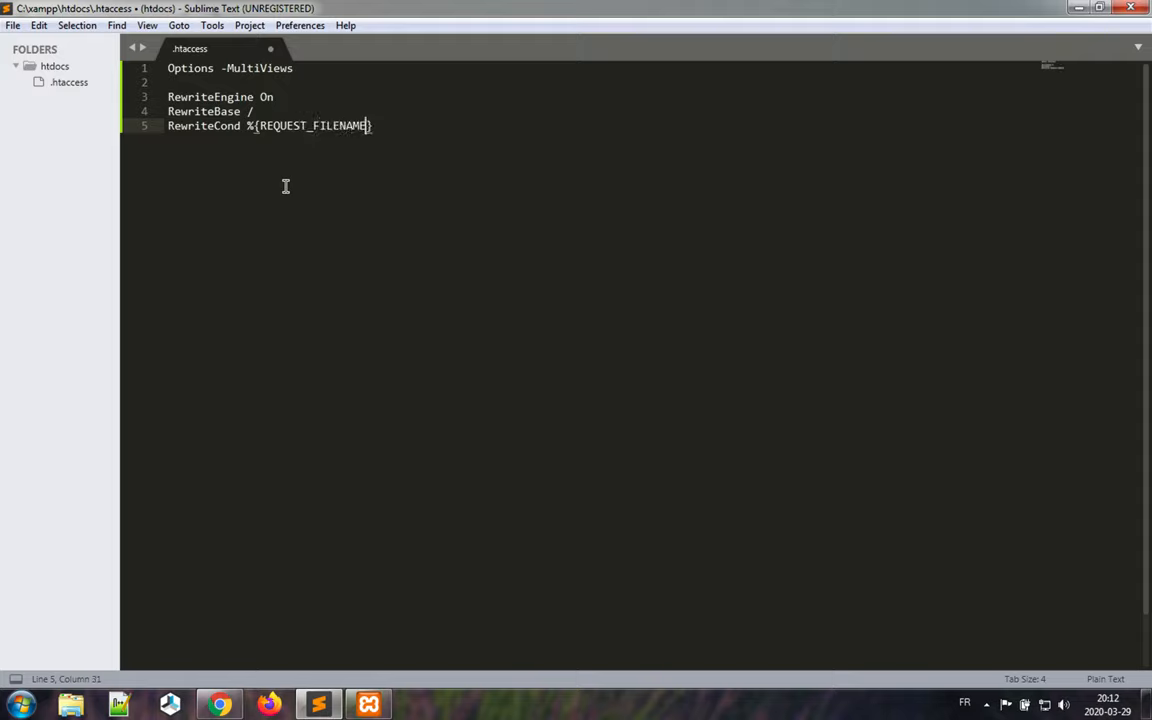
pyautogui.write('}')
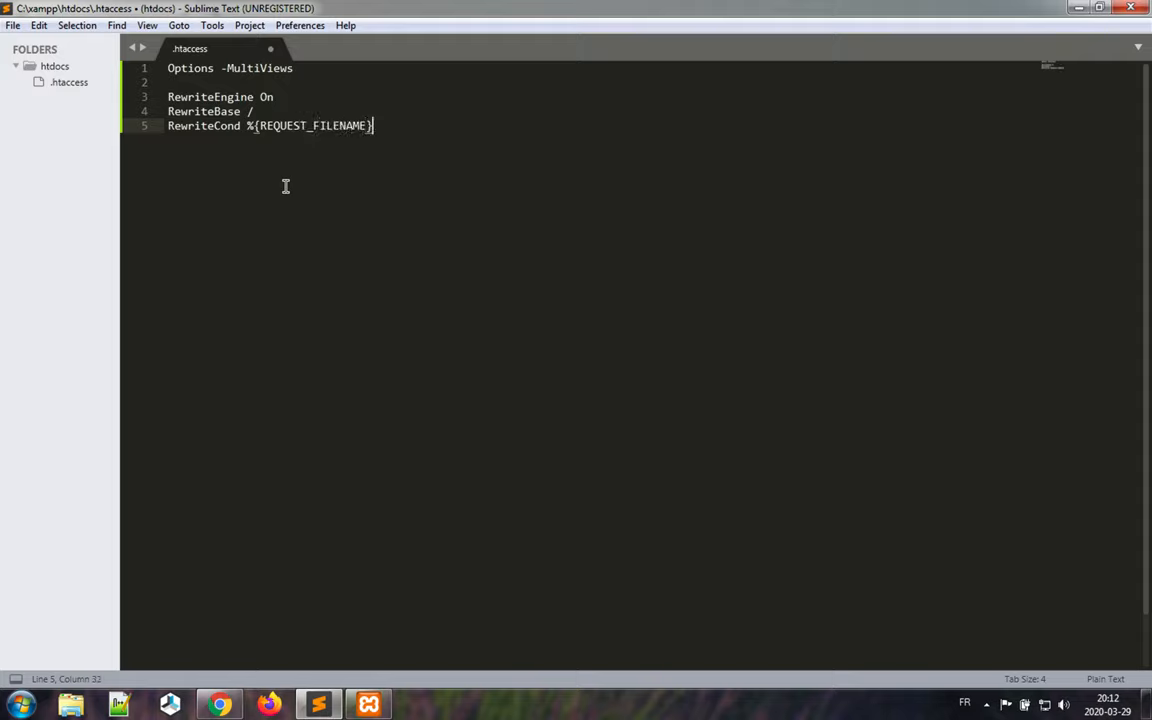
pyautogui.write('" "')
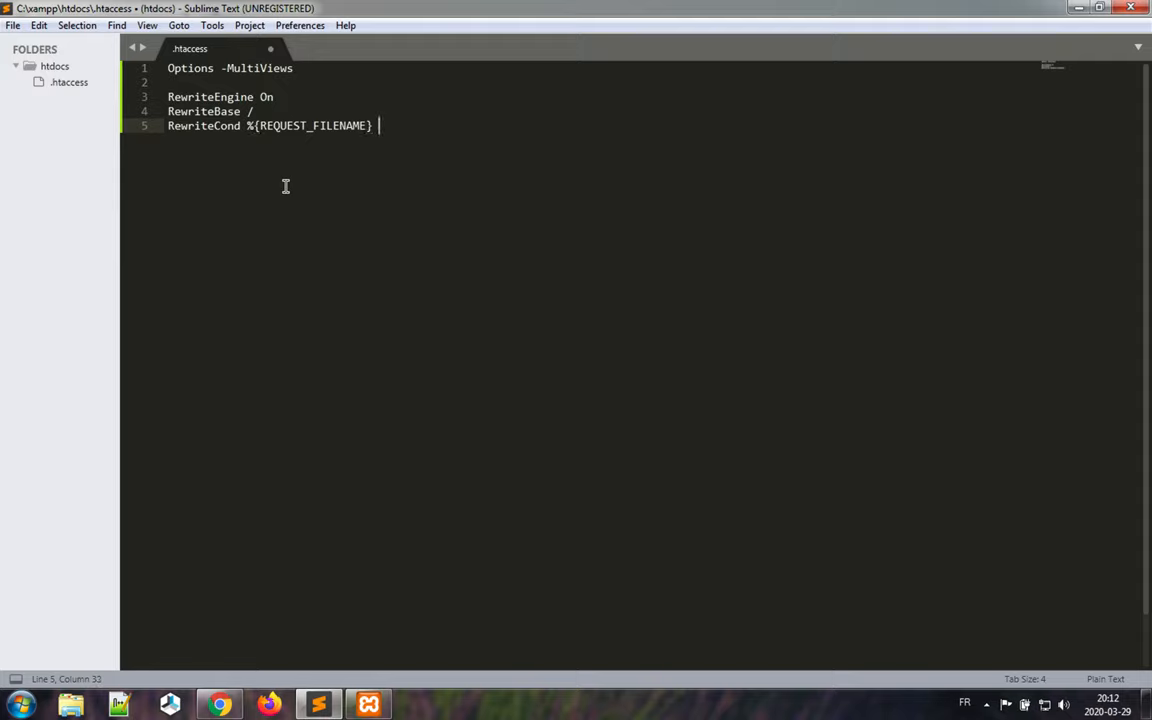
pyautogui.write('!-d')
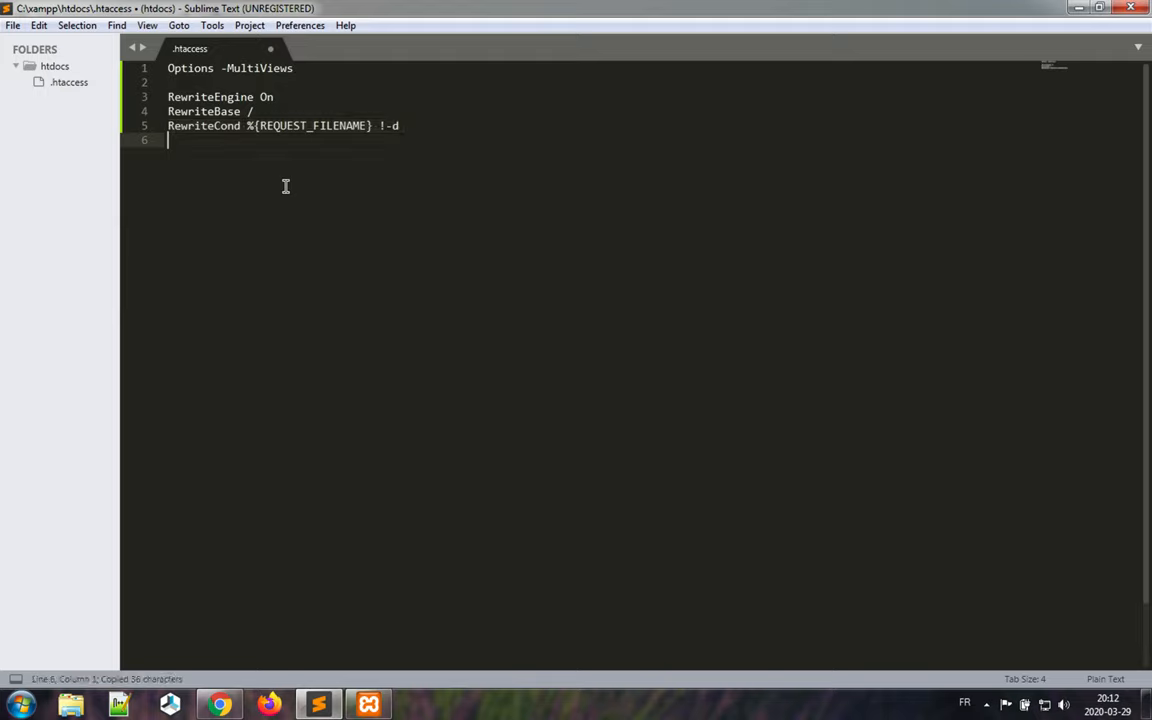
pyautogui.write('RewriteCond %{REQUEST_FILENAME} !-f')
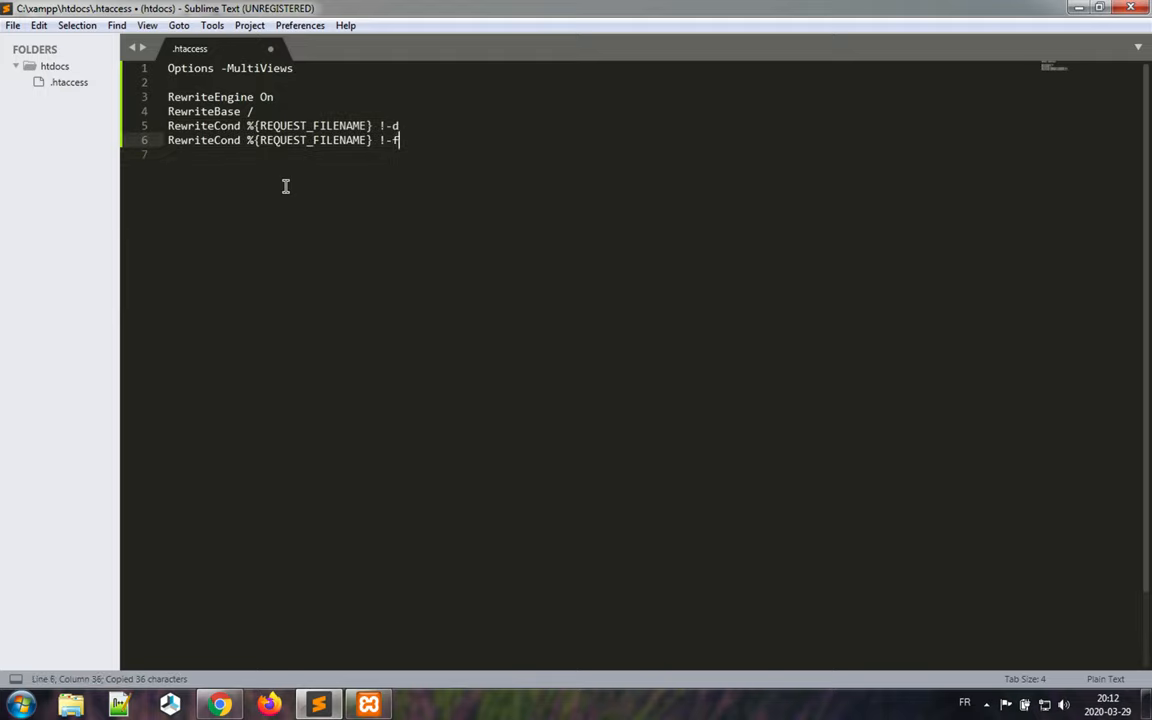
pyautogui.press('enter')
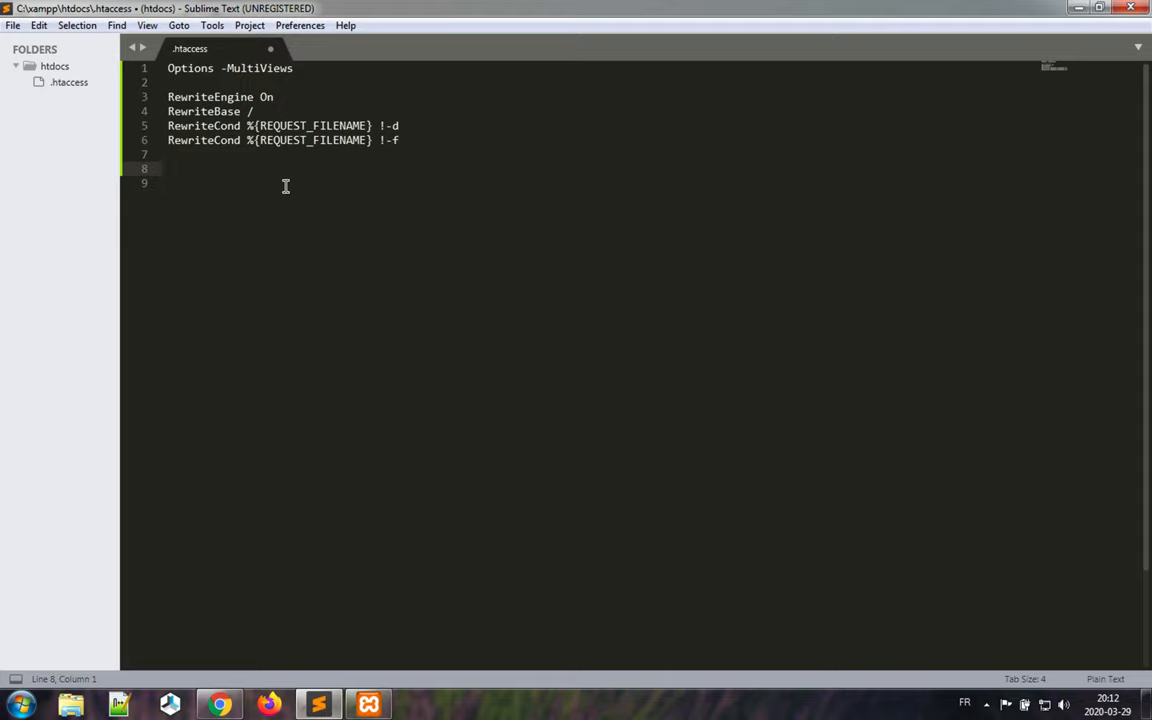
pyautogui.write('RewriteRule')
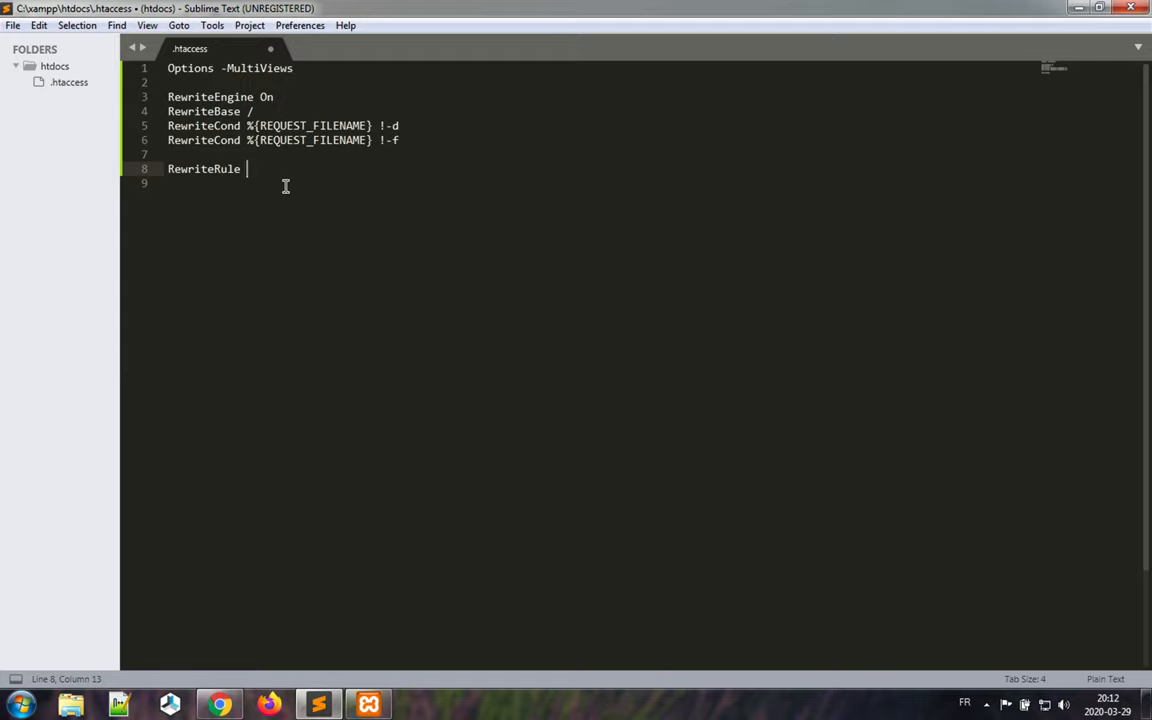
# Step: Complete the RewriteRule pattern and target as ^(.+)$ index.php?url=$1
pyautogui.write('^^')
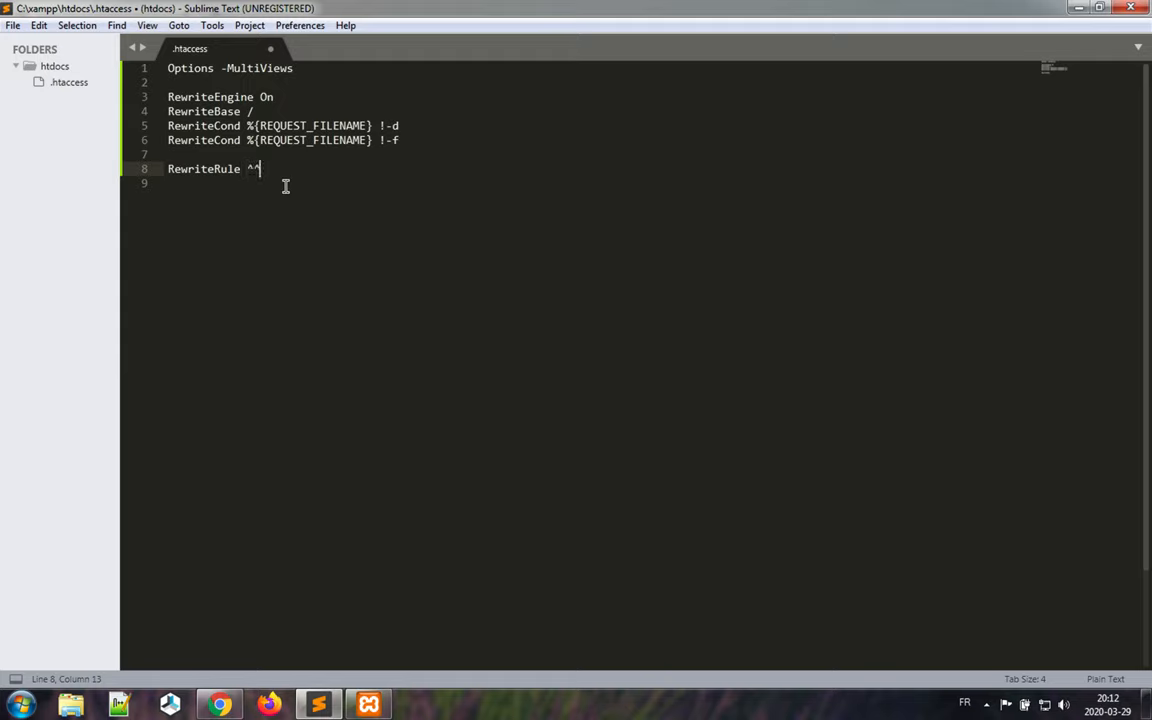
pyautogui.write('()')
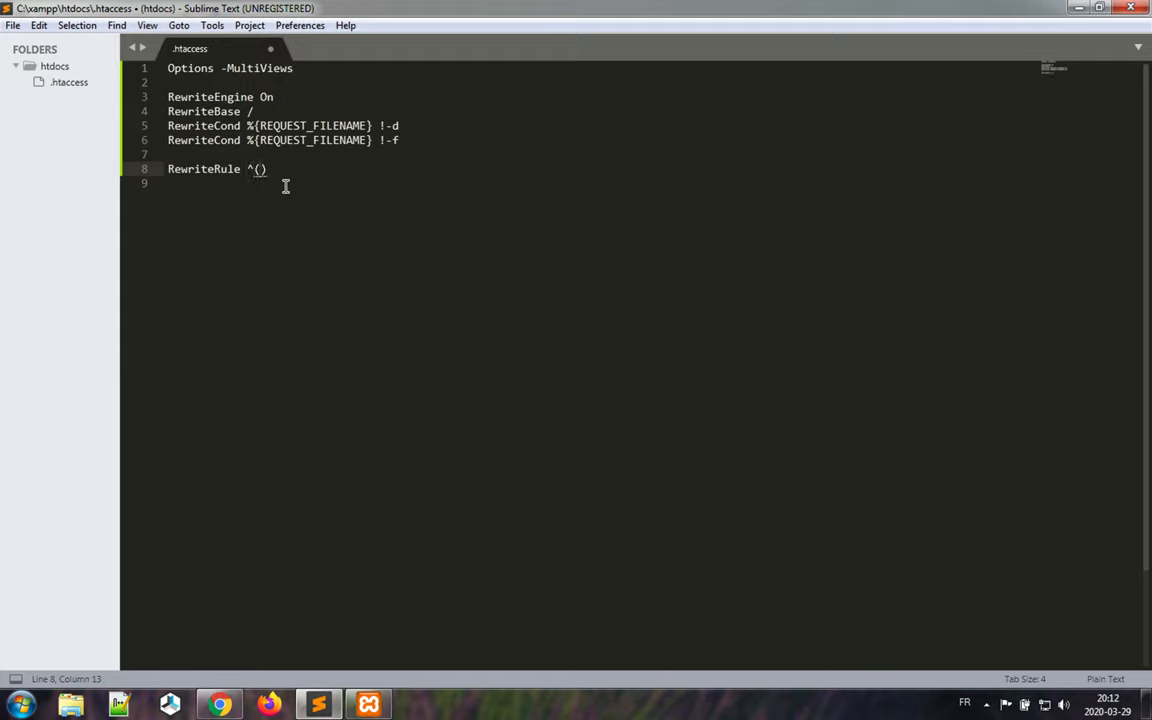
pyautogui.write('.')
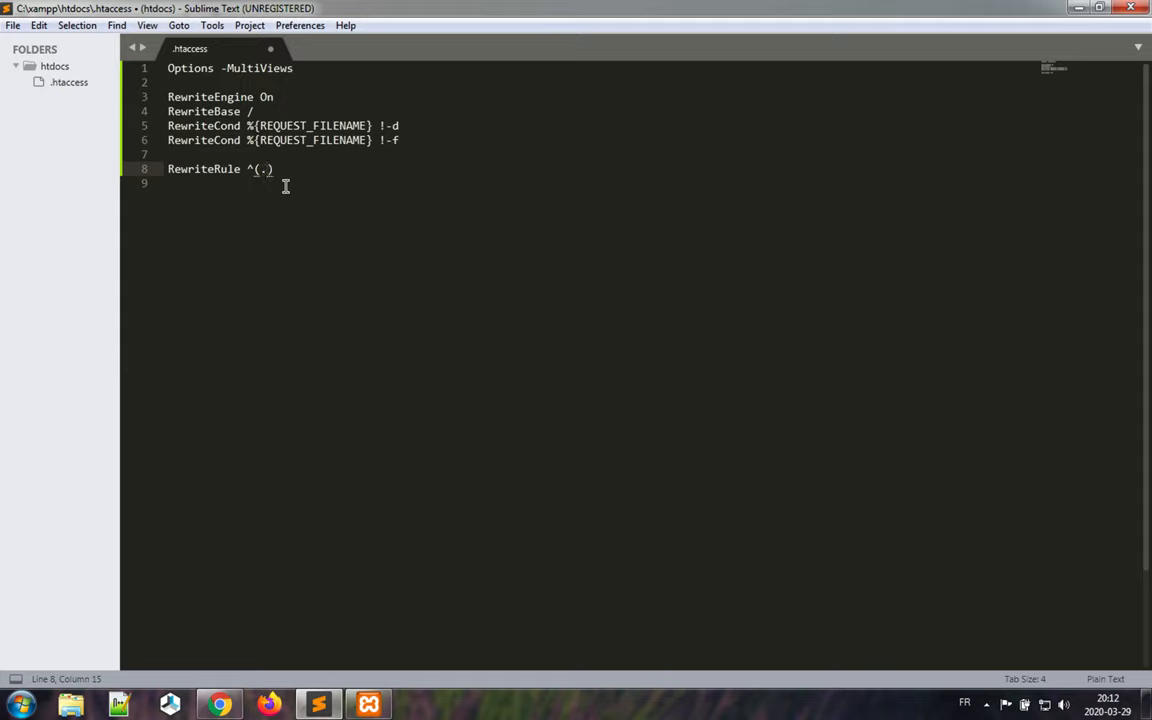
pyautogui.write('+')
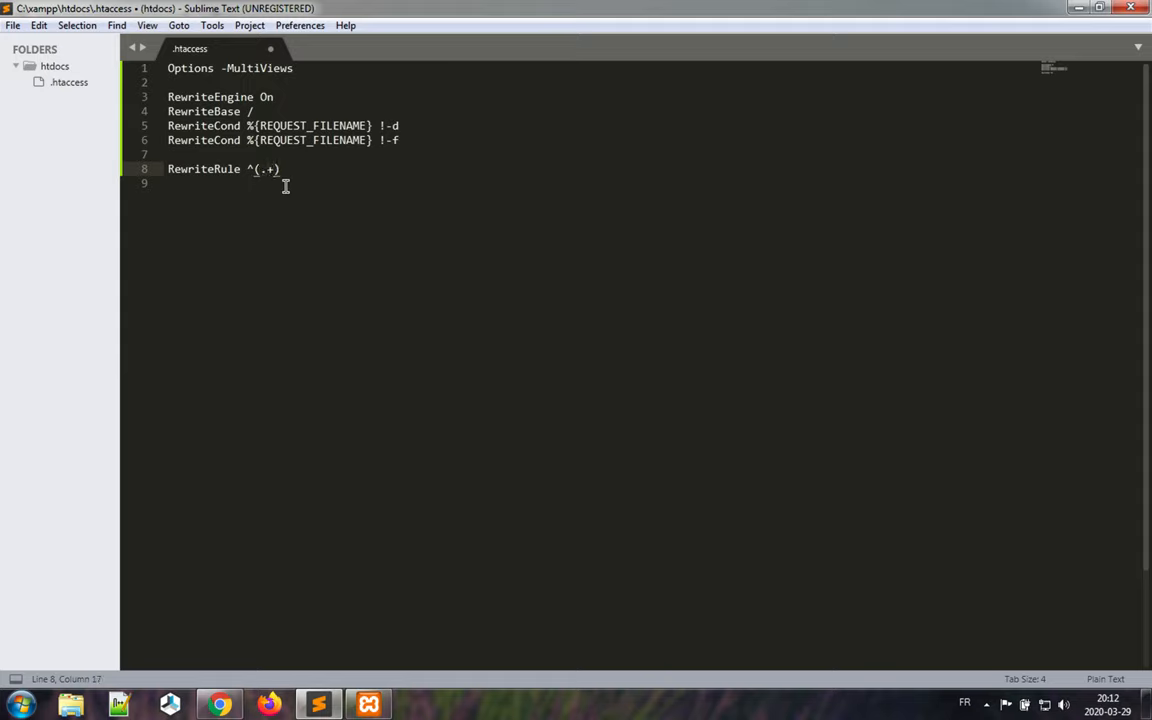
pyautogui.write('$')
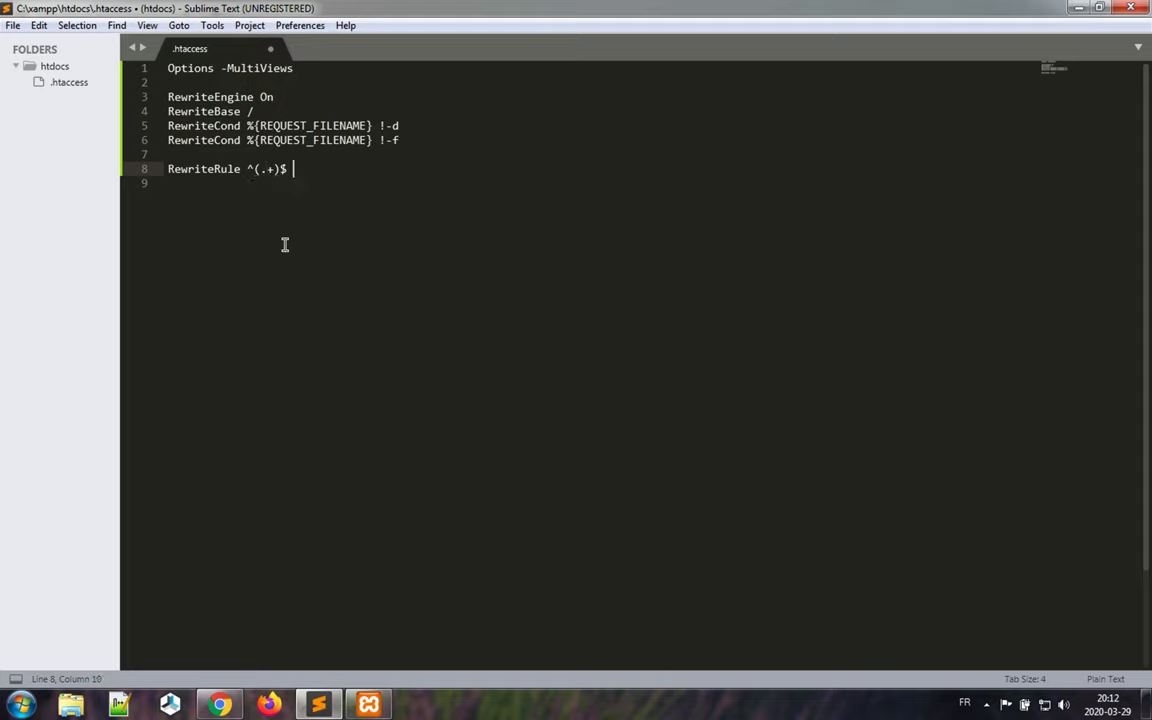
pyautogui.write('index.')
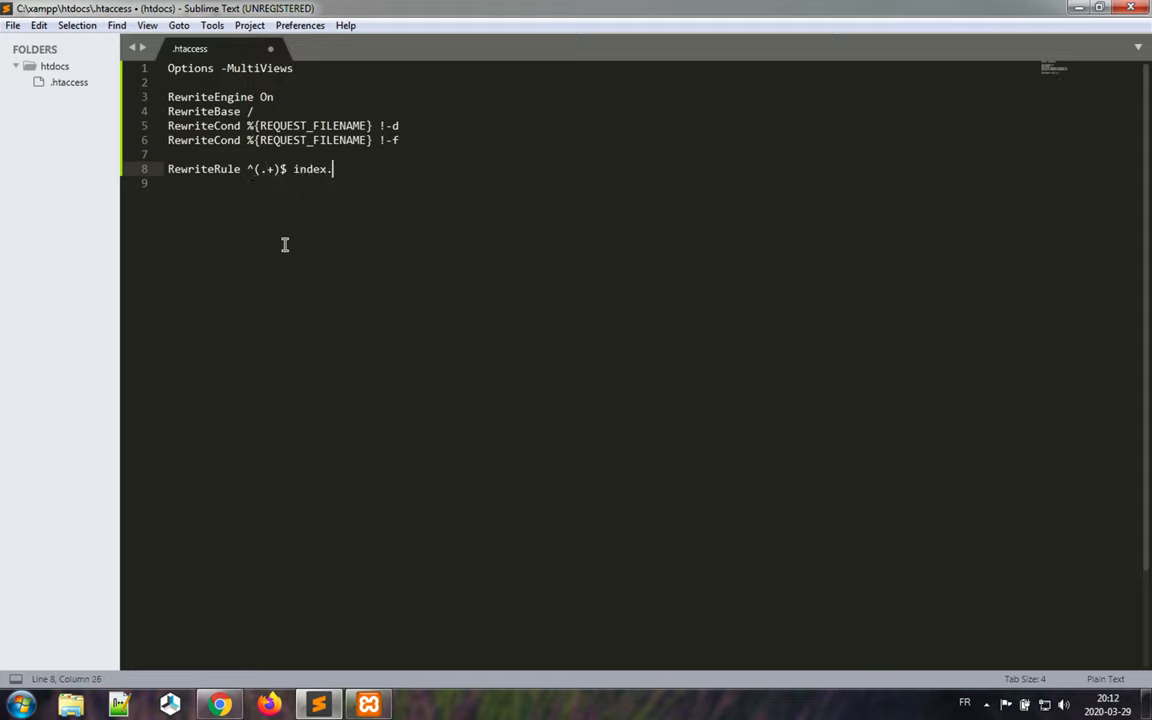
pyautogui.write('php?')
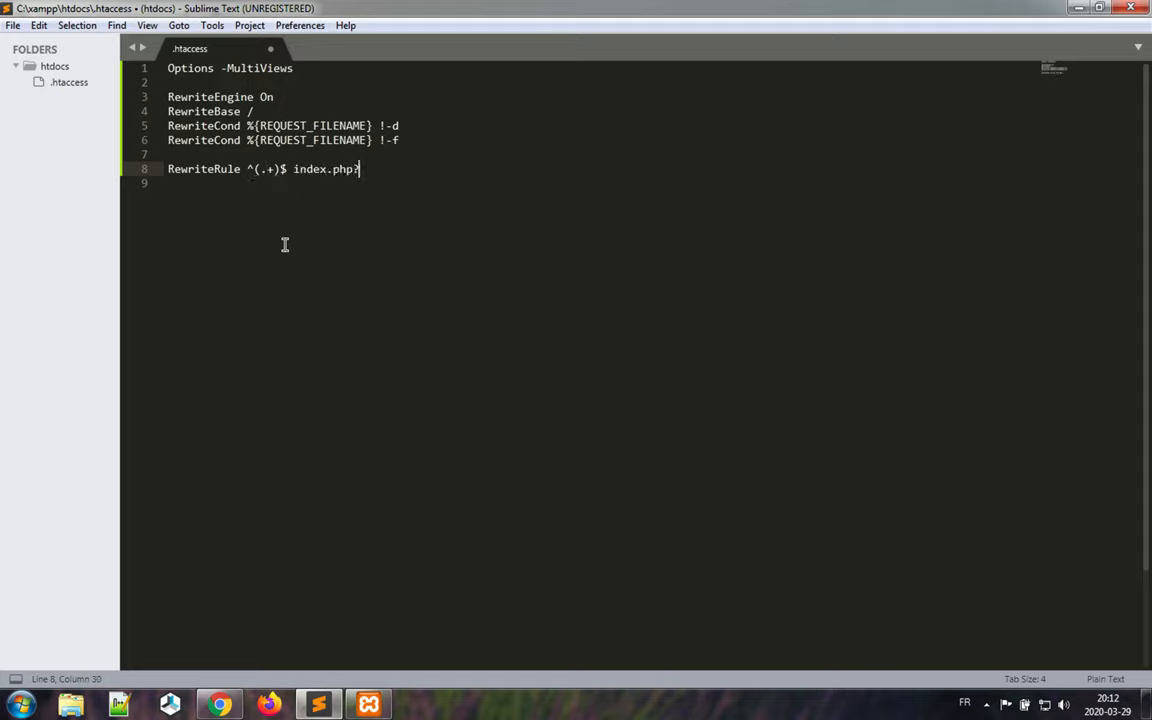
pyautogui.write('url')
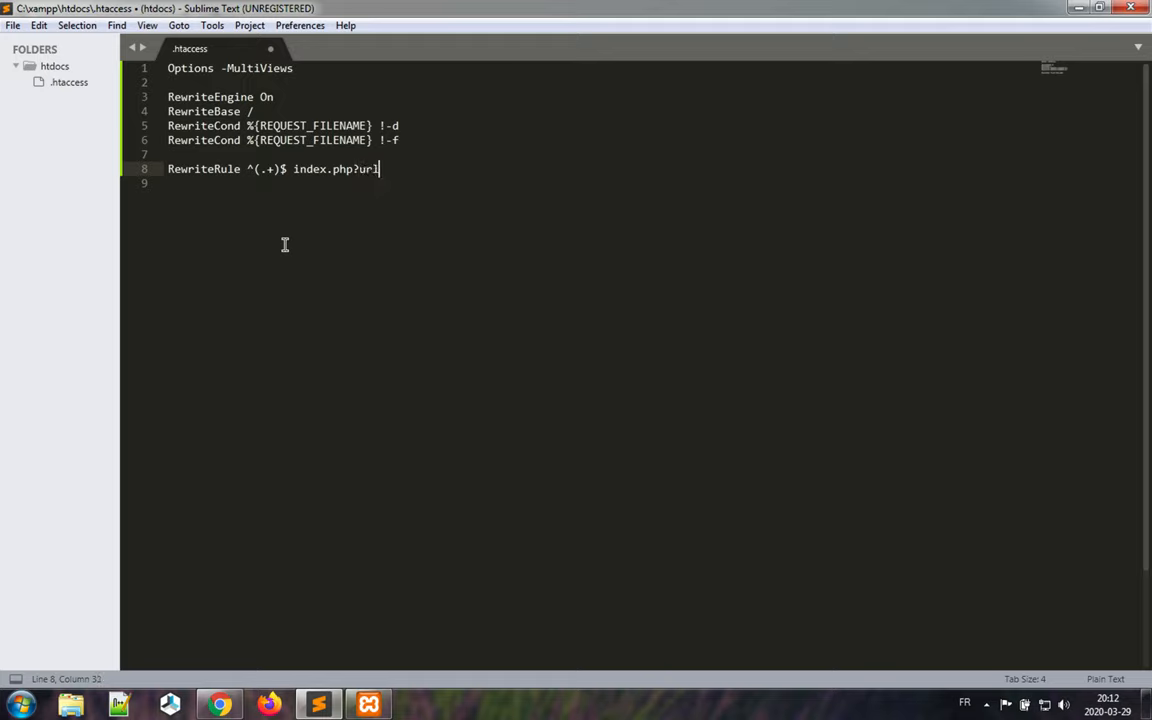
pyautogui.write('=')
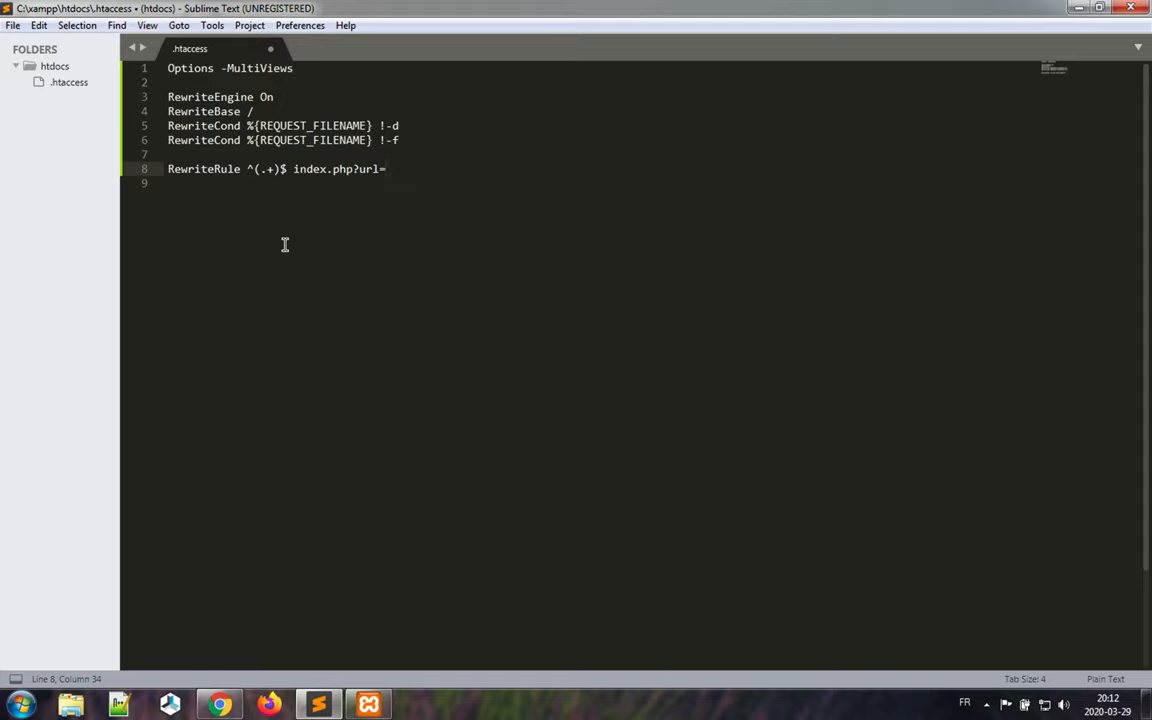
pyautogui.write('$1')
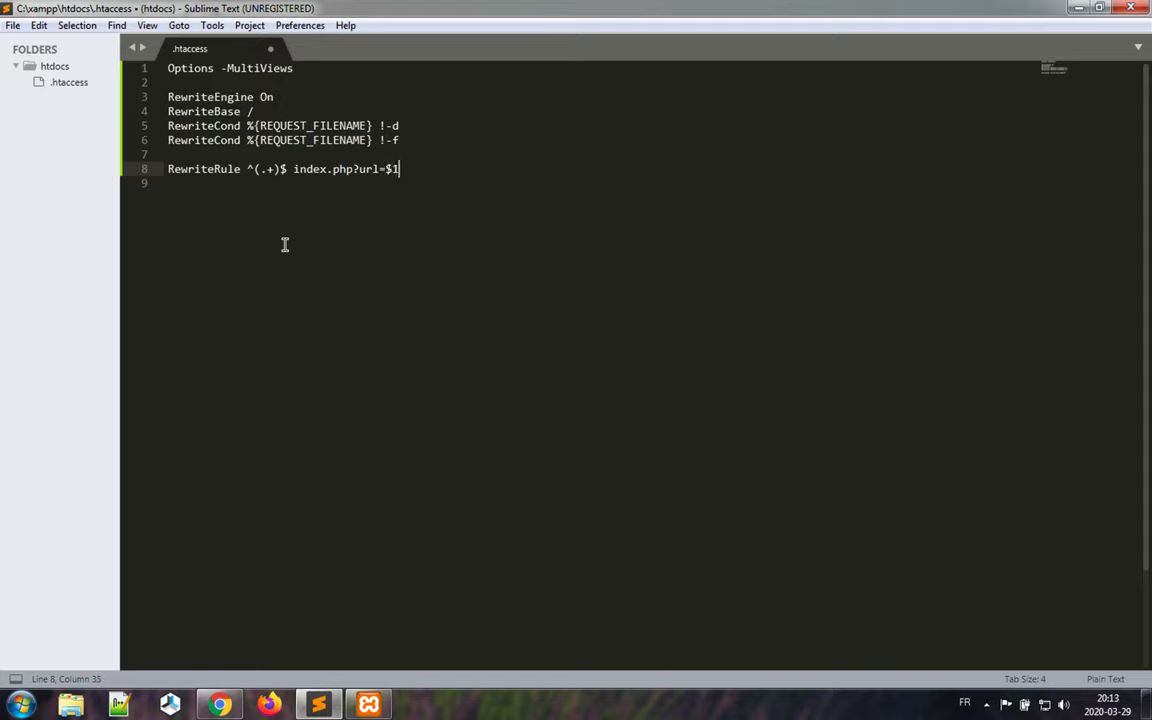
pyautogui.click(367, 168)
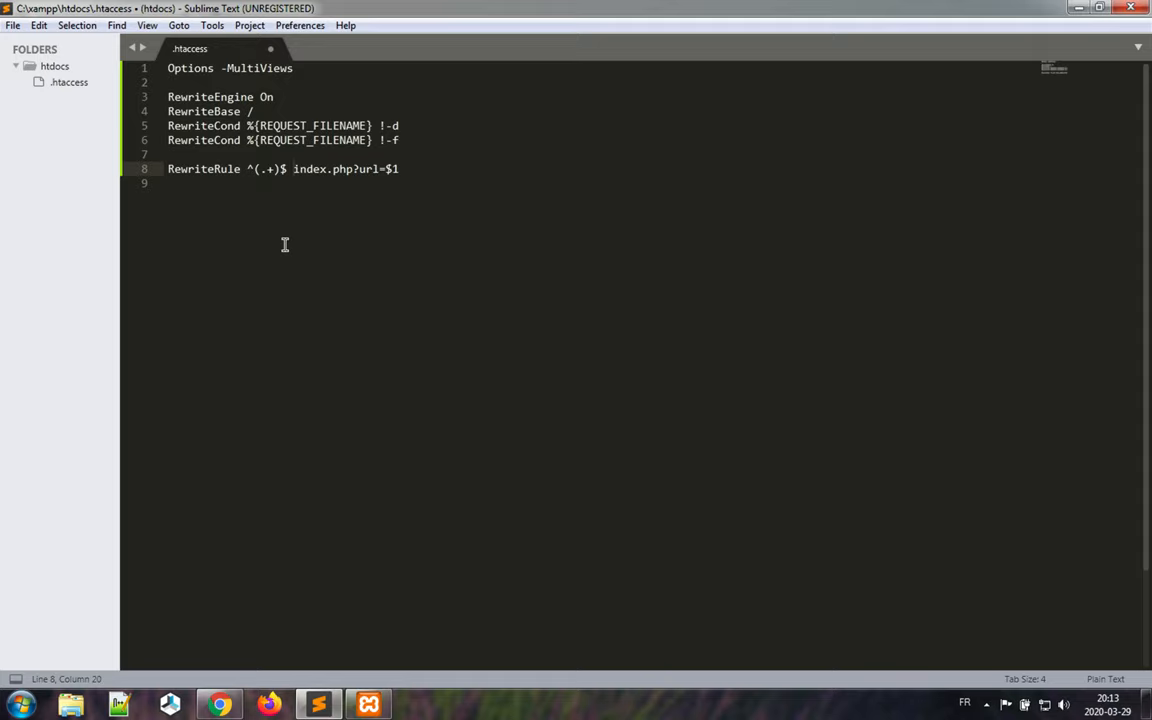
# Step: Append the [QSA,L] flags to the RewriteRule and save .htaccess
pyautogui.click(293, 168)
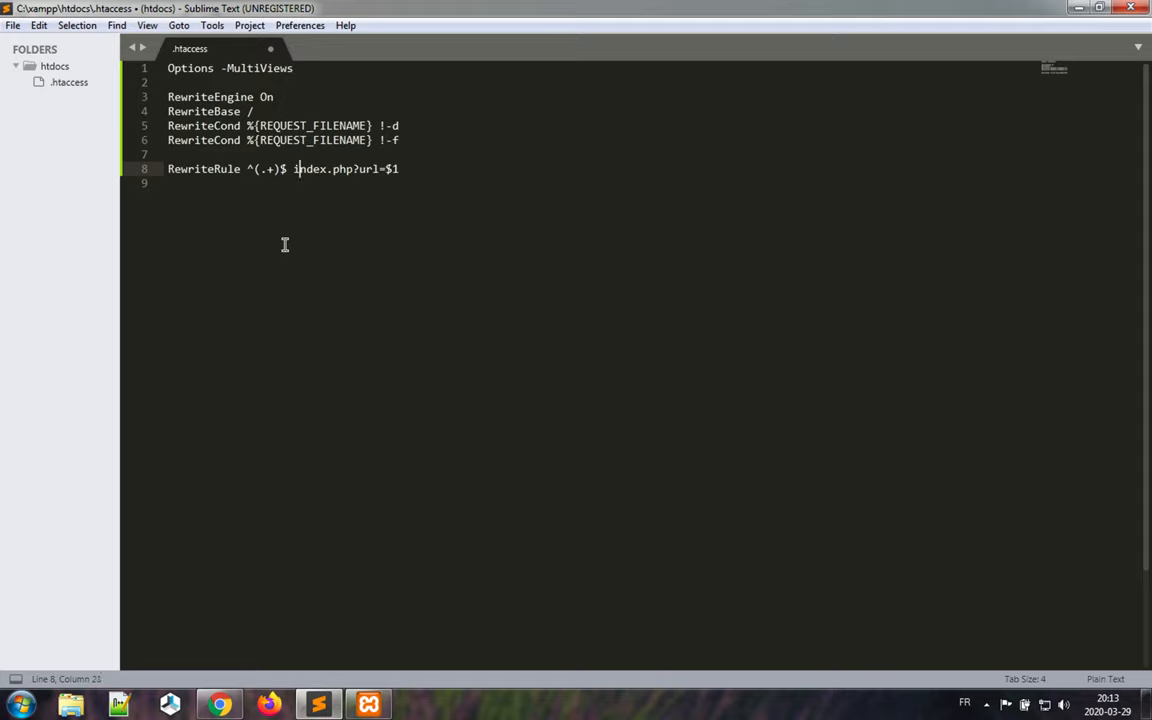
pyautogui.click(380, 168)
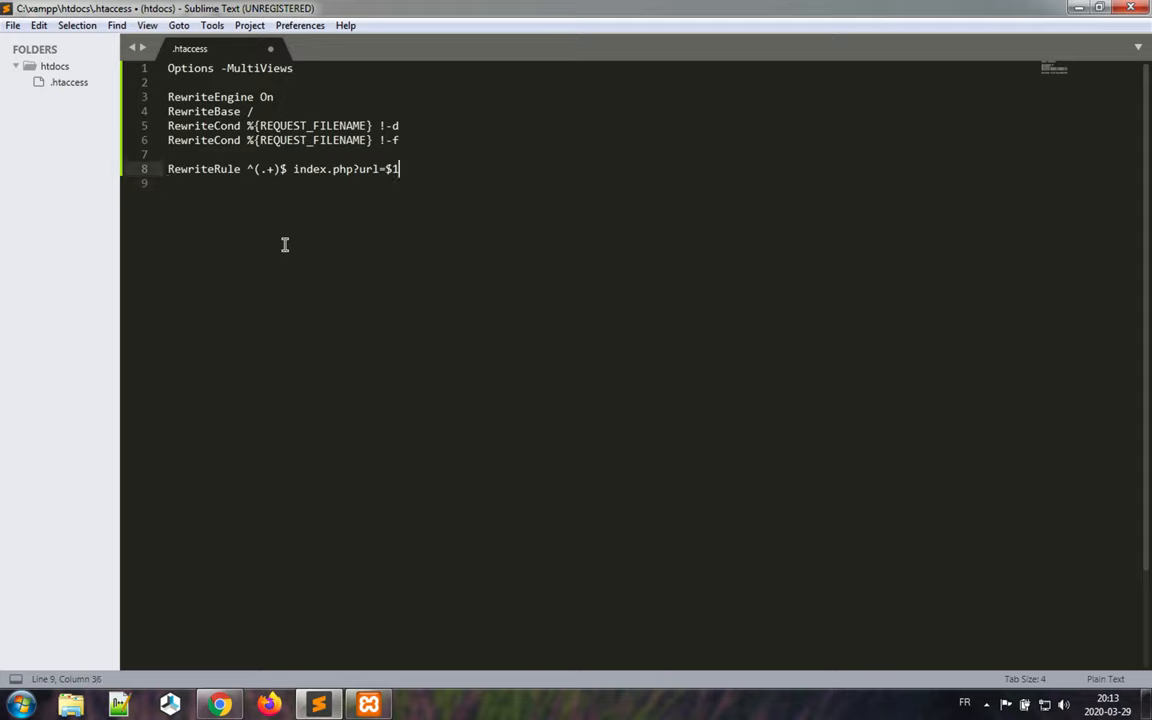
pyautogui.write('" "')
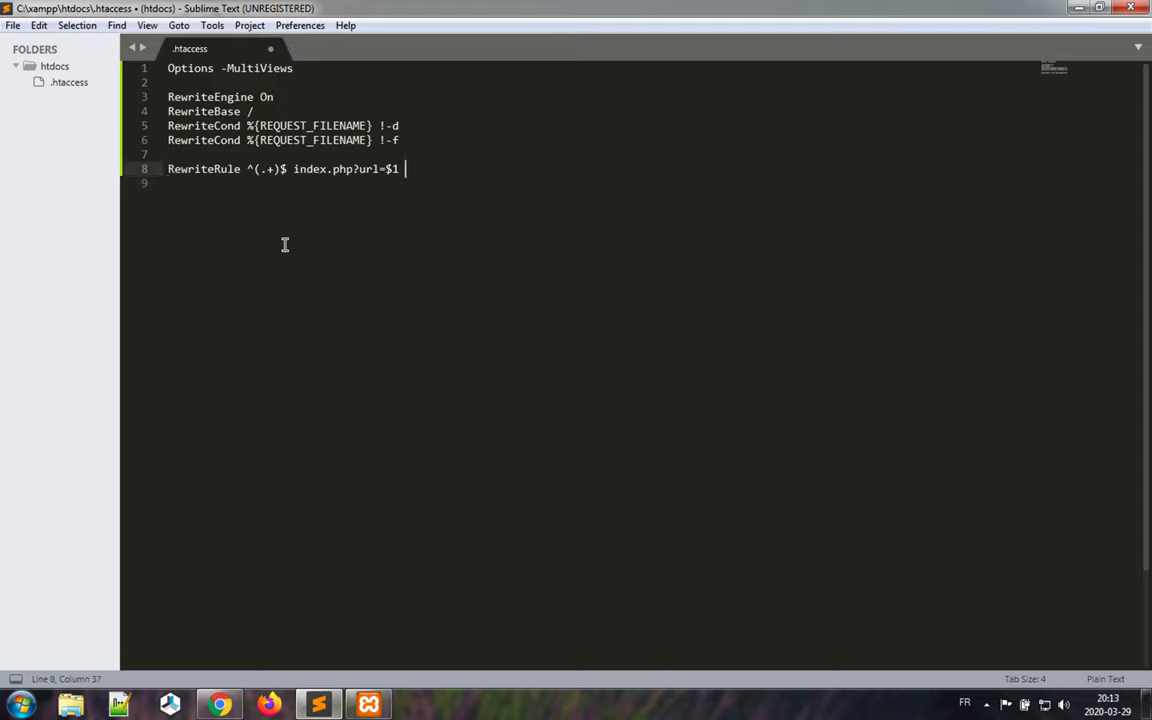
pyautogui.write('[')
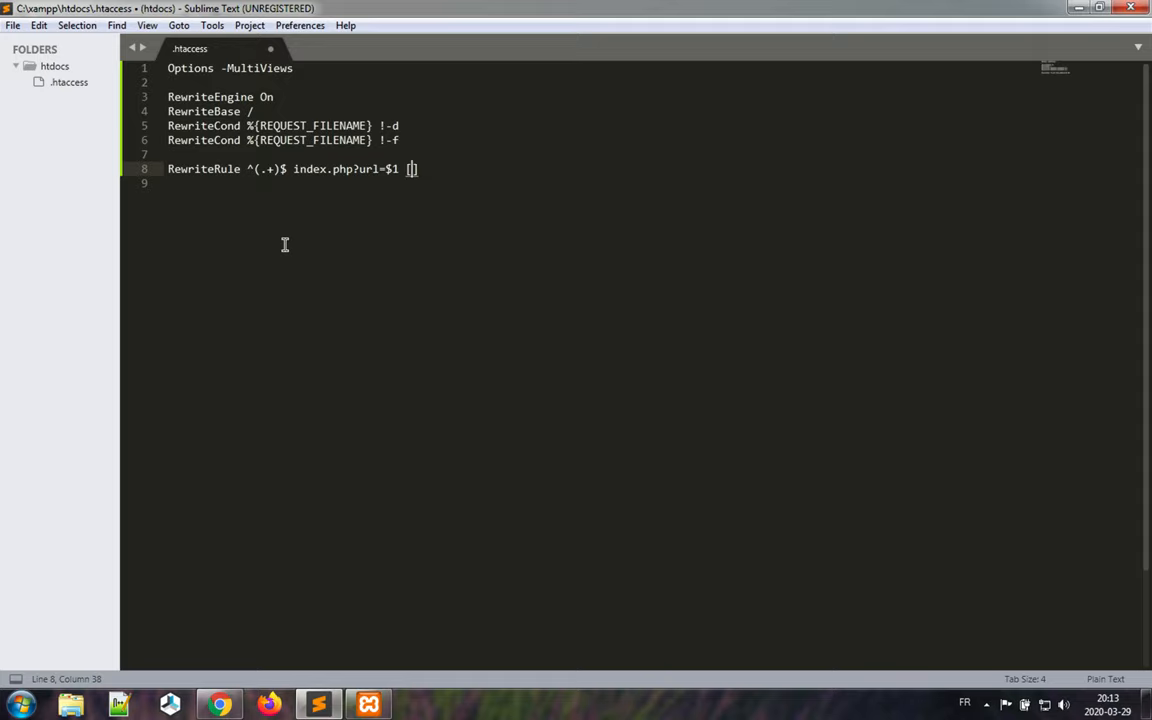
pyautogui.write('QSA')
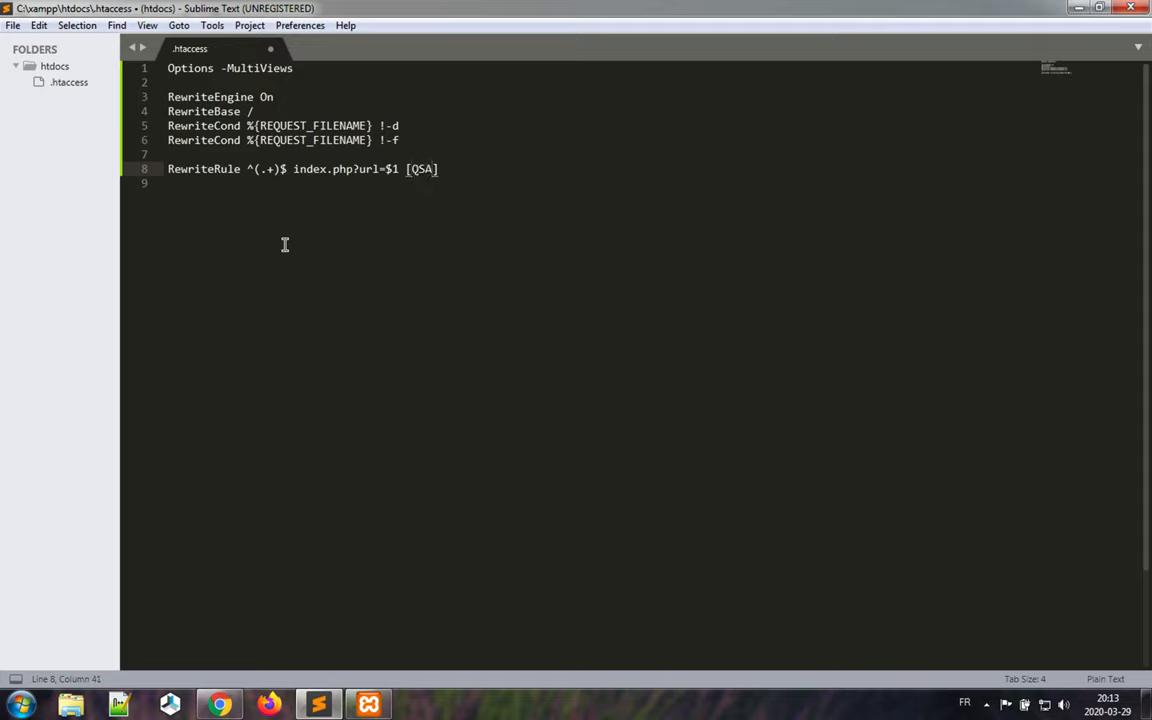
pyautogui.write(',L')
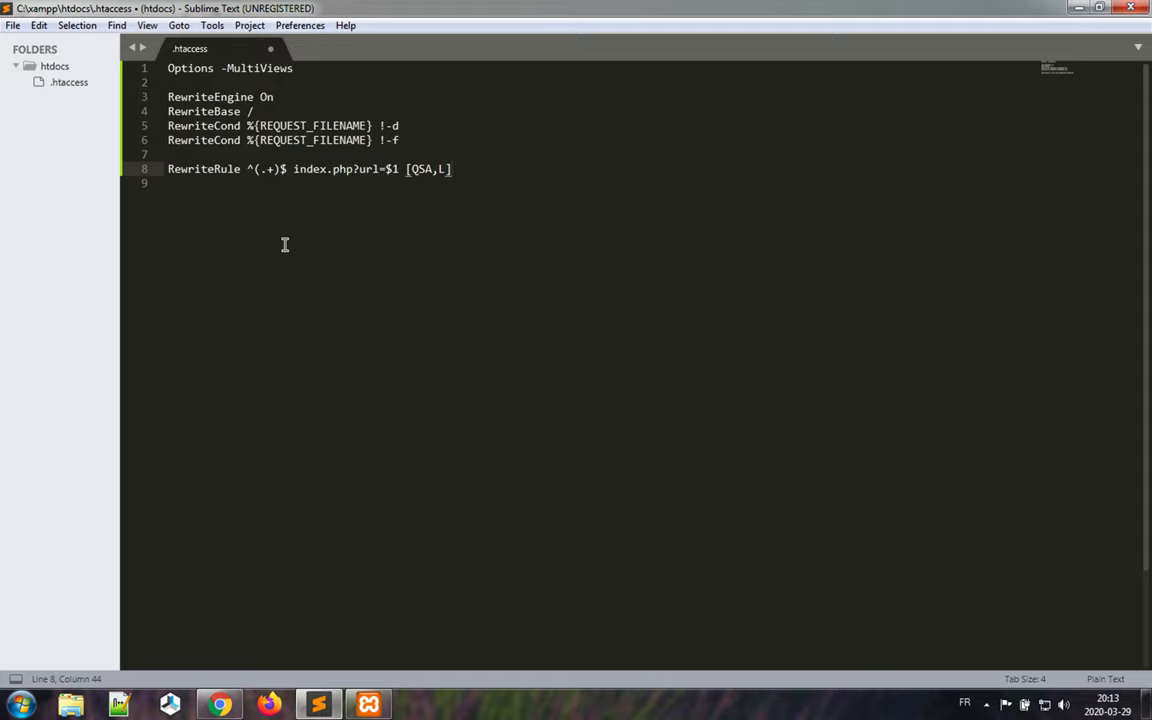
pyautogui.moveTo(358, 170)
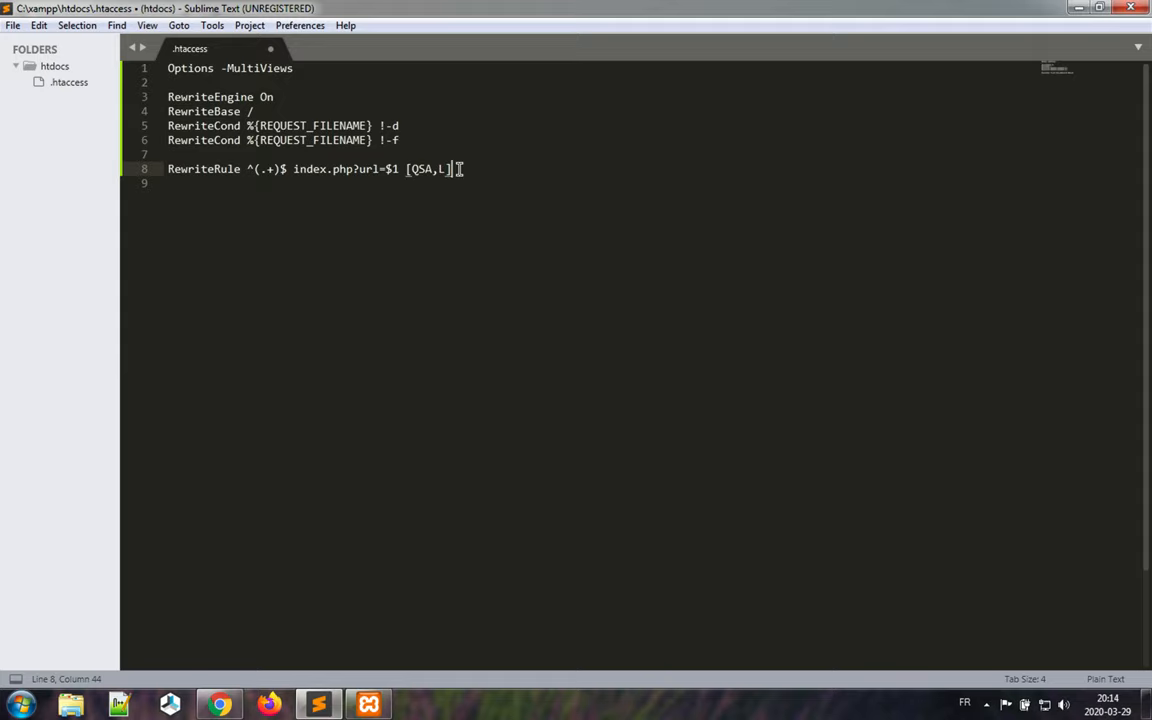
pyautogui.press('ctrl+s')
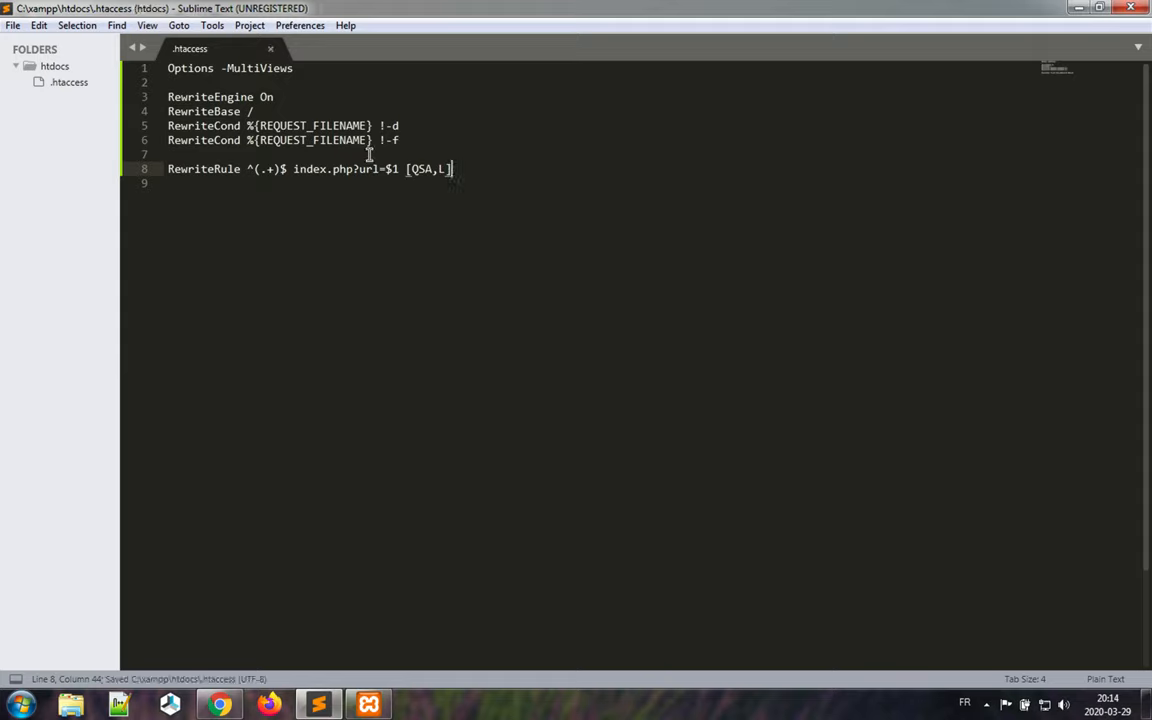
pyautogui.moveTo(98, 111)
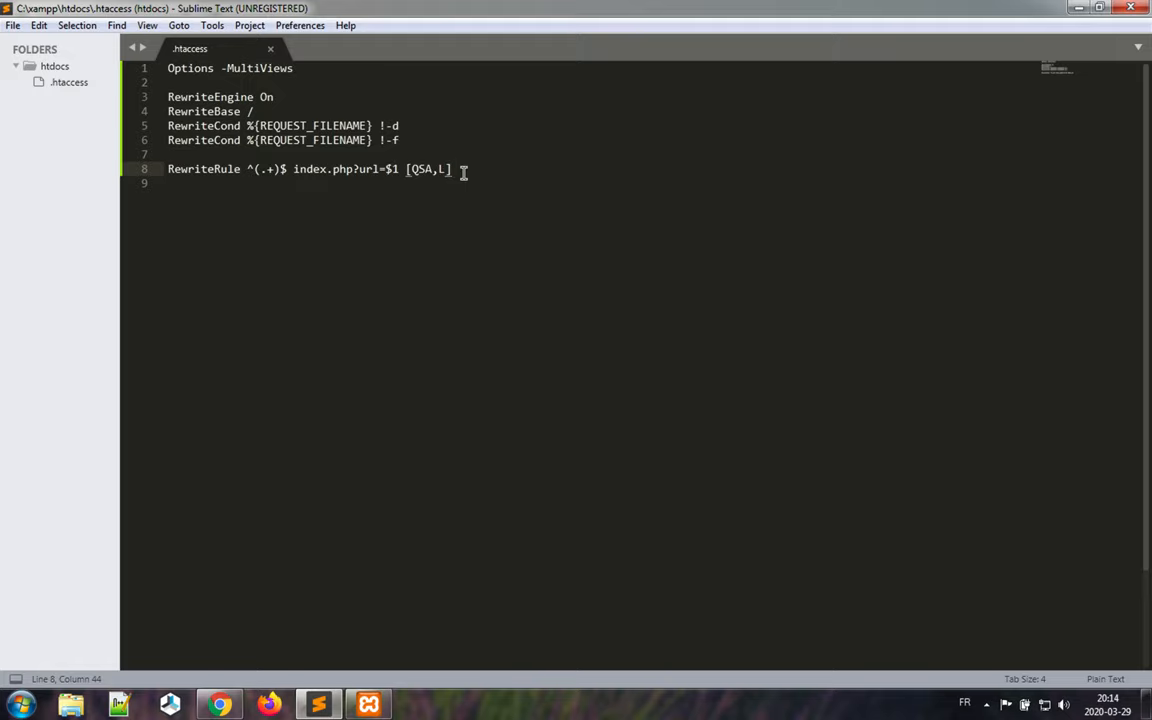
# Step: Create a new file in htdocs and save it as index.php
pyautogui.rightClick(54, 66)
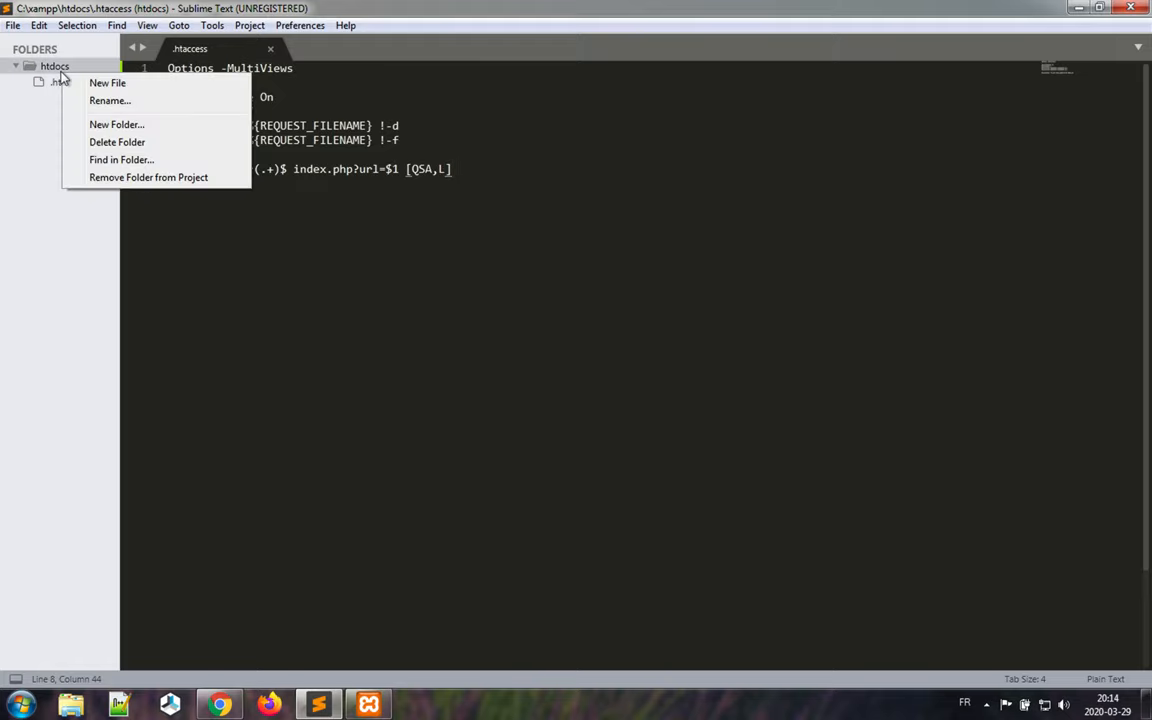
pyautogui.click(107, 83)
pyautogui.write('index')
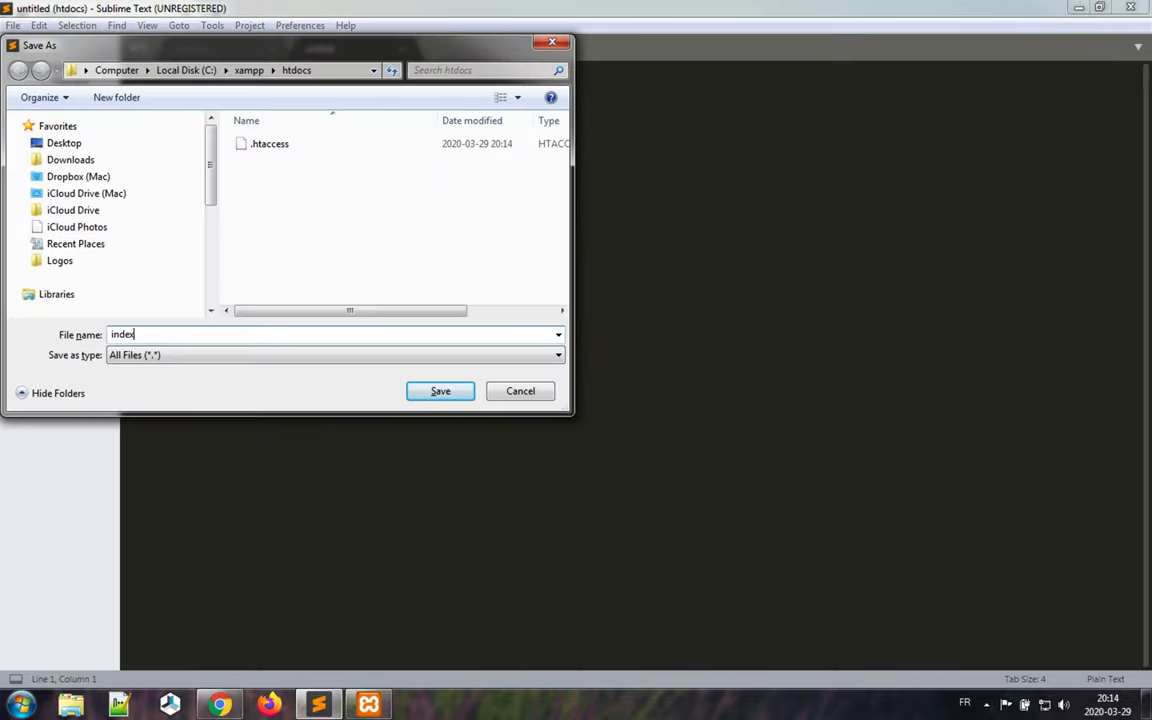
pyautogui.click(440, 391)
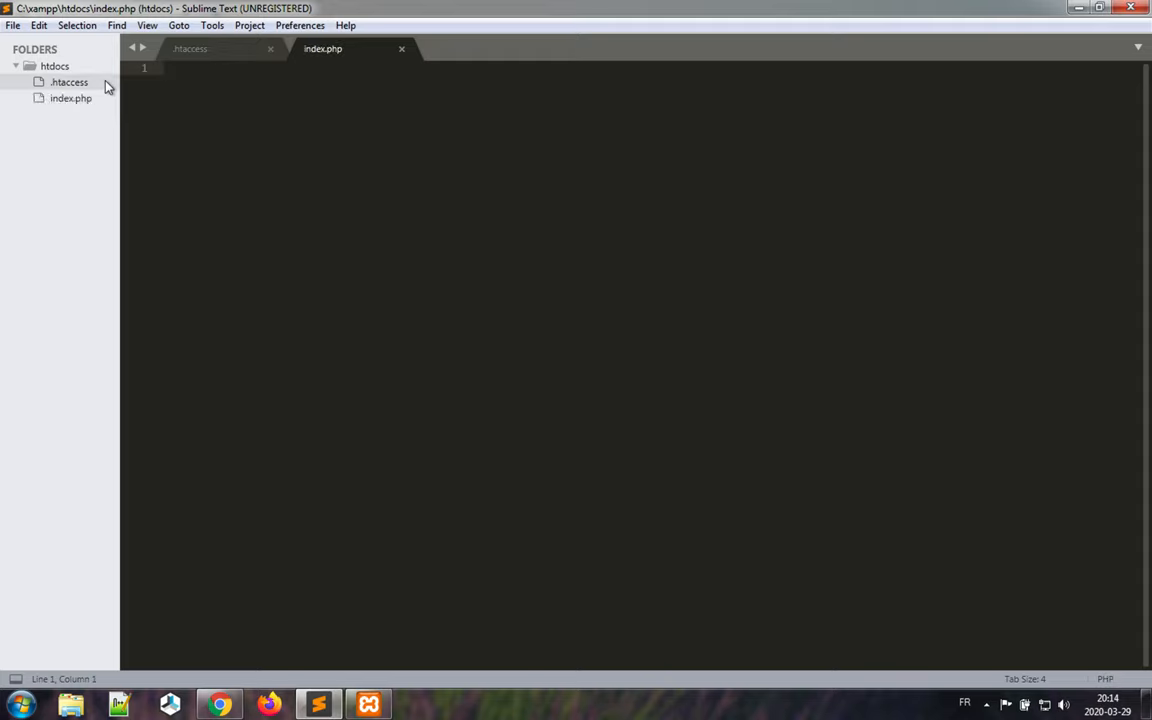
# Step: Write <?php var_dump($_GET); ?> into index.php
pyautogui.write('<?php')
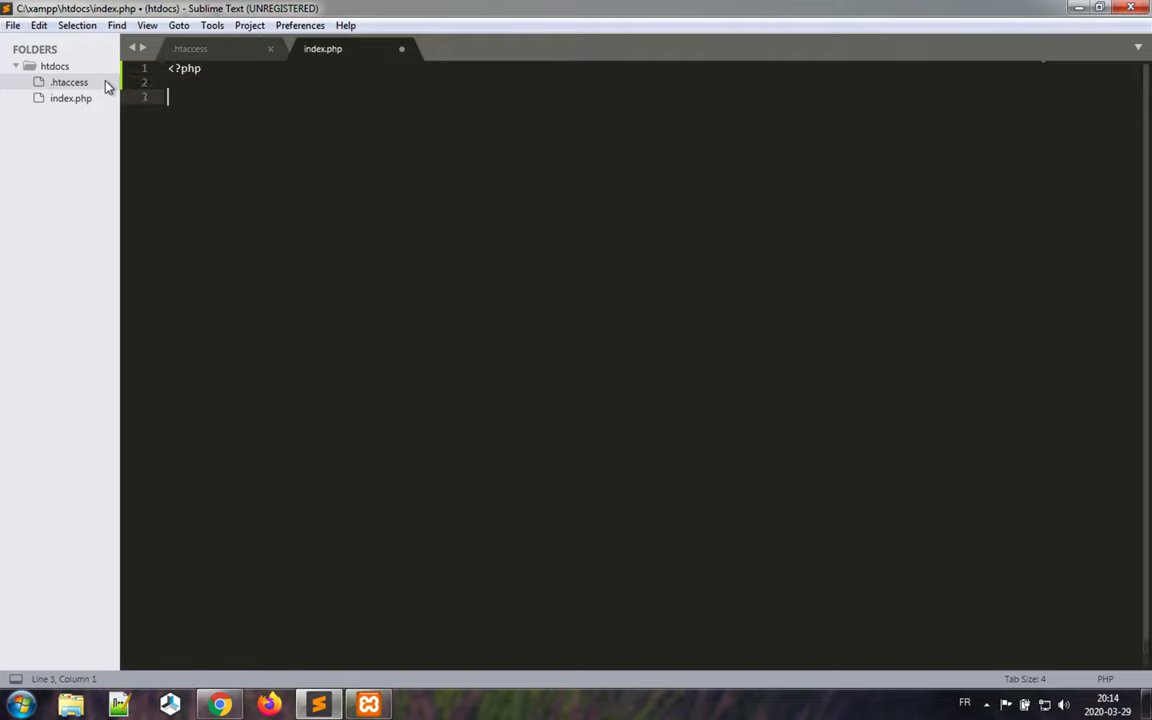
pyautogui.write('?>')
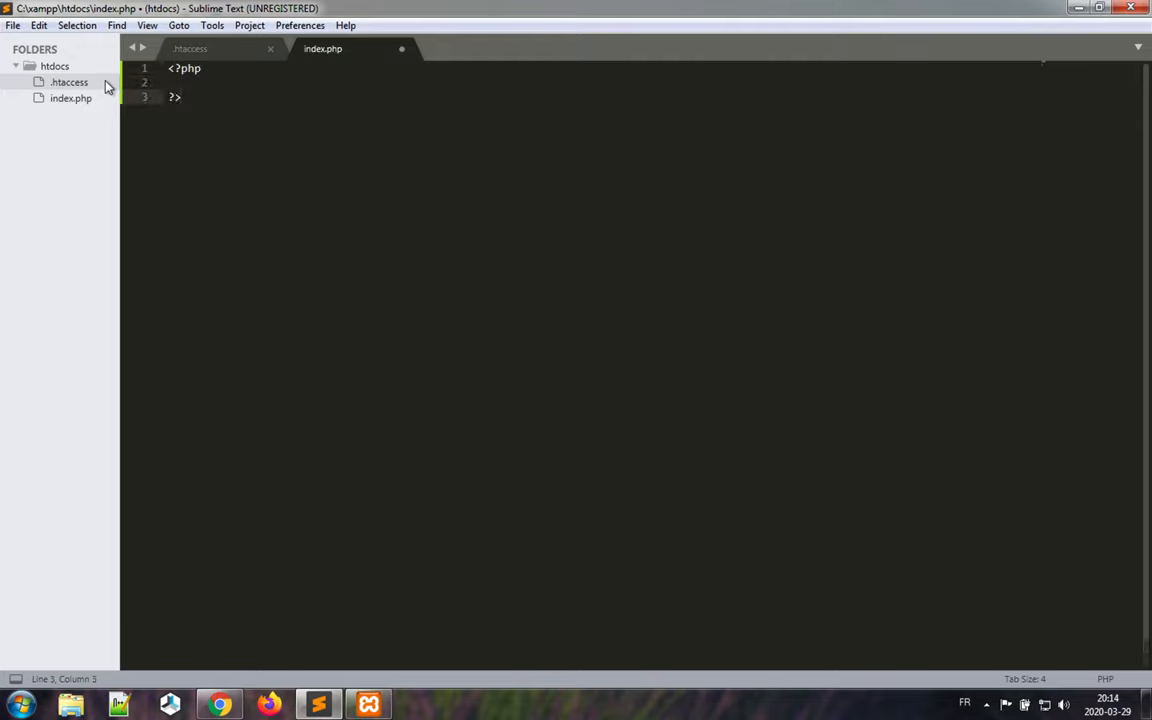
pyautogui.write('var_dump(expression')
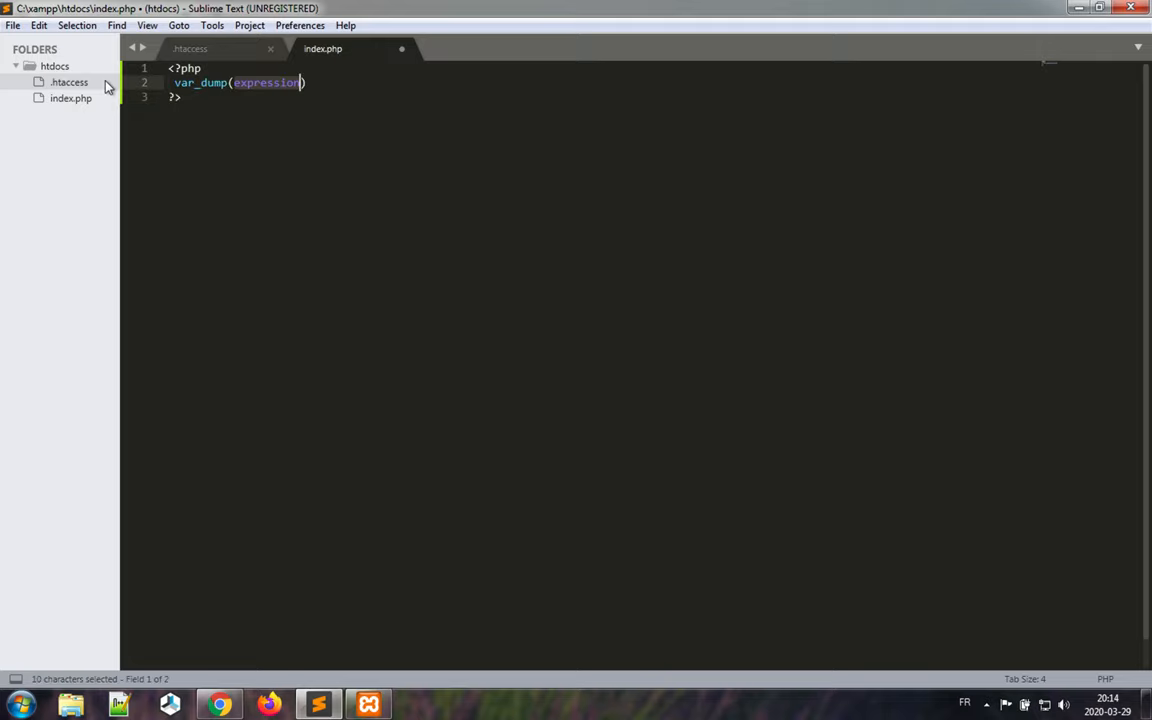
pyautogui.write('$_GET')
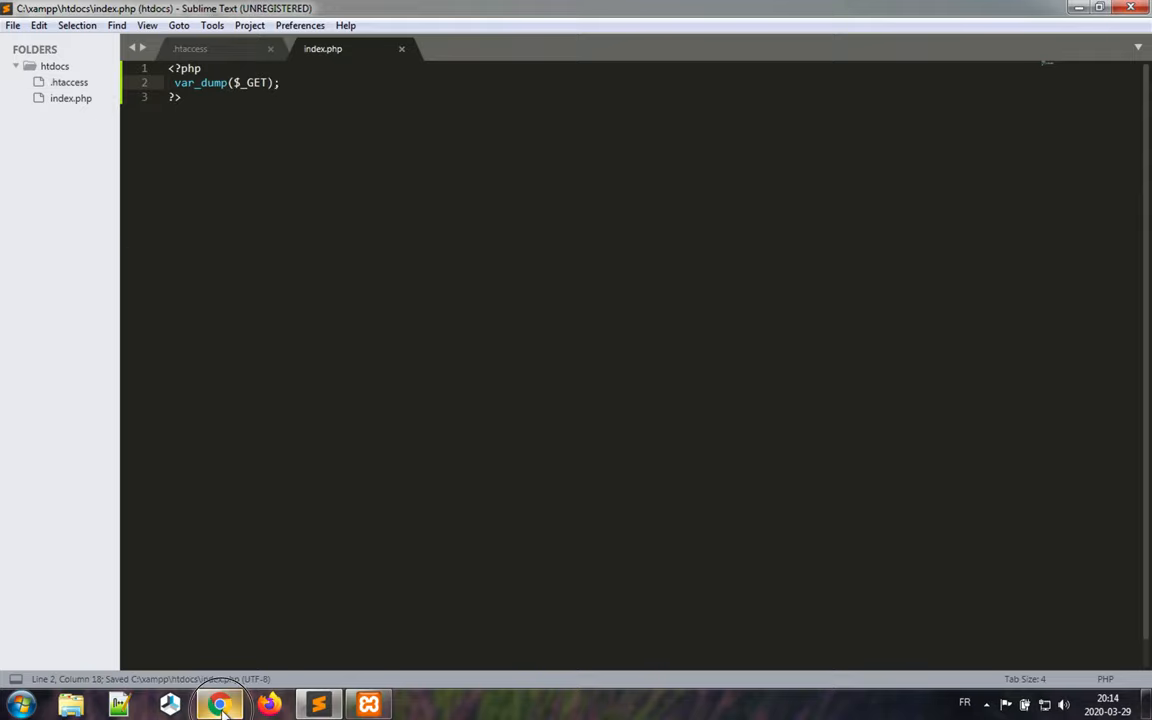
# Step: Load localhost/Hello/Hi in Chrome, confirm url dumps as "Hello/Hi", then return to Sublime
pyautogui.click(219, 705)
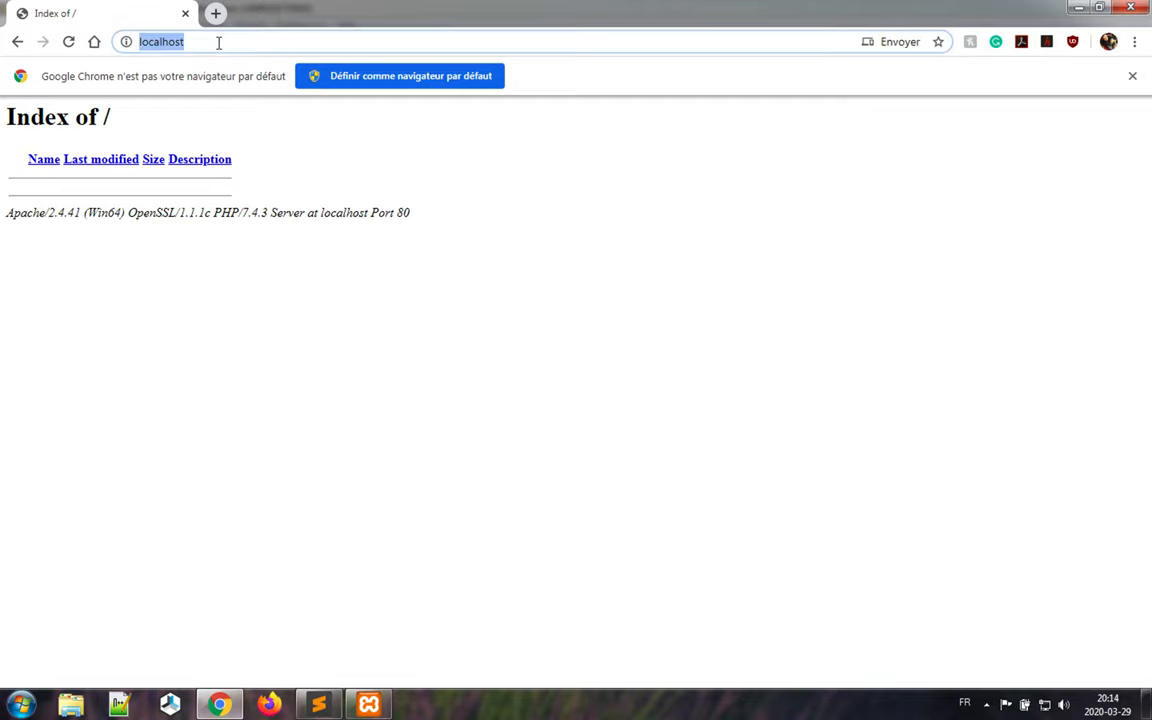
pyautogui.write('/')
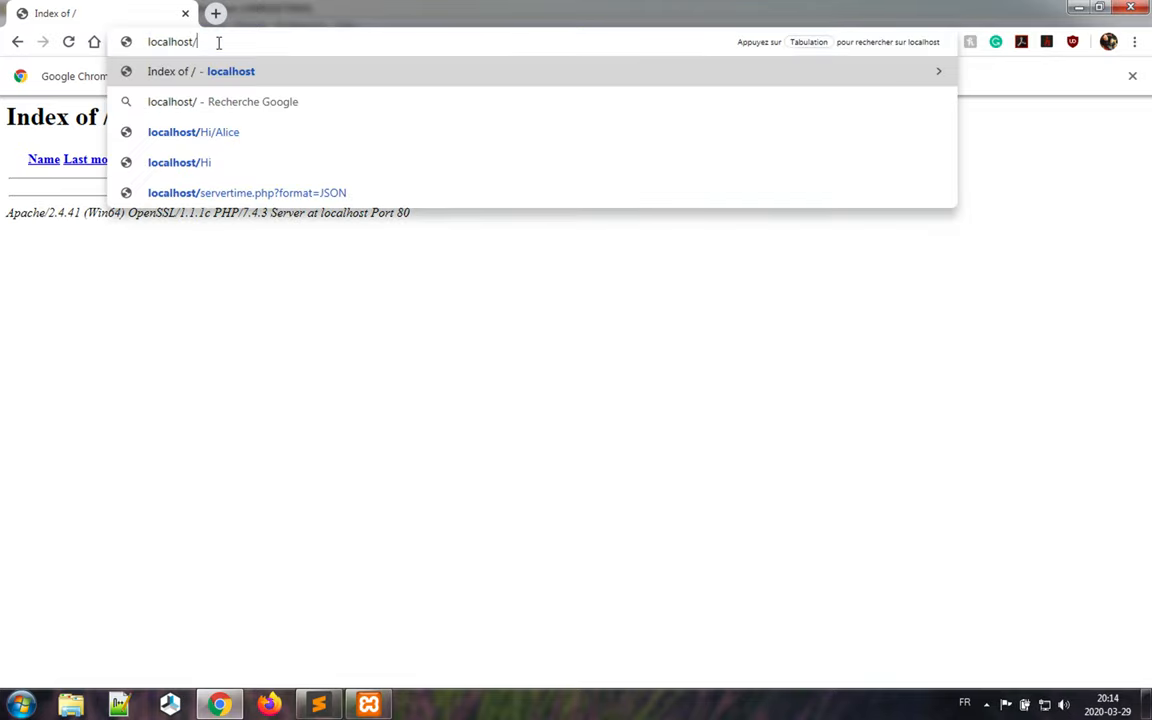
pyautogui.write('Hello/Hi')
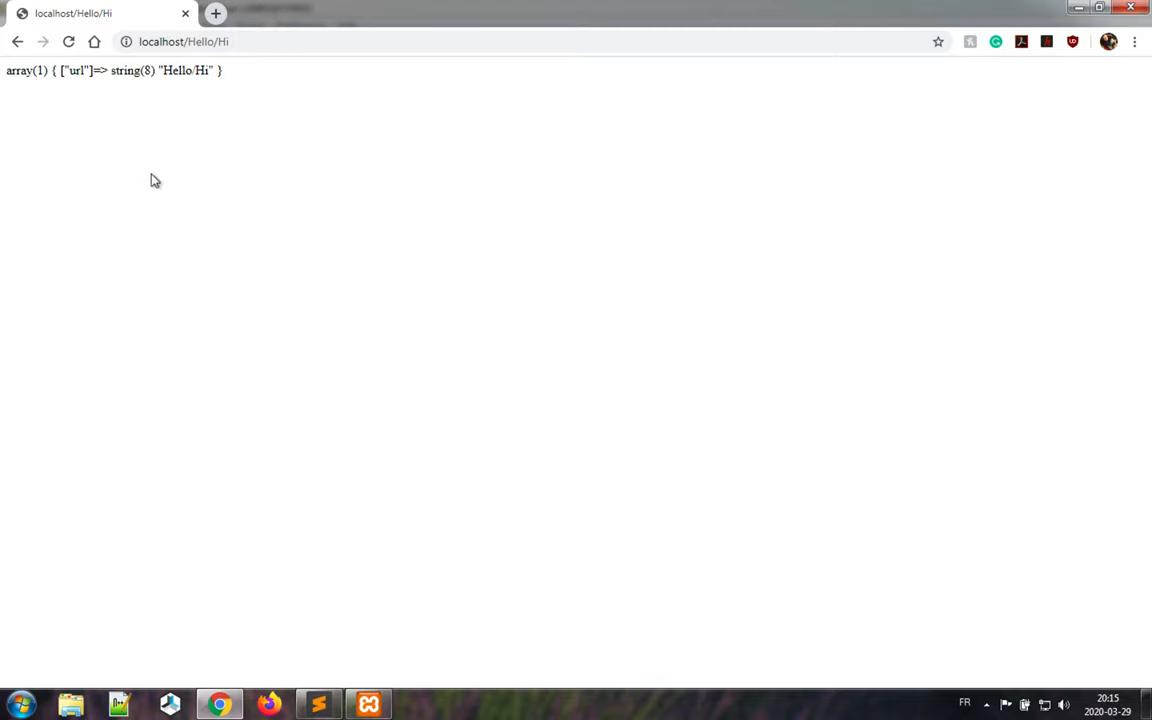
pyautogui.click(318, 704)
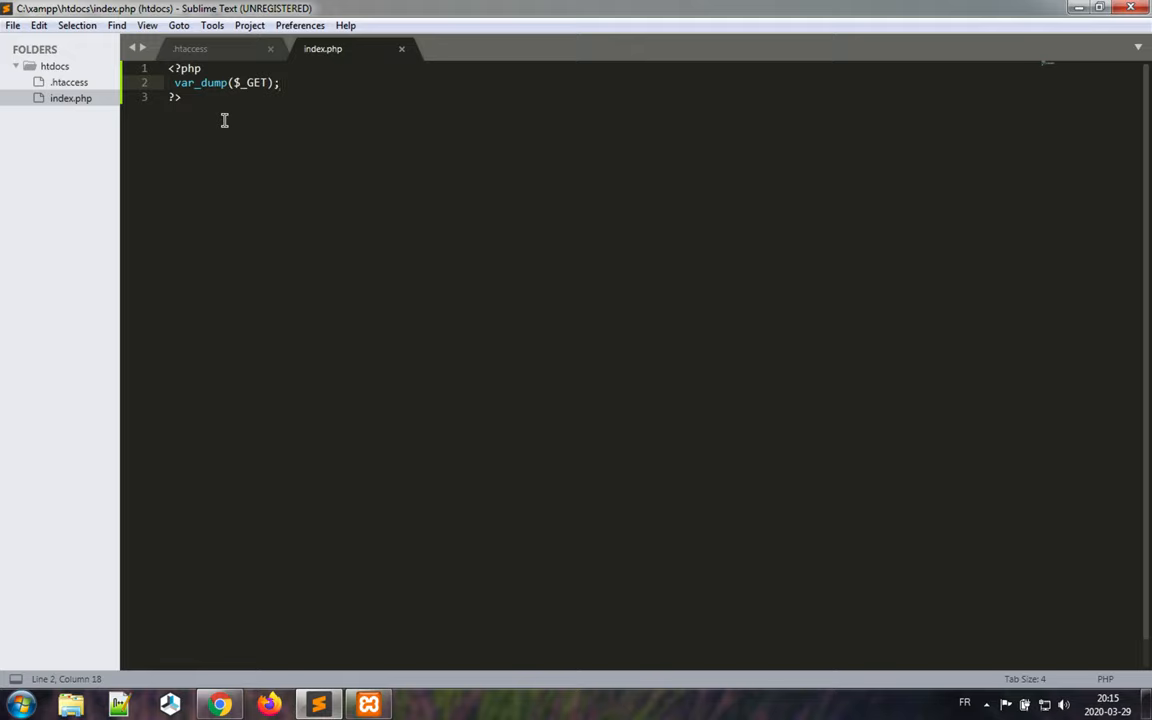
pyautogui.moveTo(69, 82)
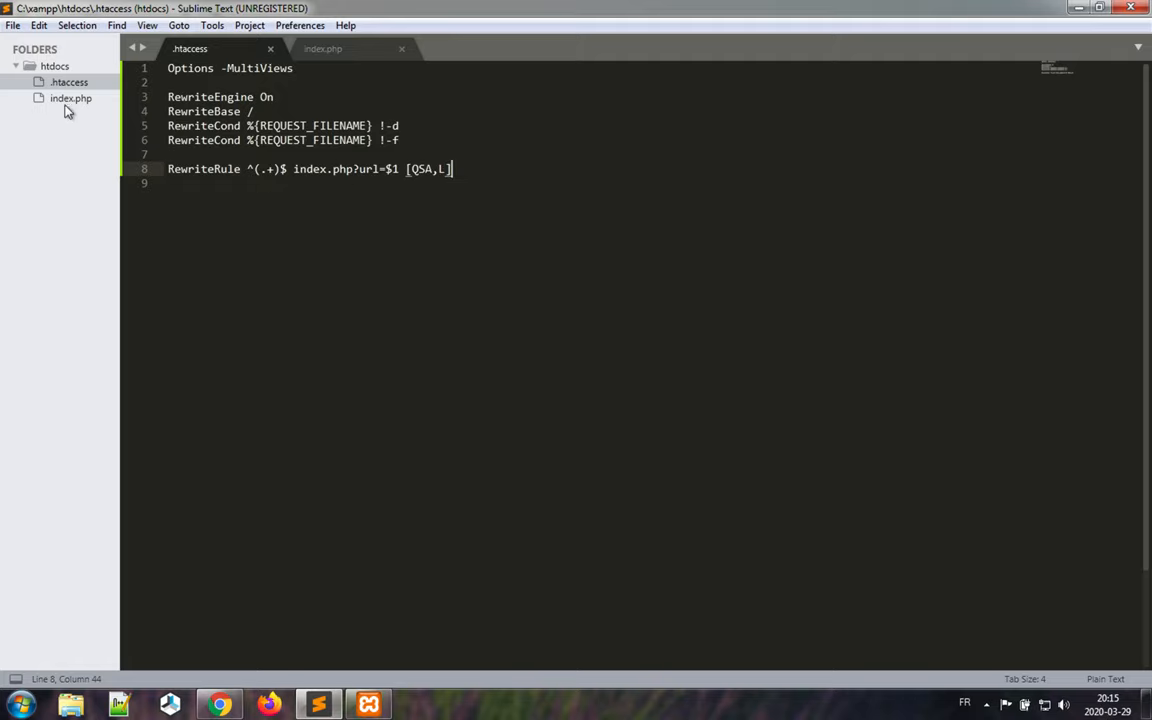
pyautogui.click(323, 48)
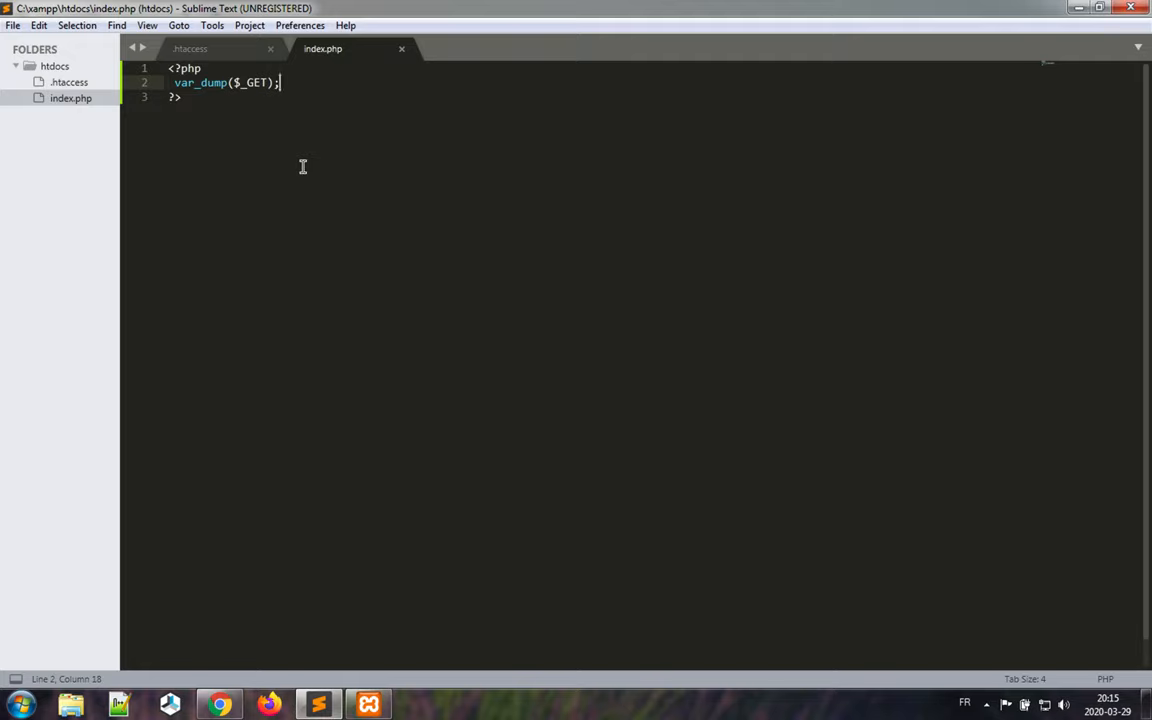
pyautogui.moveTo(399, 188)
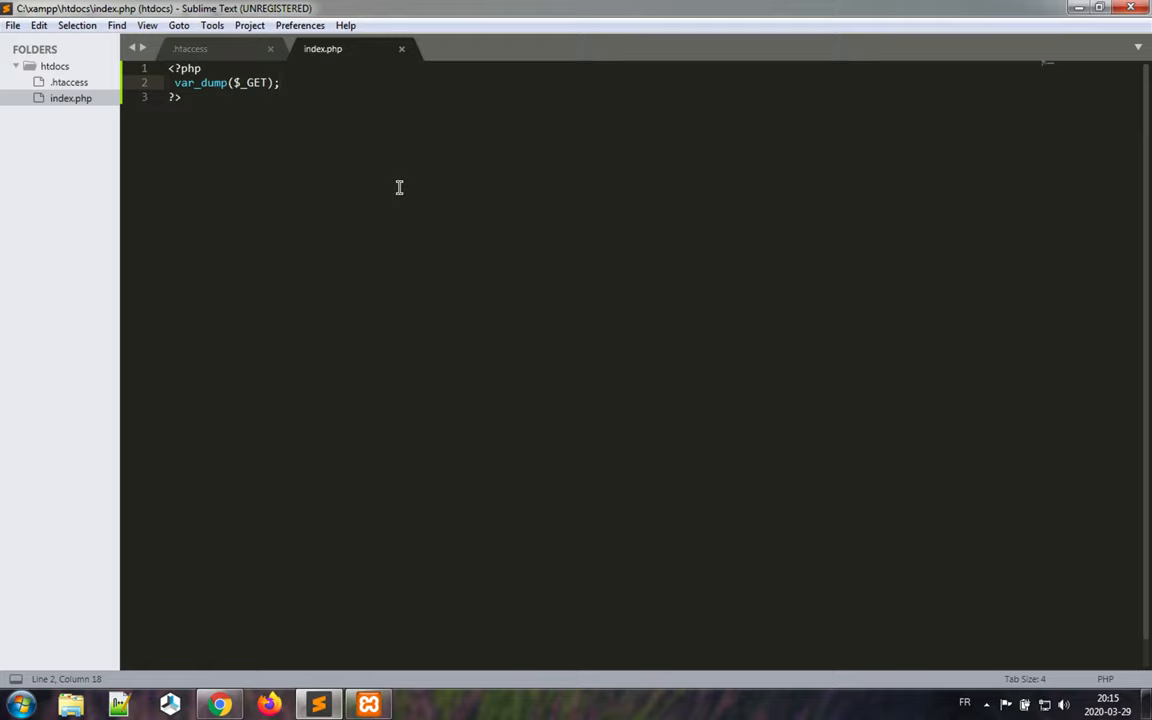
pyautogui.moveTo(525, 337)
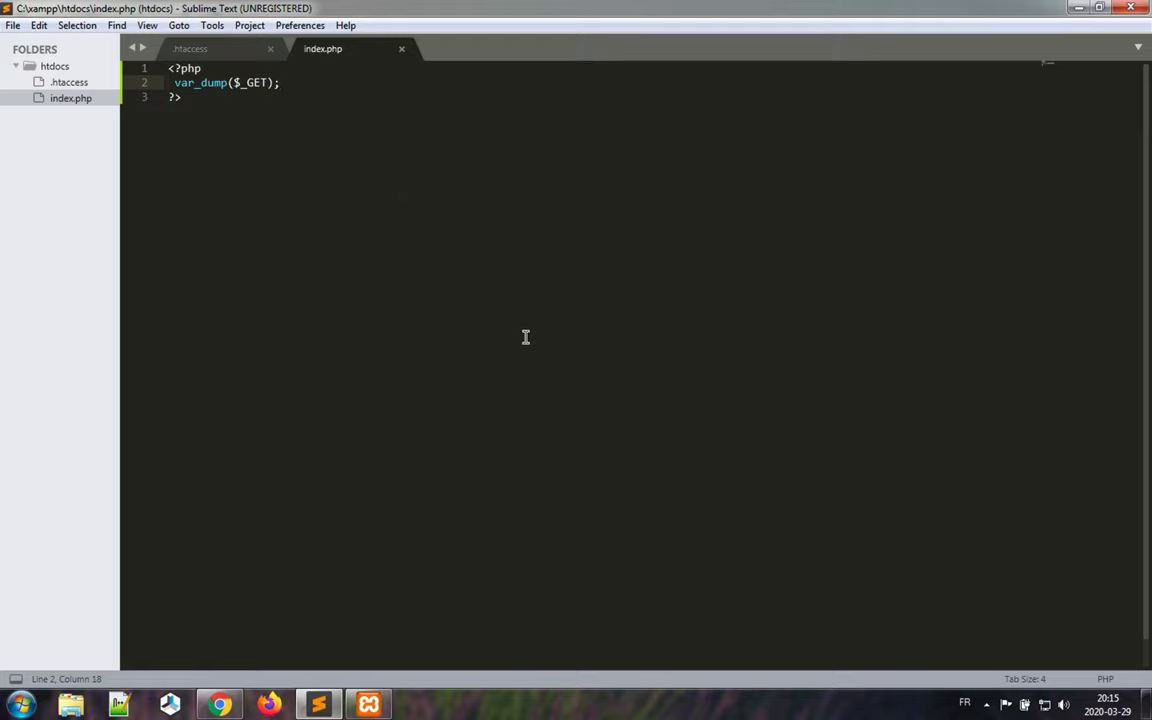
pyautogui.moveTo(548, 360)
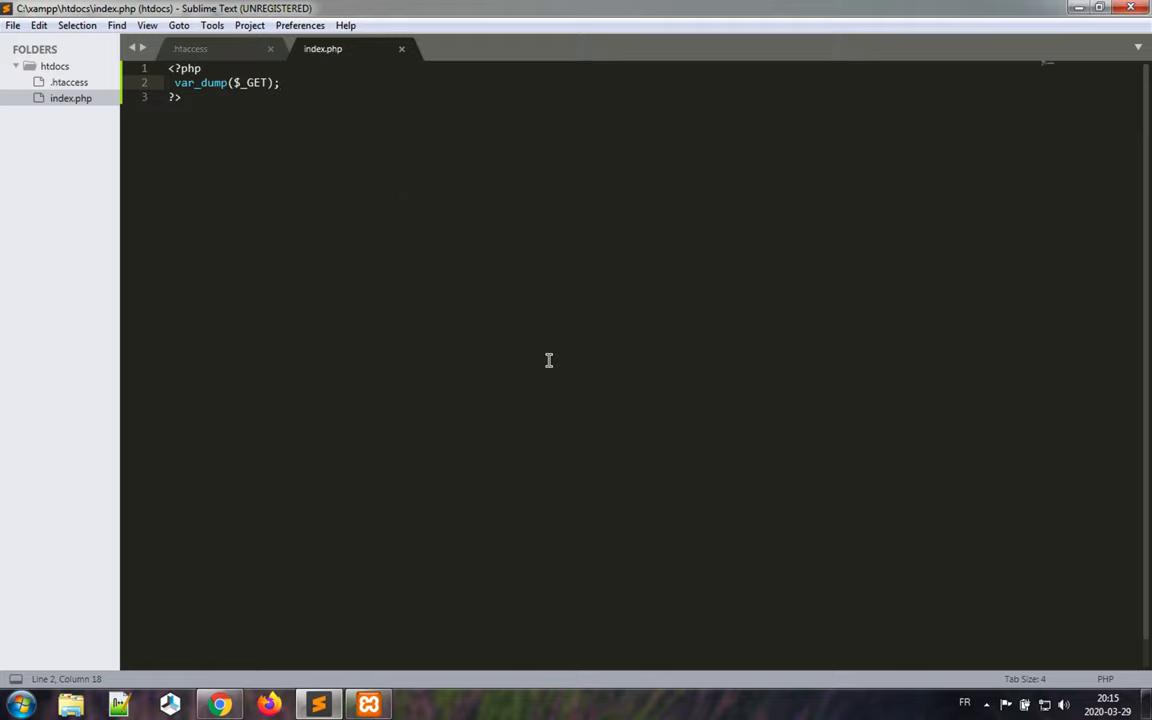
pyautogui.moveTo(451, 178)
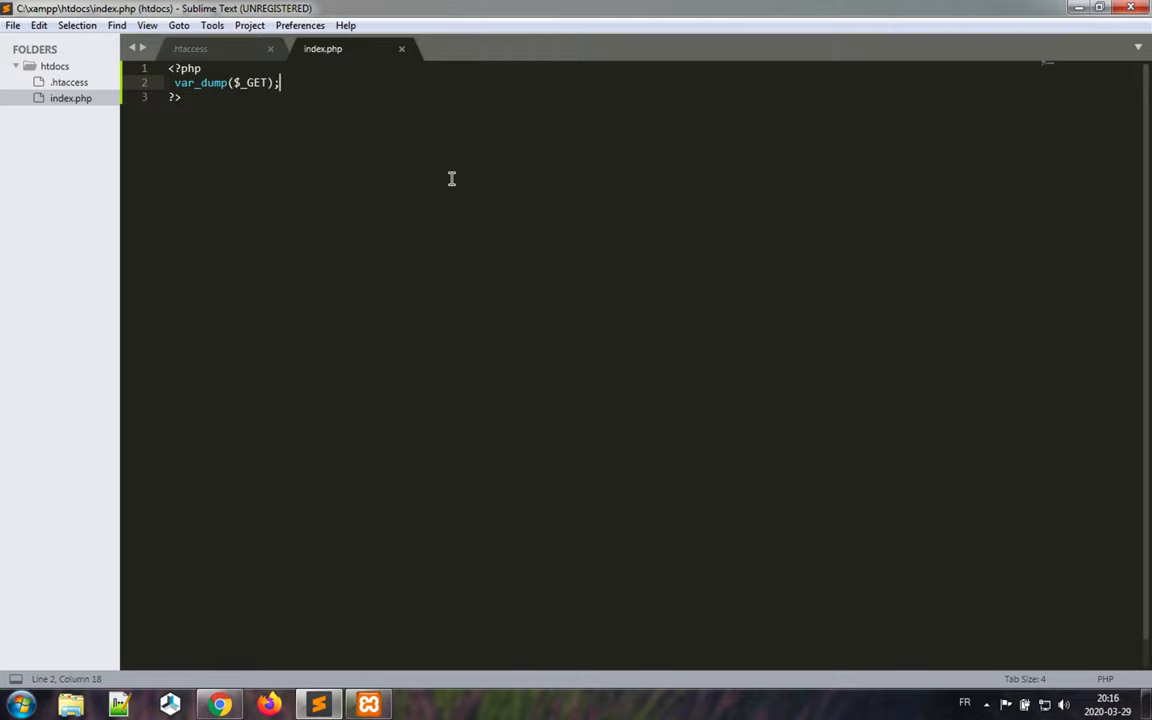
pyautogui.moveTo(498, 283)
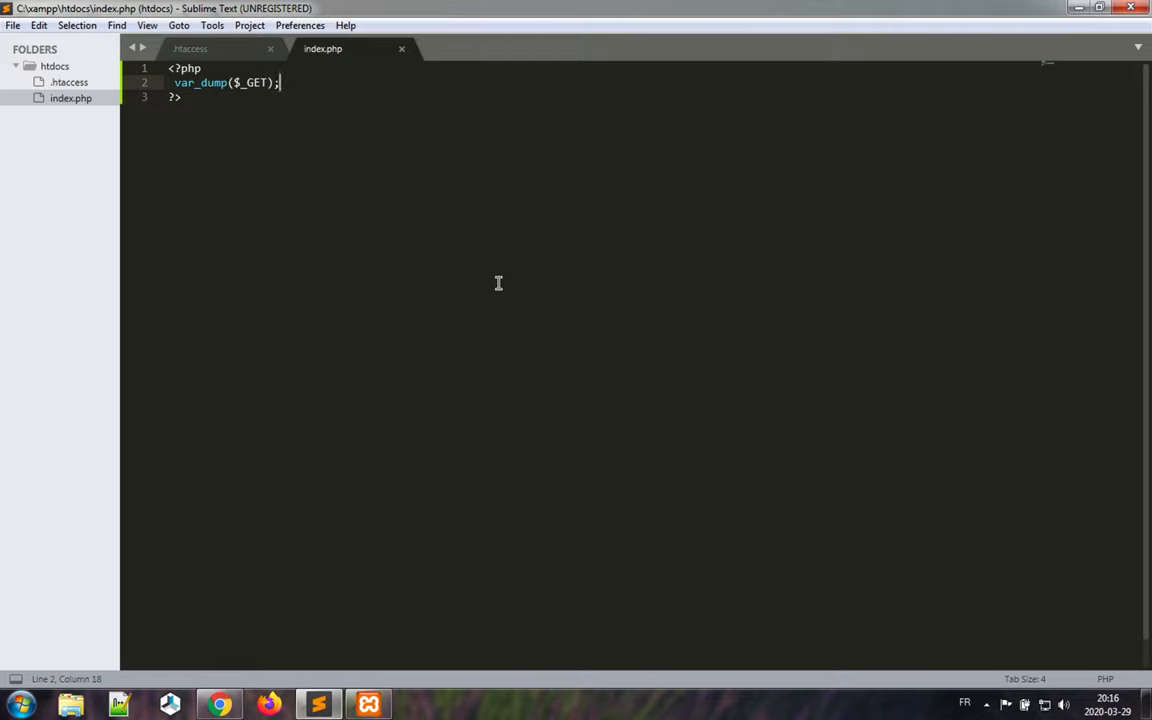